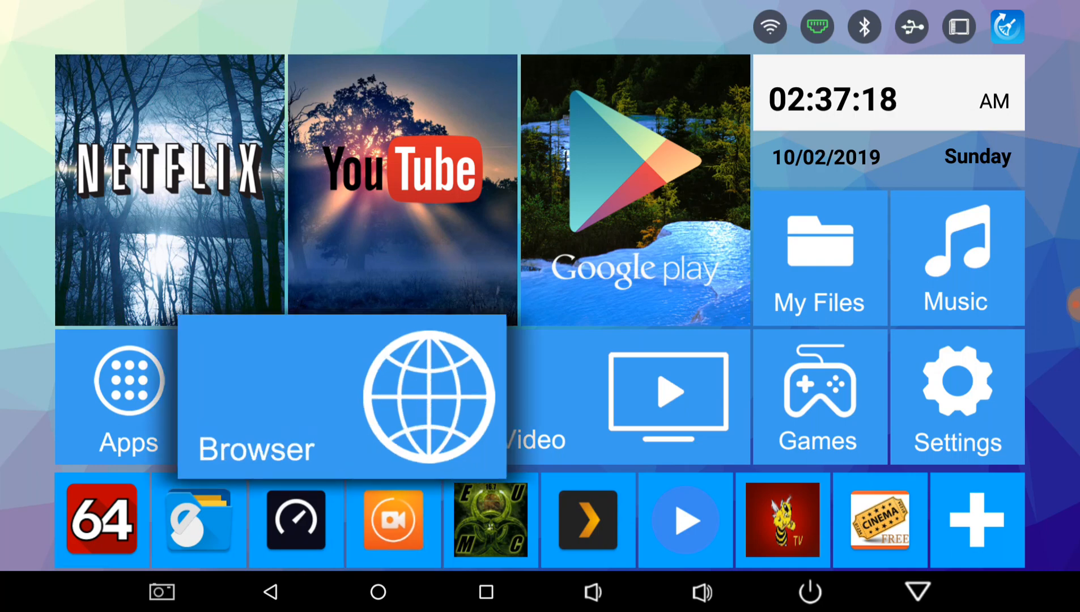
{"action": "left_click", "coordinate": [341, 400]}
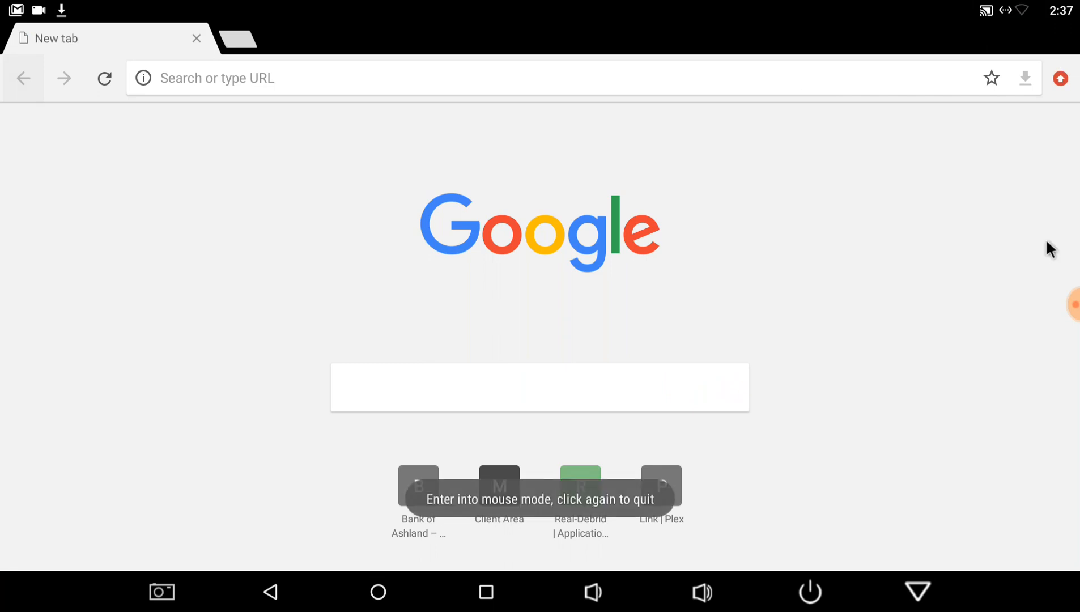
{"action": "mouse_move", "coordinate": [1037, 77]}
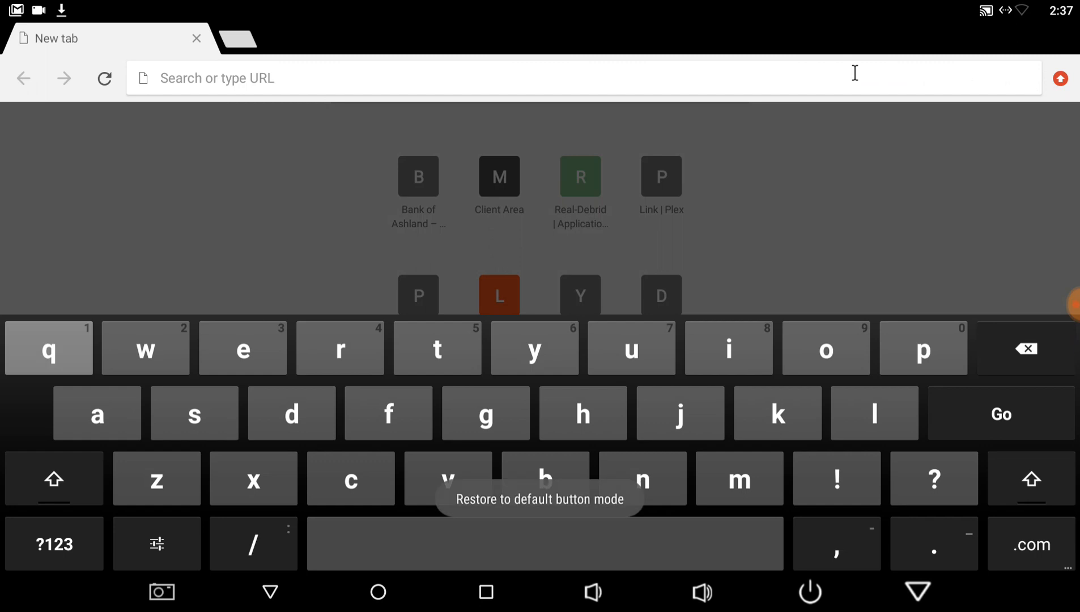
{"action": "left_click", "coordinate": [194, 414]}
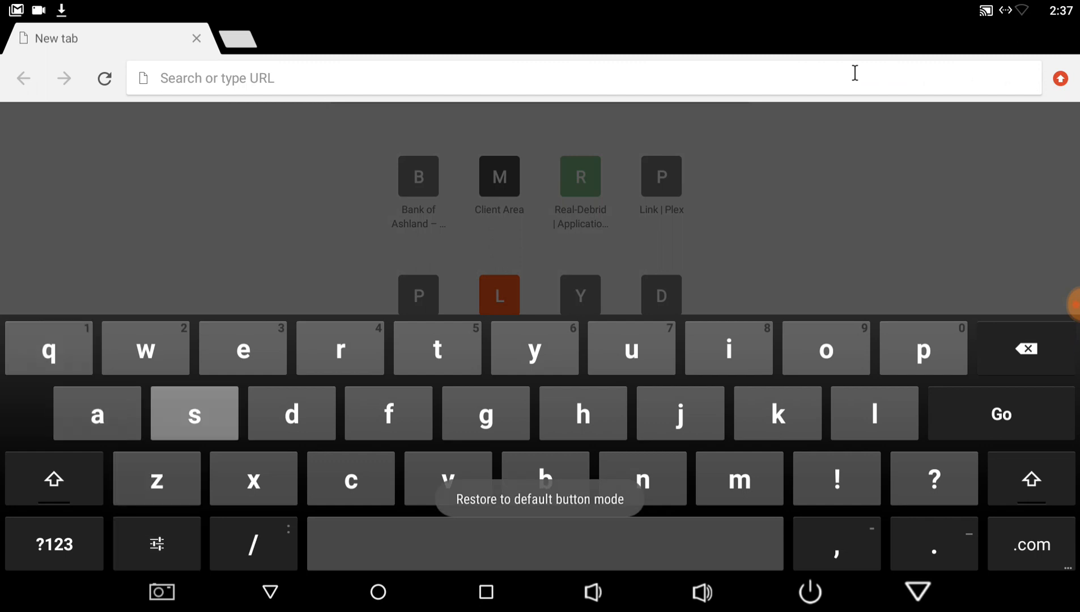
{"action": "type", "text": "walmart.com"}
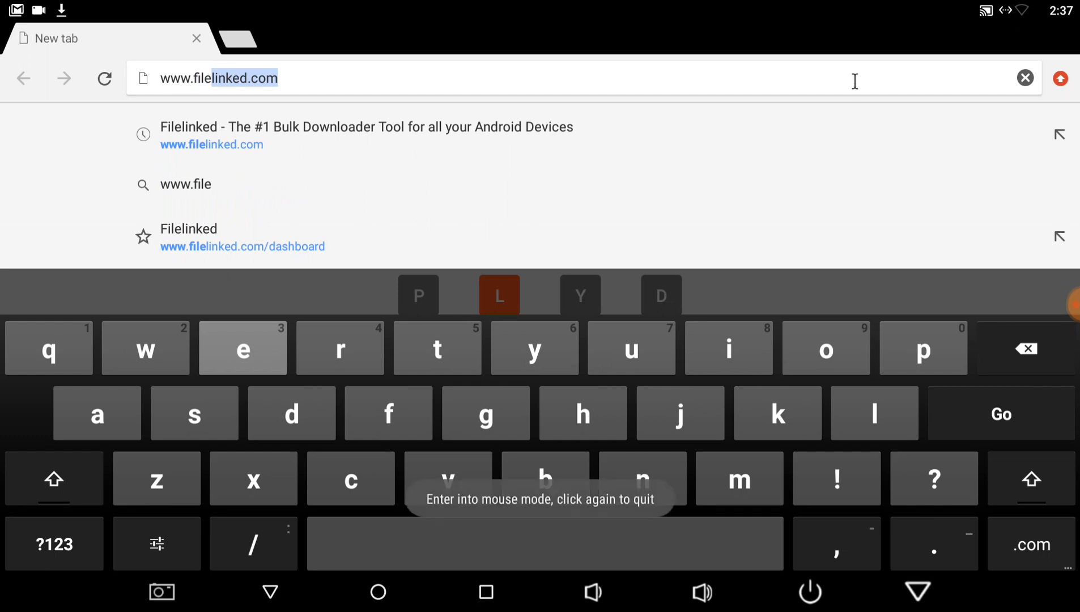
{"action": "mouse_move", "coordinate": [855, 142]}
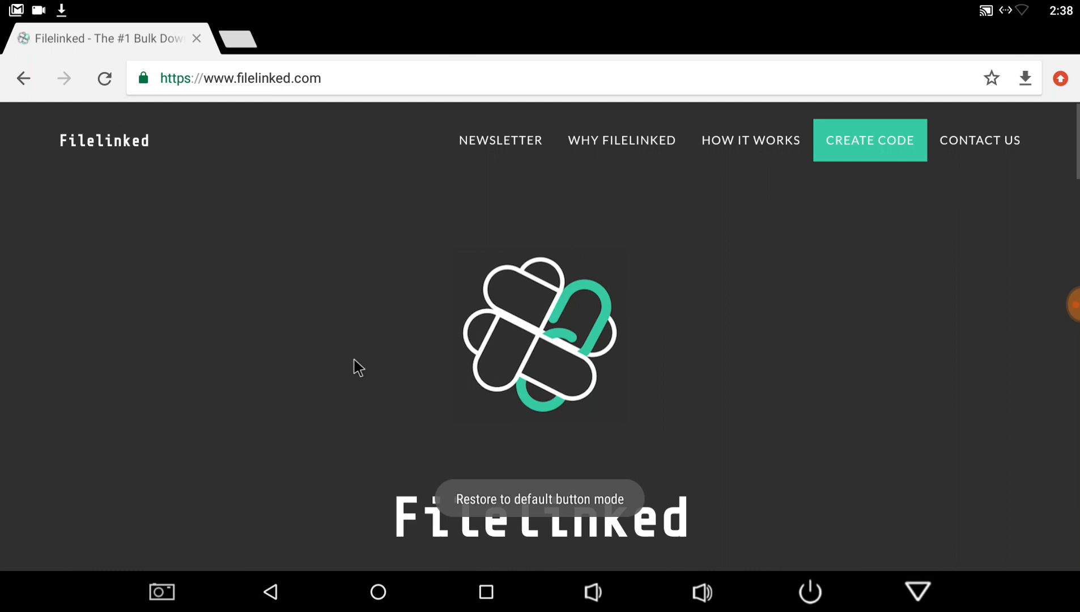
- Scroll the Filelinked homepage down to the DOWNLOAD FILELINKED button and sample code
{"action": "scroll", "scroll_direction": "down", "scroll_amount": 3}
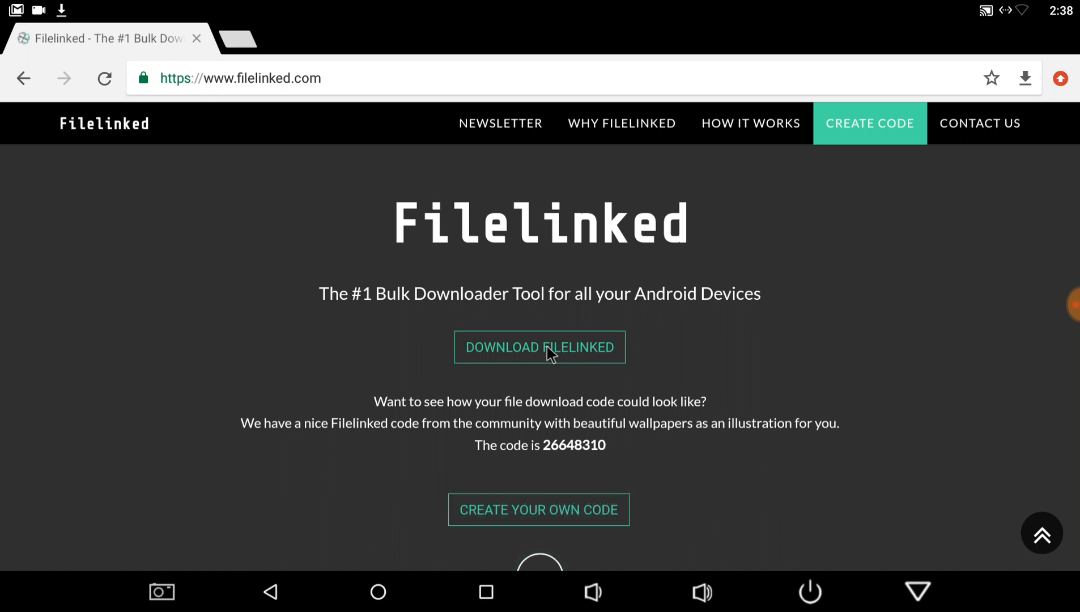
{"action": "mouse_move", "coordinate": [550, 353]}
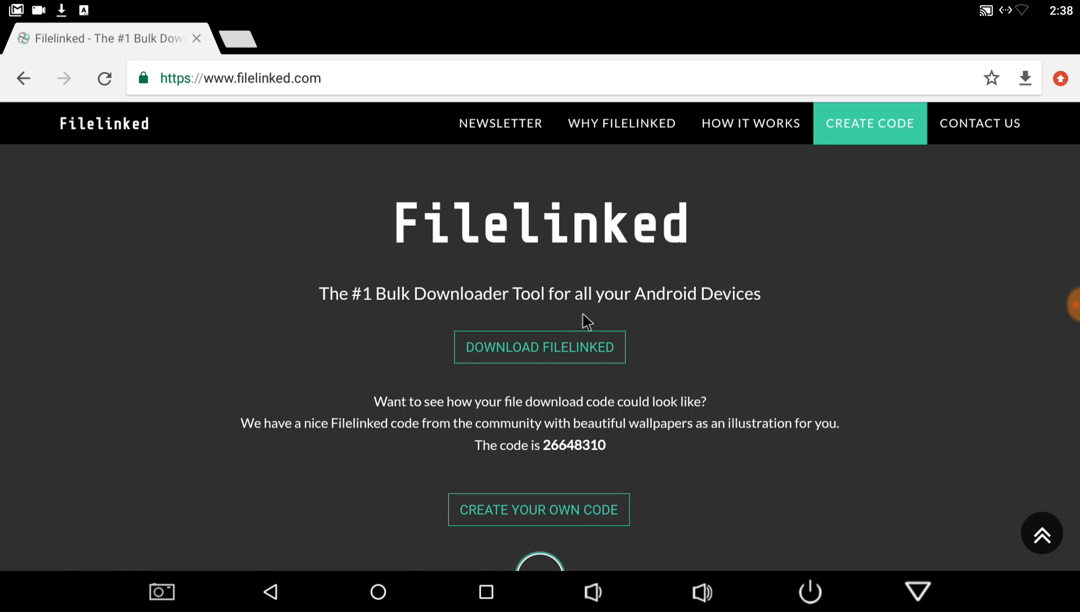
- Download the Filelinked APK, opening it with Chrome just once and confirming the repeat download
{"action": "left_click", "coordinate": [540, 348]}
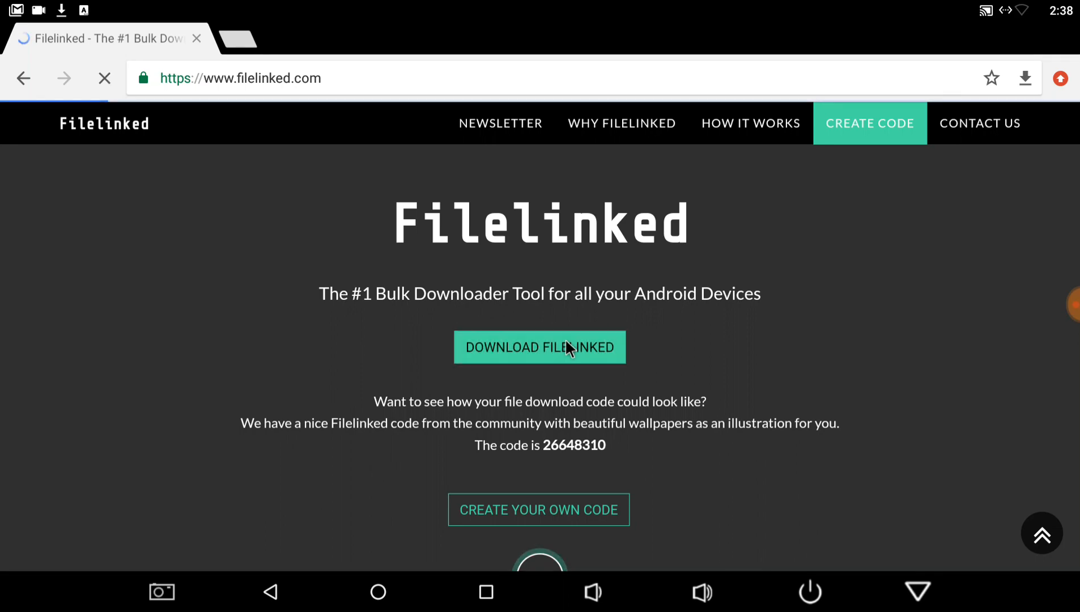
{"action": "left_click", "coordinate": [539, 348]}
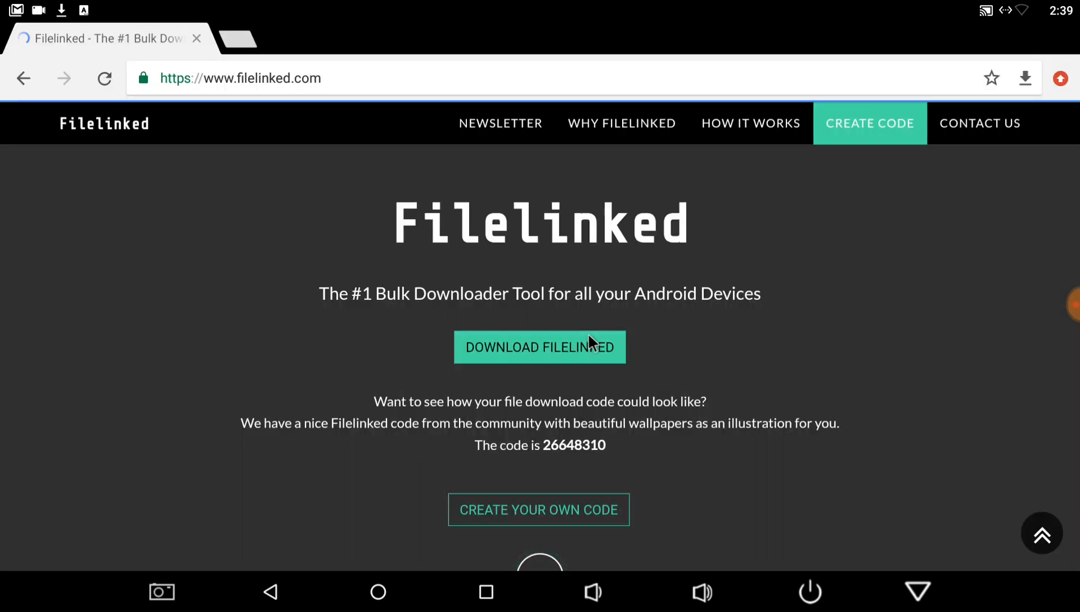
{"action": "left_click", "coordinate": [540, 348]}
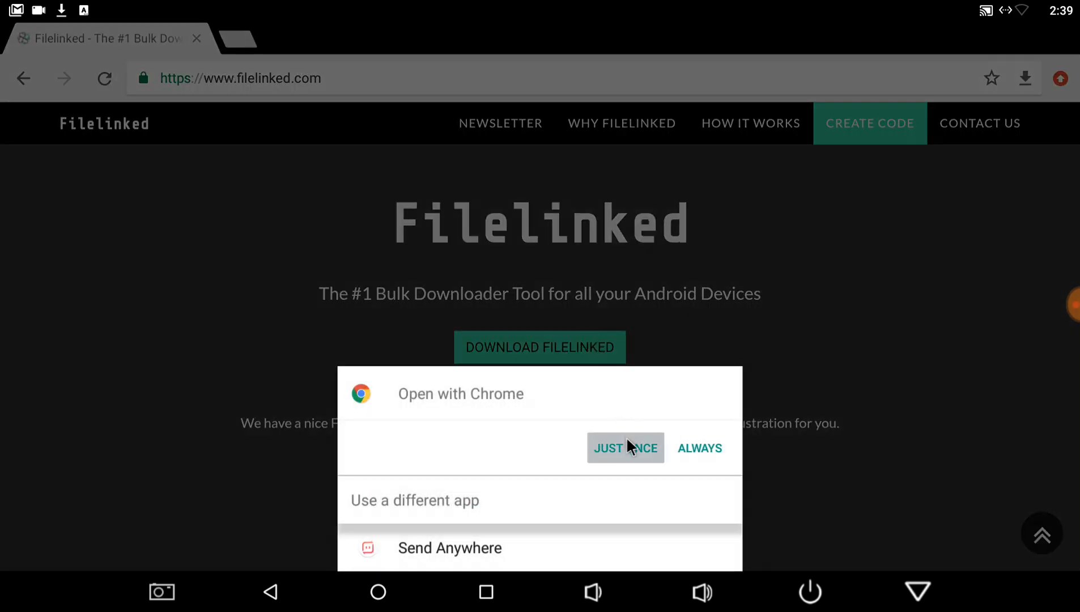
{"action": "left_click", "coordinate": [626, 447]}
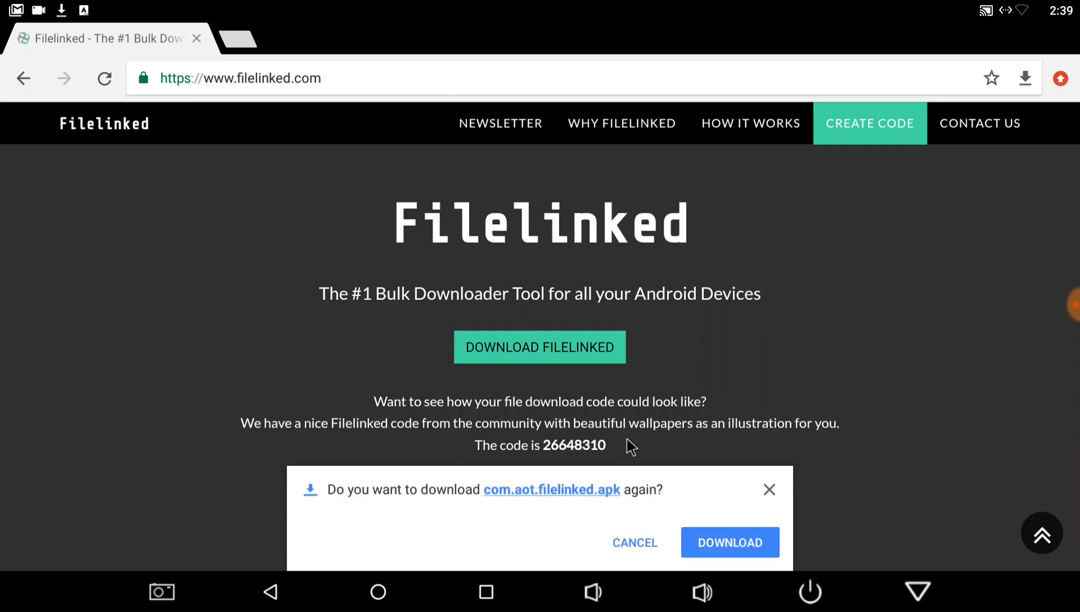
{"action": "left_click", "coordinate": [730, 543]}
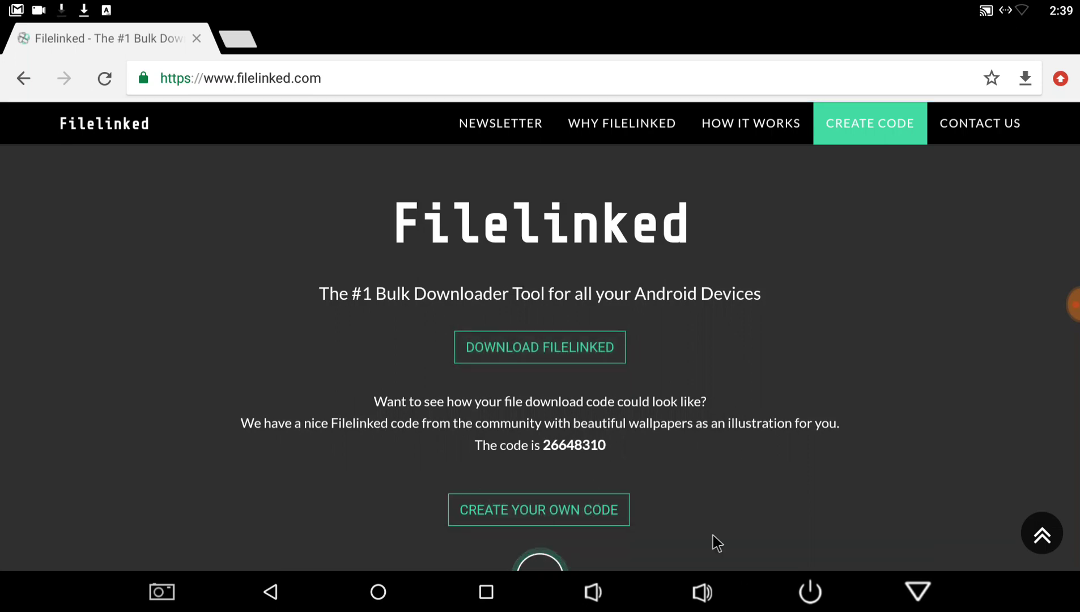
{"action": "mouse_move", "coordinate": [499, 475]}
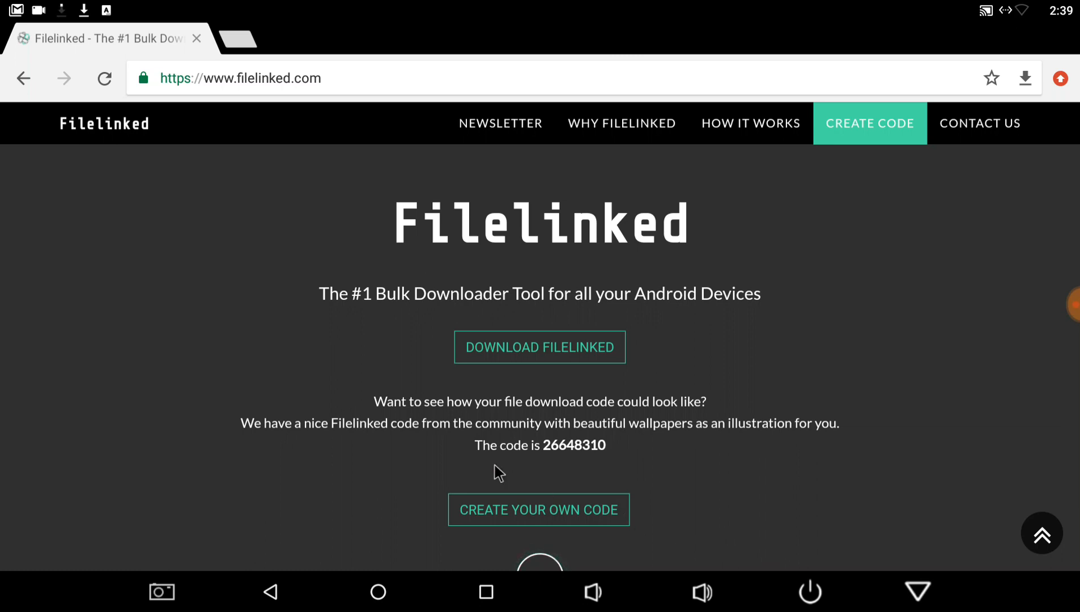
{"action": "mouse_move", "coordinate": [320, 488]}
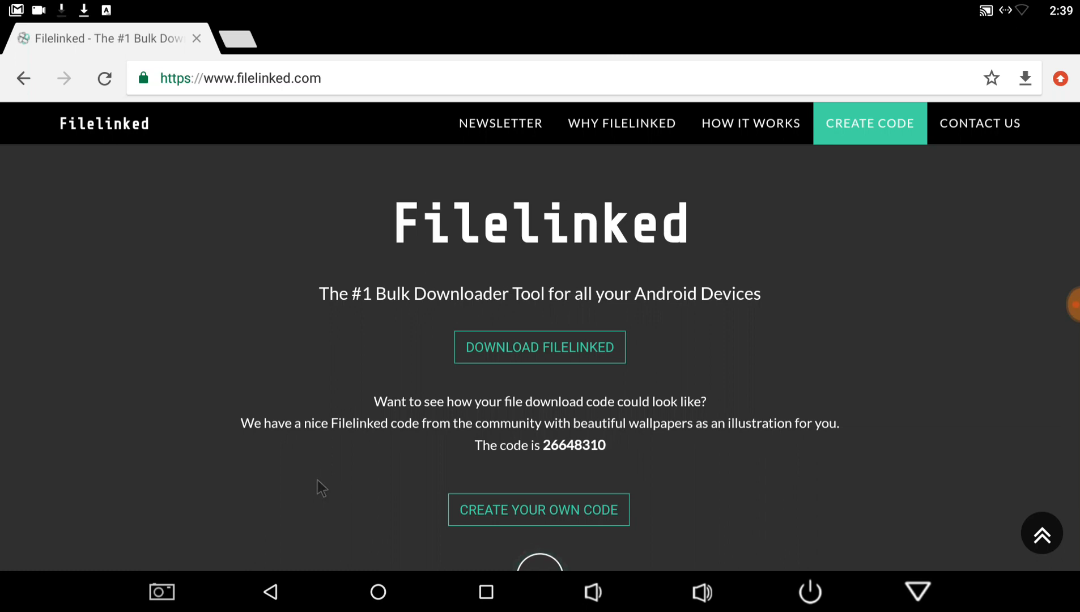
{"action": "mouse_move", "coordinate": [322, 458]}
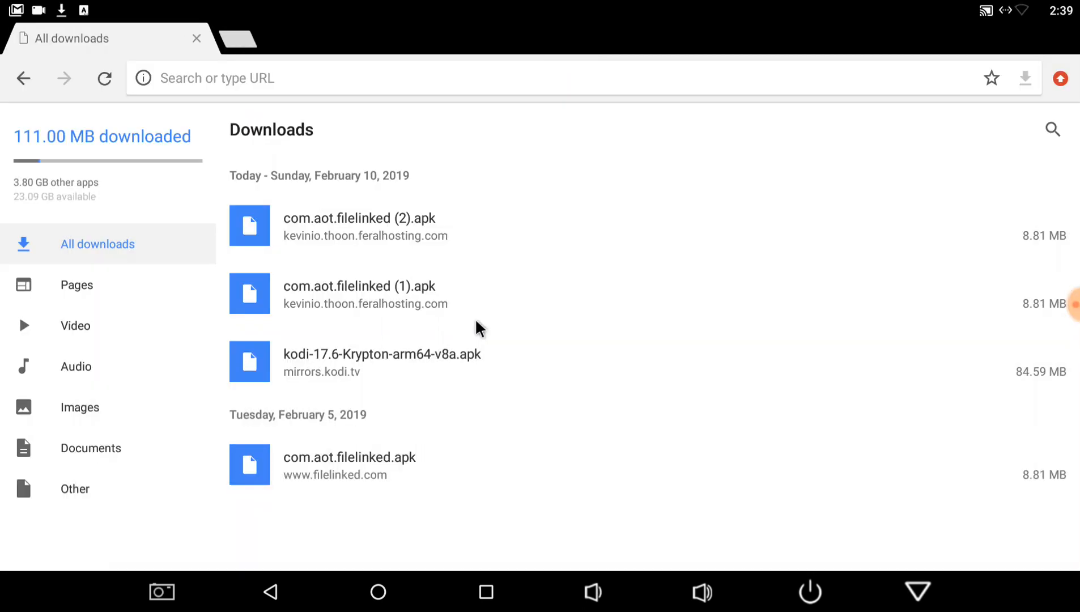
{"action": "mouse_move", "coordinate": [459, 306]}
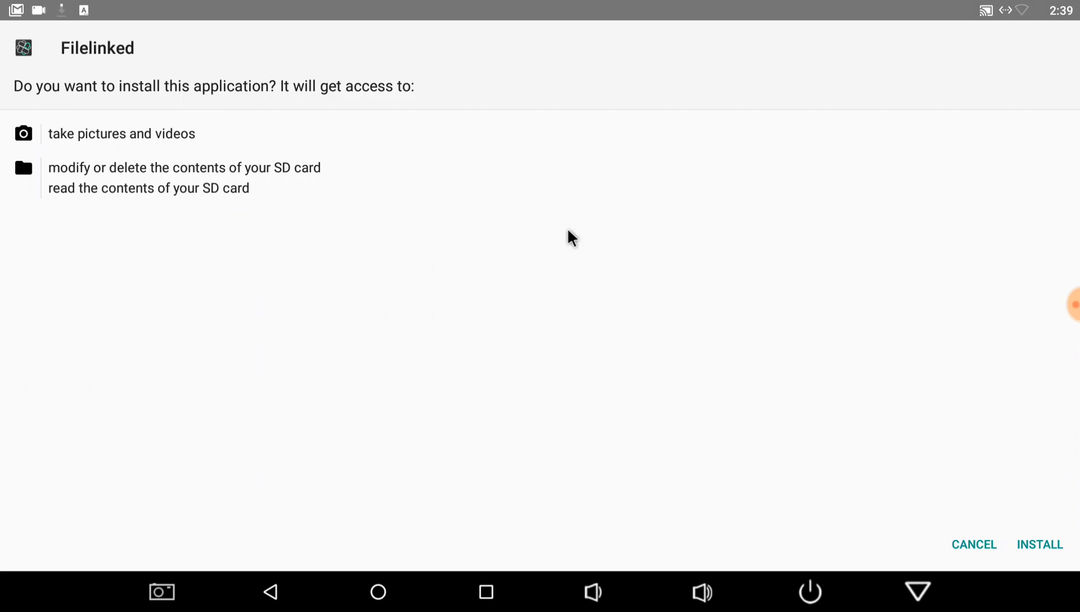
- Install the downloaded com.aot.filelinked APK and return to the home screen
{"action": "left_click", "coordinate": [1039, 544]}
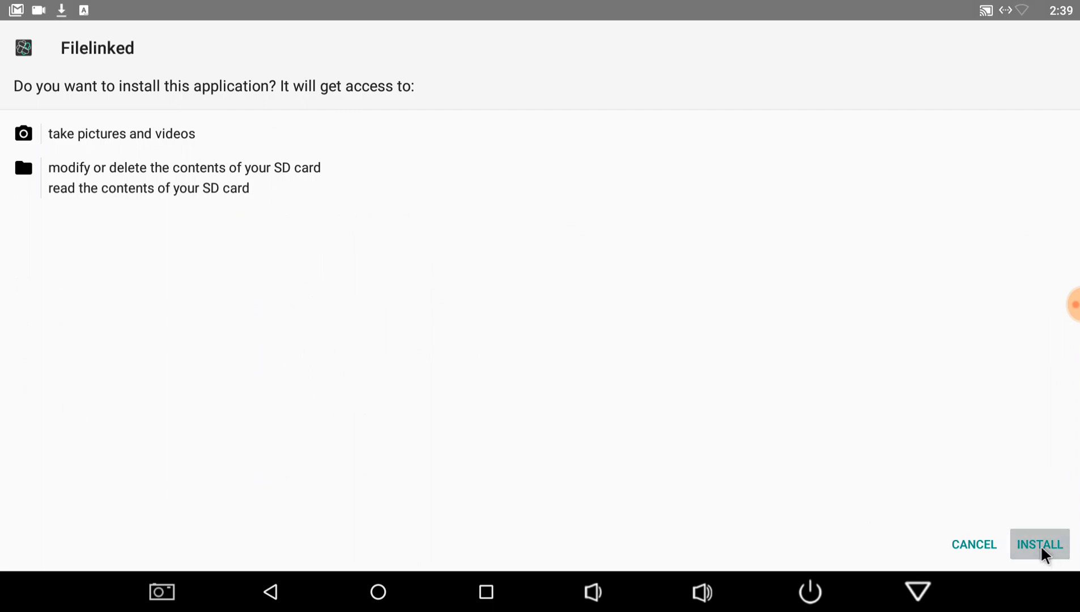
{"action": "left_click", "coordinate": [1040, 544]}
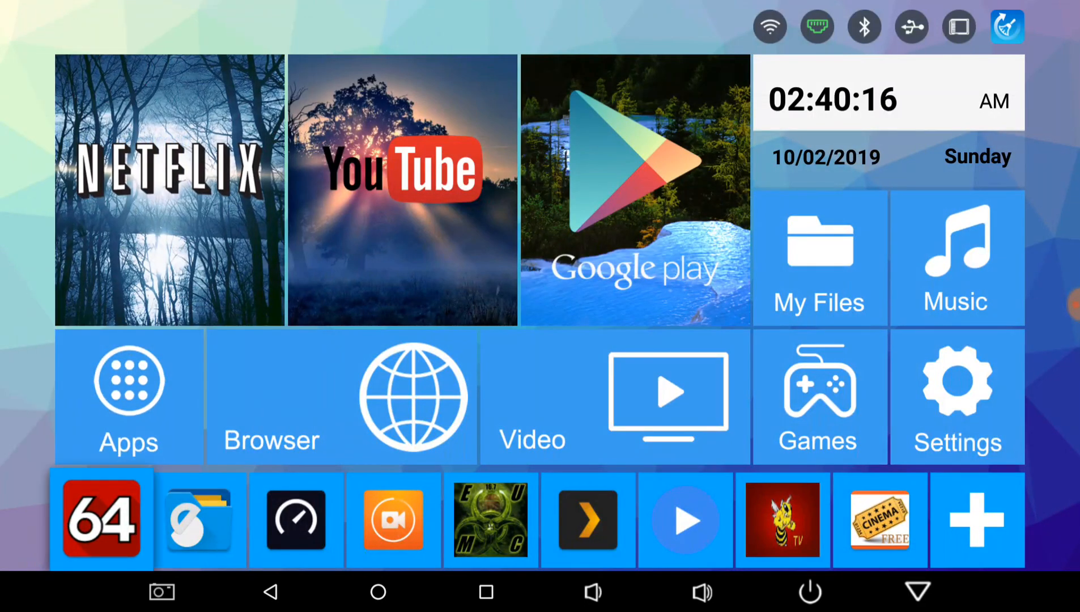
- Launch Filelinked from the launcher's full app list to reach its code entry screen
{"action": "left_click", "coordinate": [100, 521]}
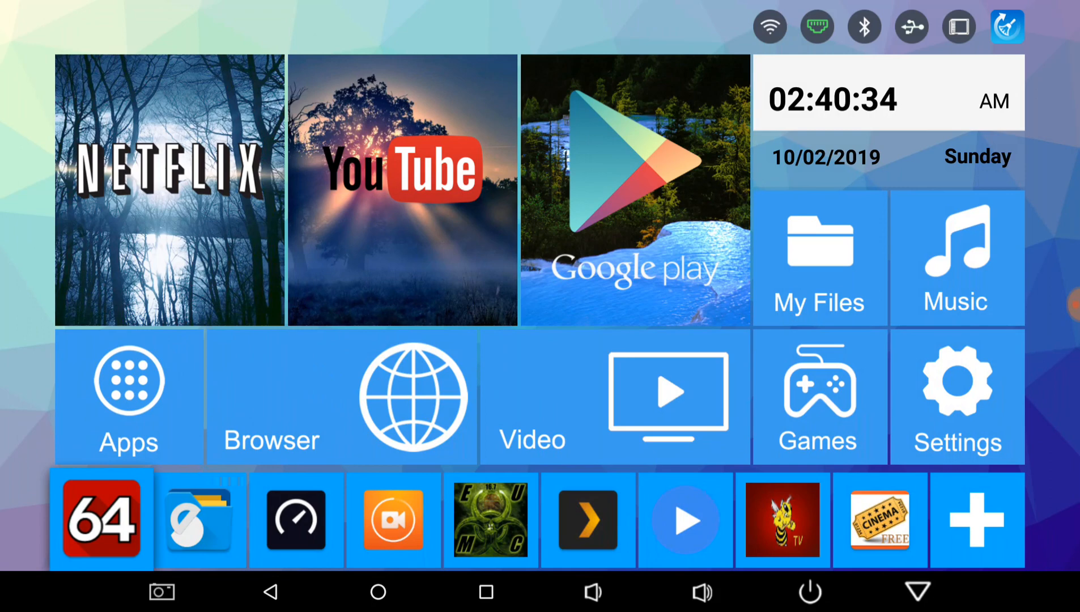
{"action": "left_click", "coordinate": [129, 381]}
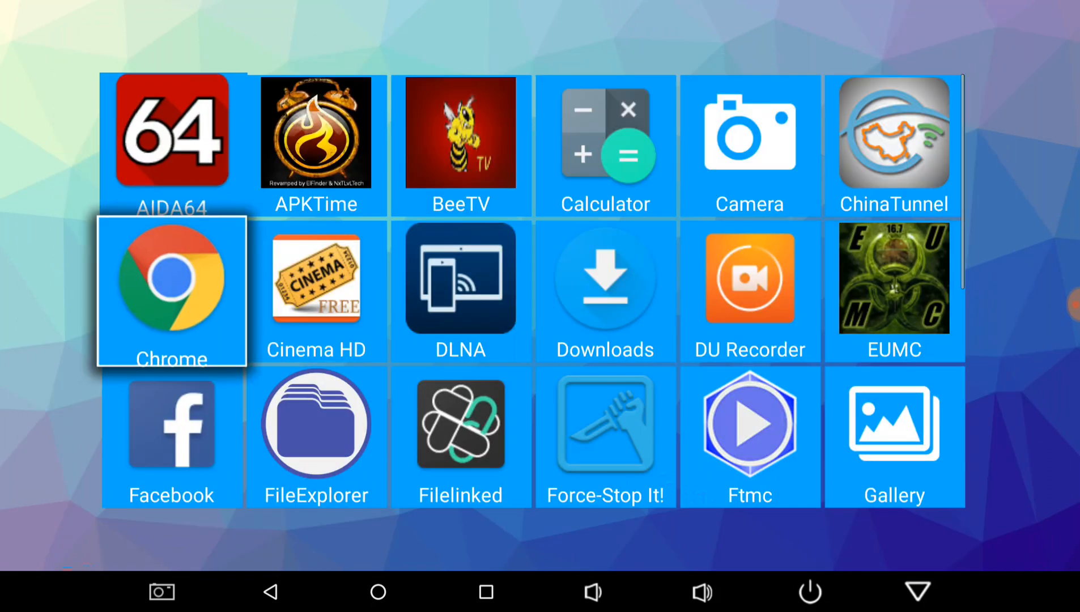
{"action": "mouse_move", "coordinate": [459, 435]}
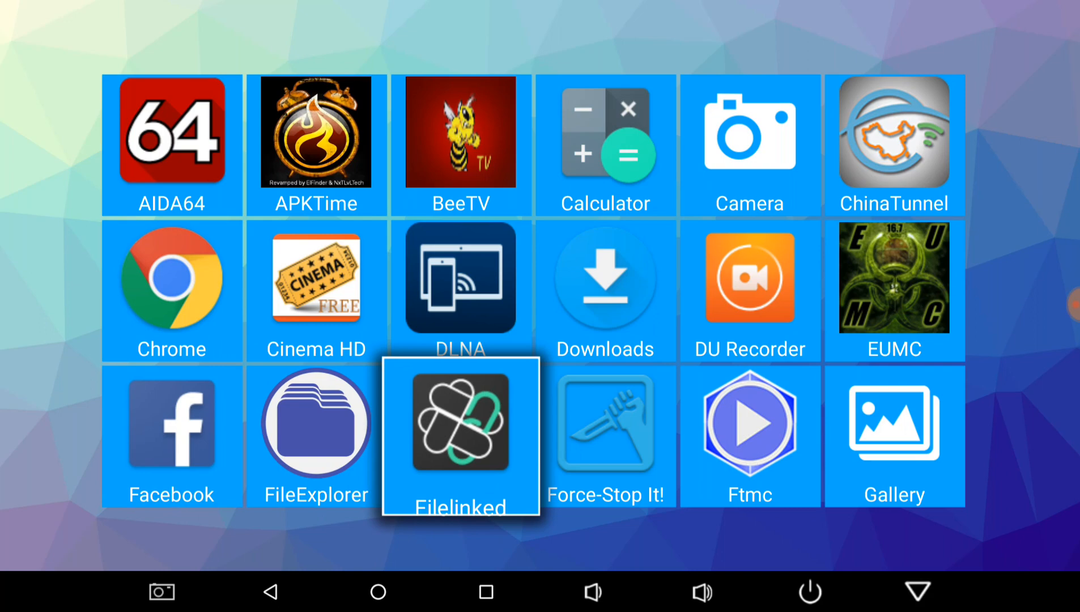
{"action": "left_click", "coordinate": [460, 434]}
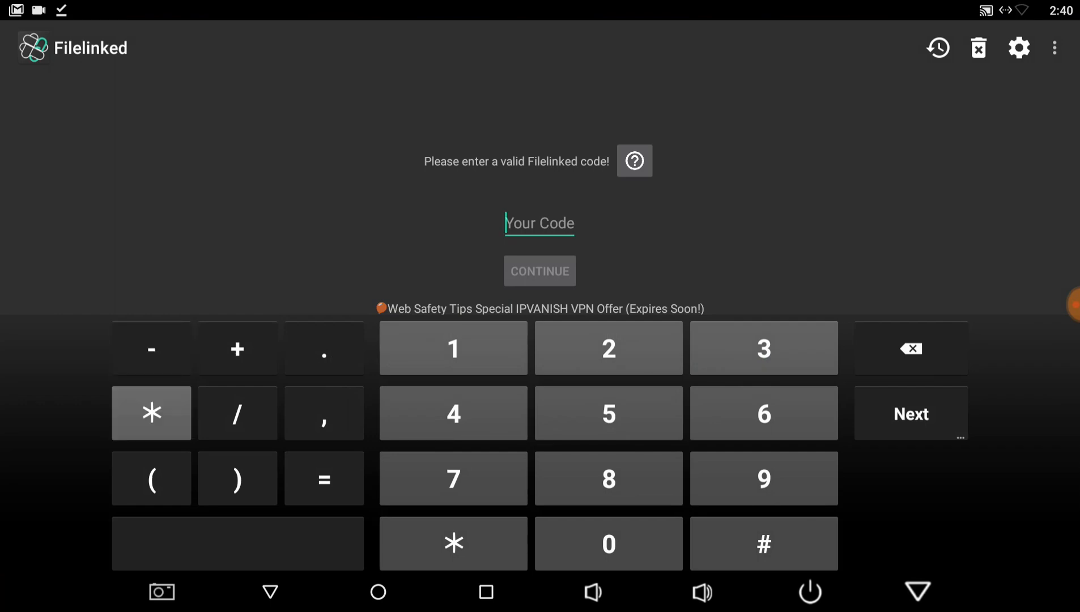
{"action": "left_click", "coordinate": [764, 414]}
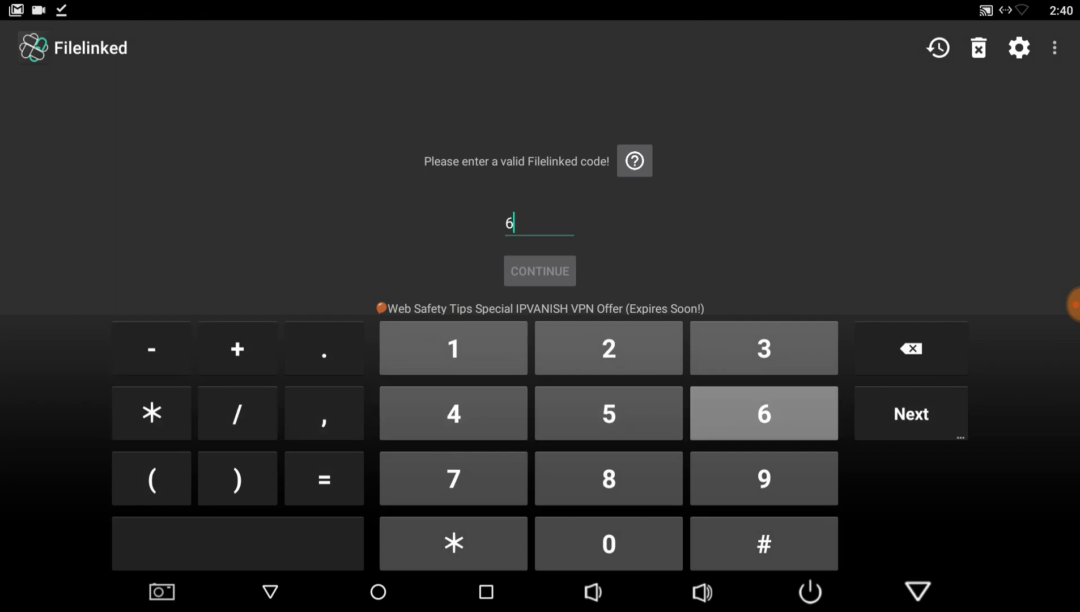
{"action": "left_click", "coordinate": [453, 413]}
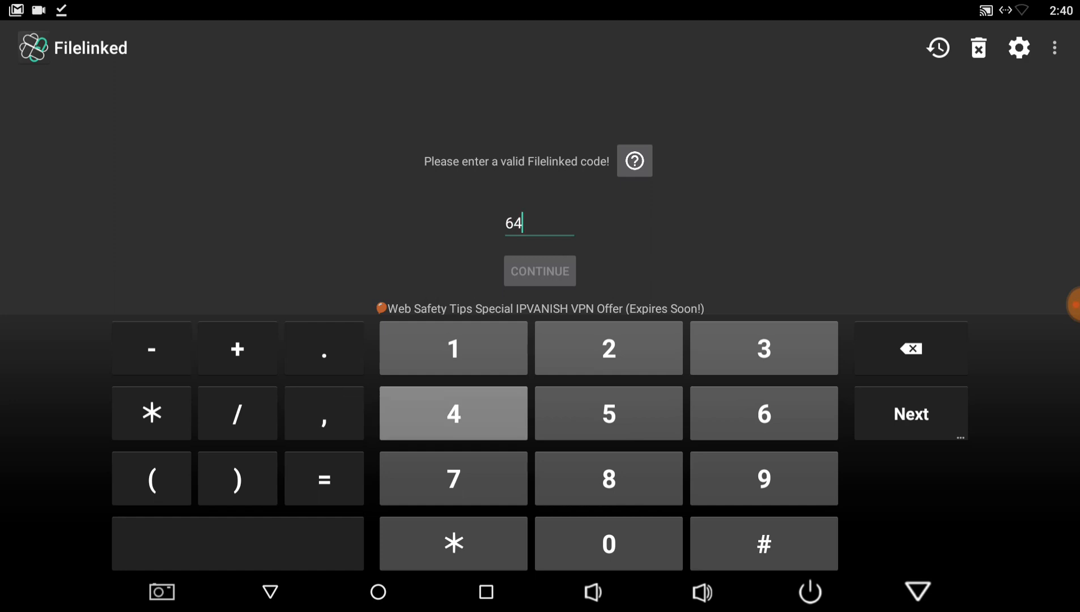
{"action": "left_click", "coordinate": [609, 544]}
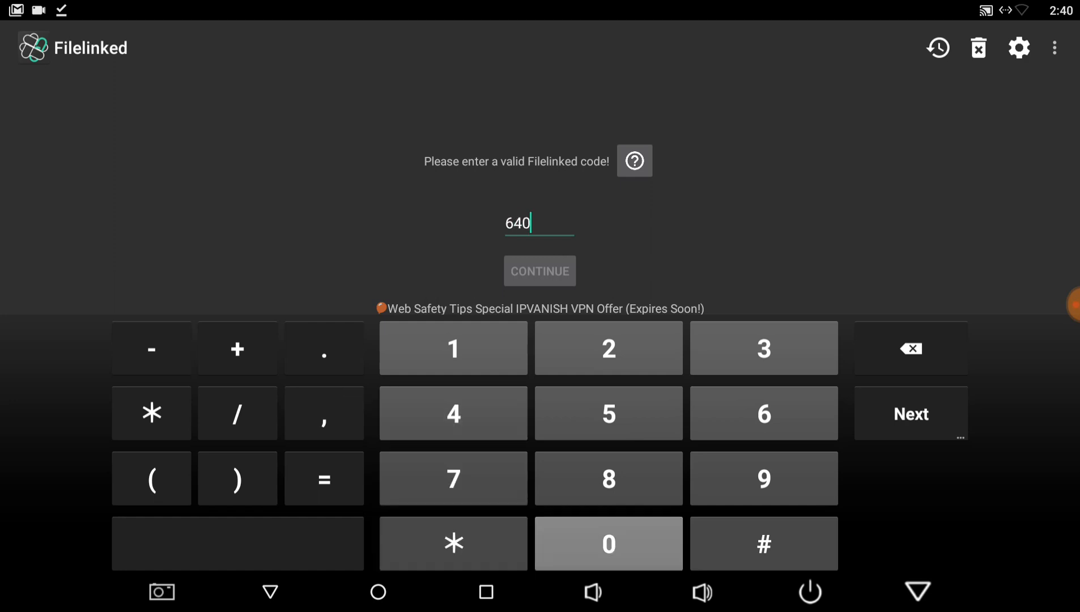
{"action": "left_click", "coordinate": [764, 414]}
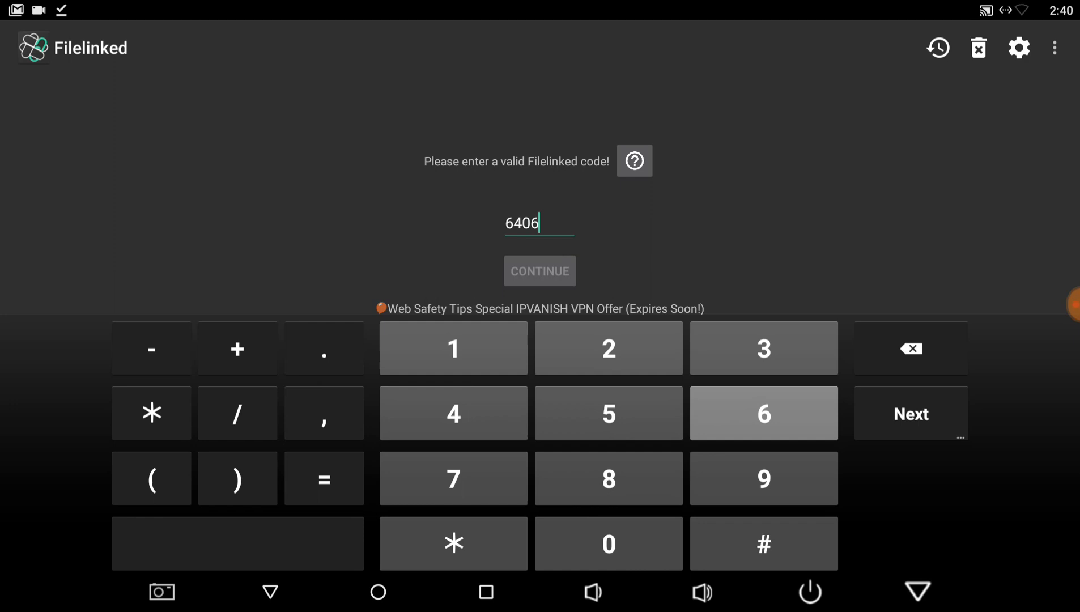
{"action": "left_click", "coordinate": [609, 478]}
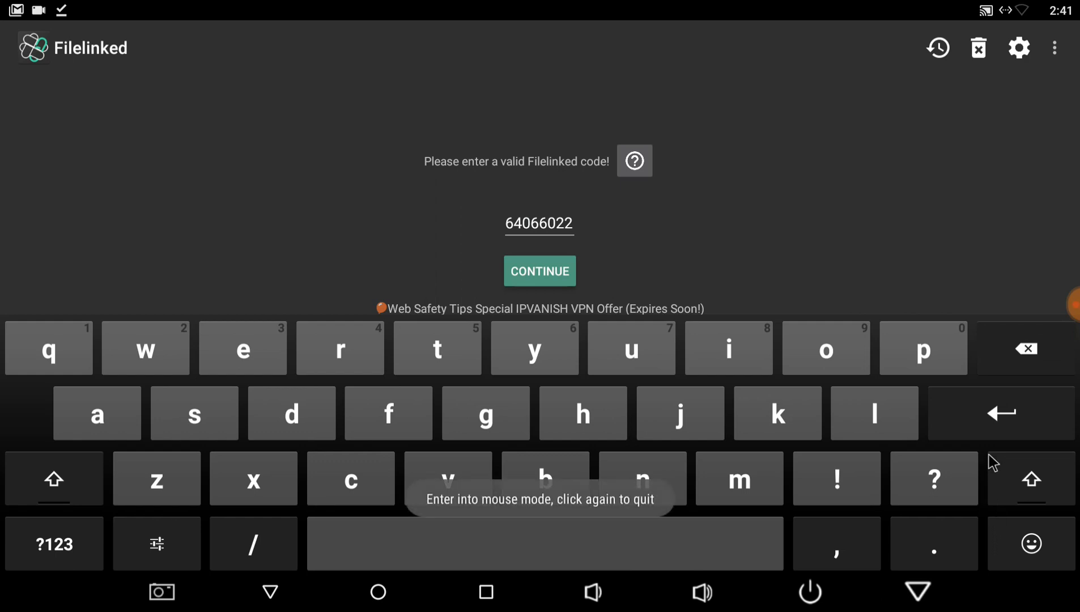
{"action": "mouse_move", "coordinate": [942, 300]}
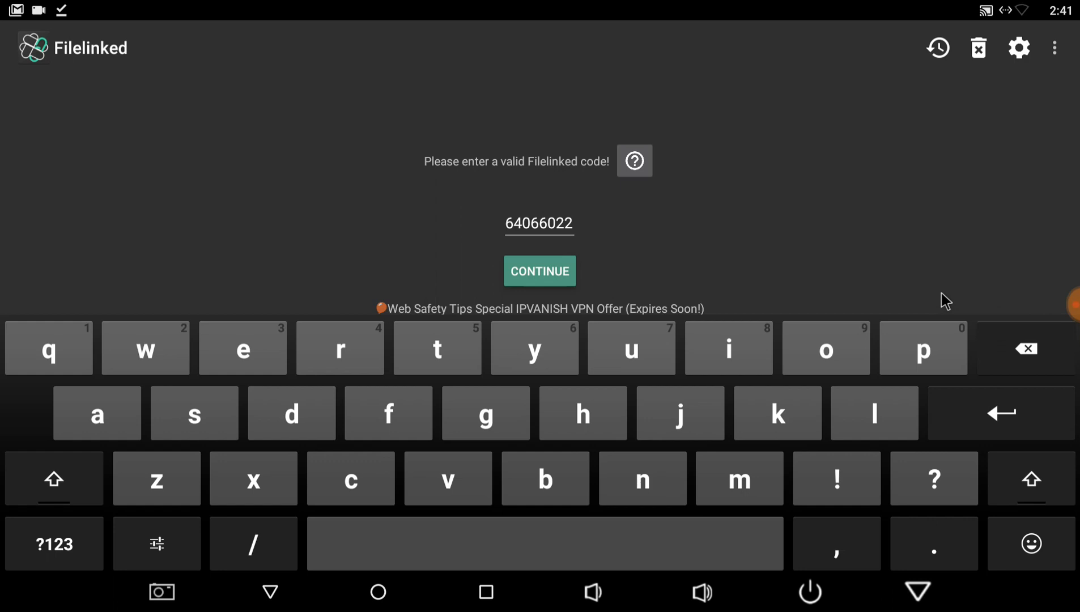
{"action": "mouse_move", "coordinate": [530, 299]}
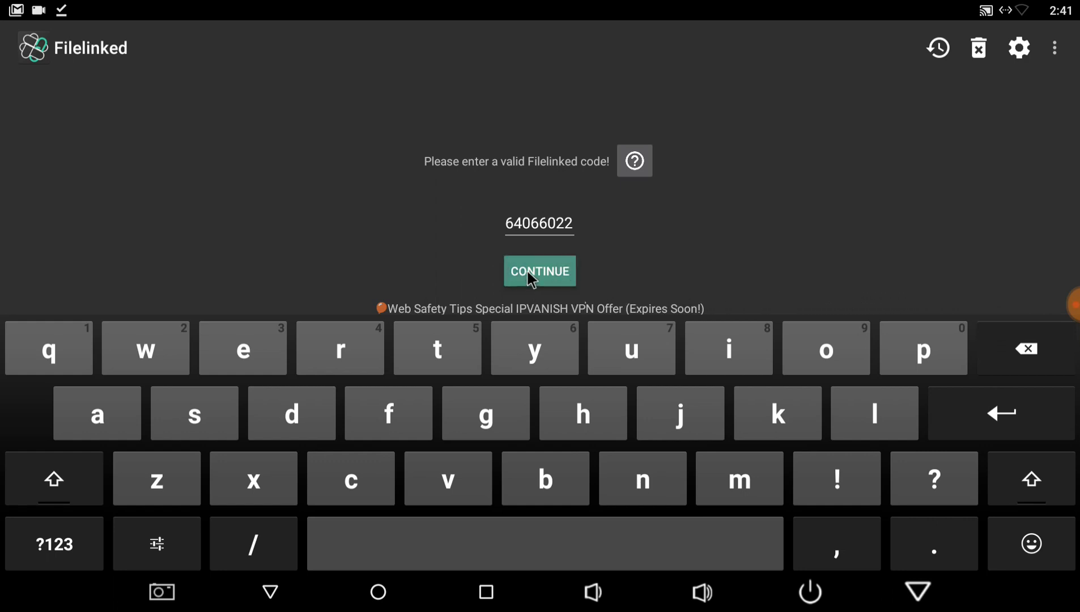
{"action": "left_click", "coordinate": [540, 271]}
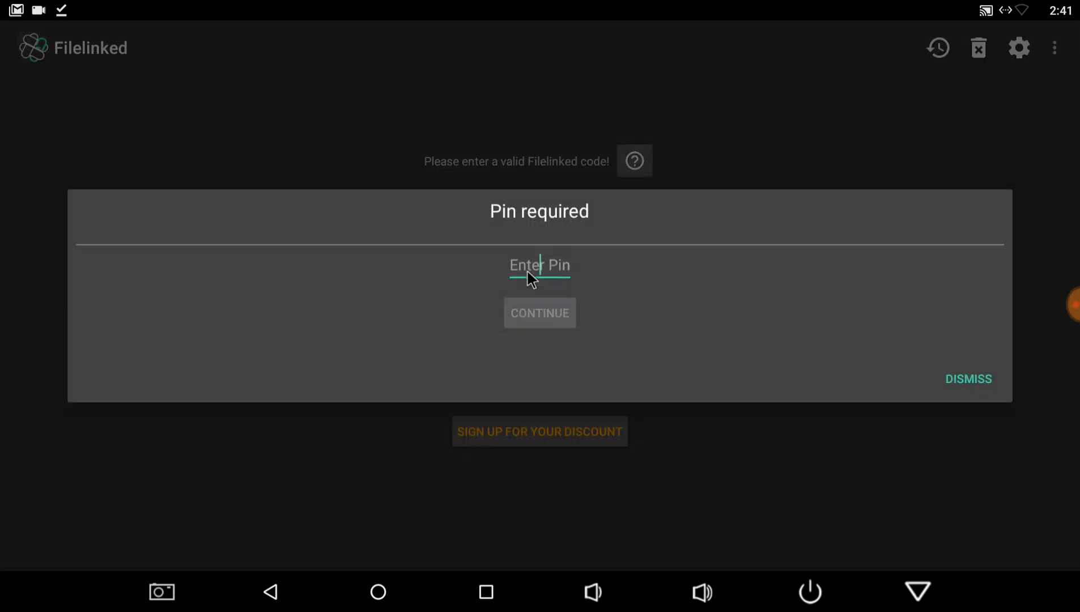
{"action": "left_click", "coordinate": [539, 266]}
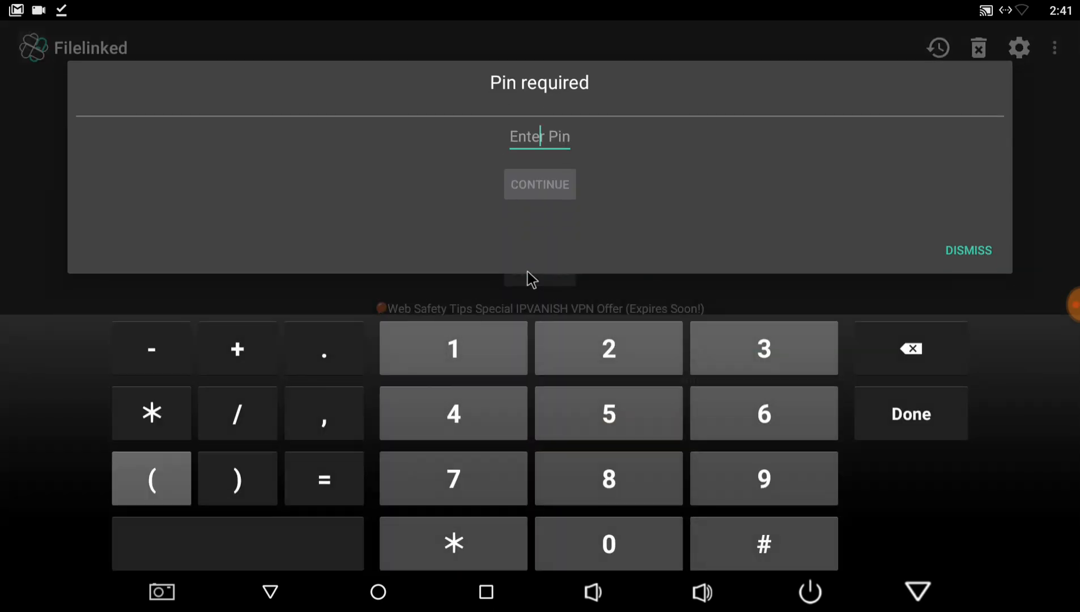
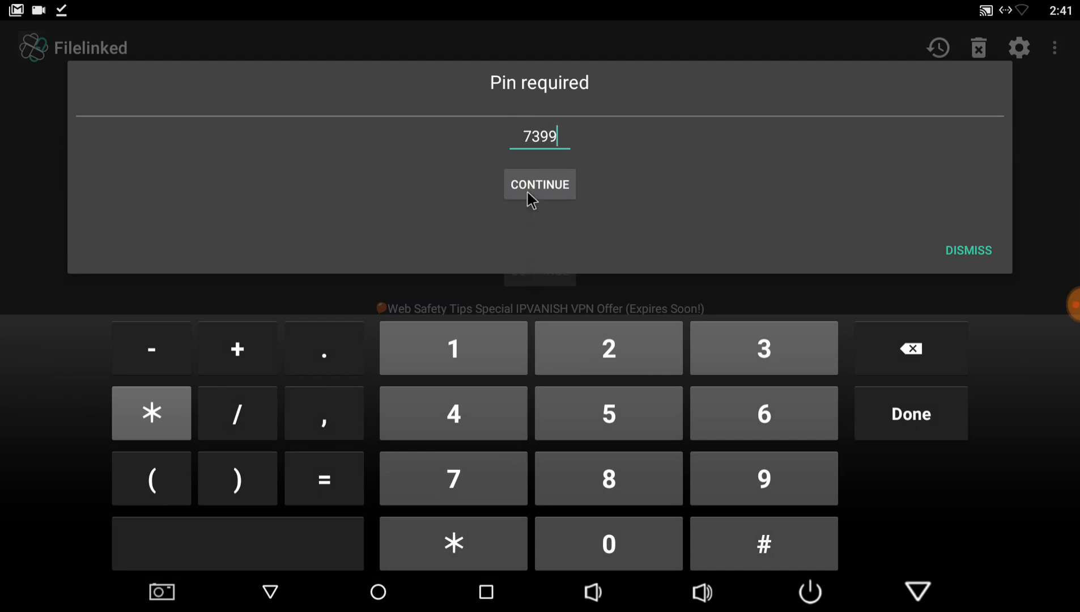
{"action": "left_click", "coordinate": [539, 185]}
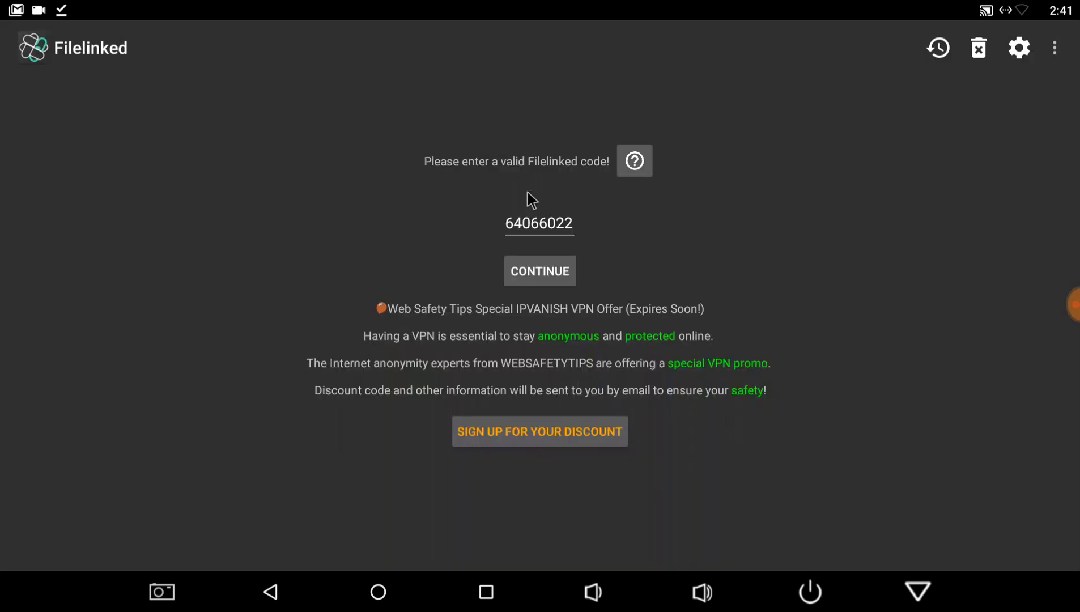
{"action": "left_click", "coordinate": [539, 271]}
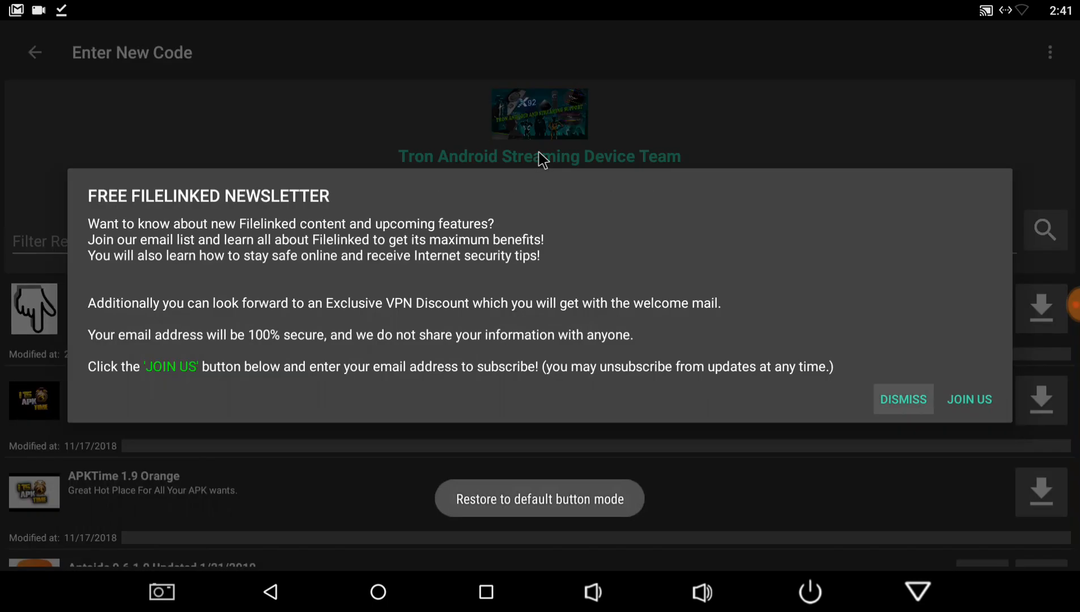
{"action": "left_click", "coordinate": [903, 399]}
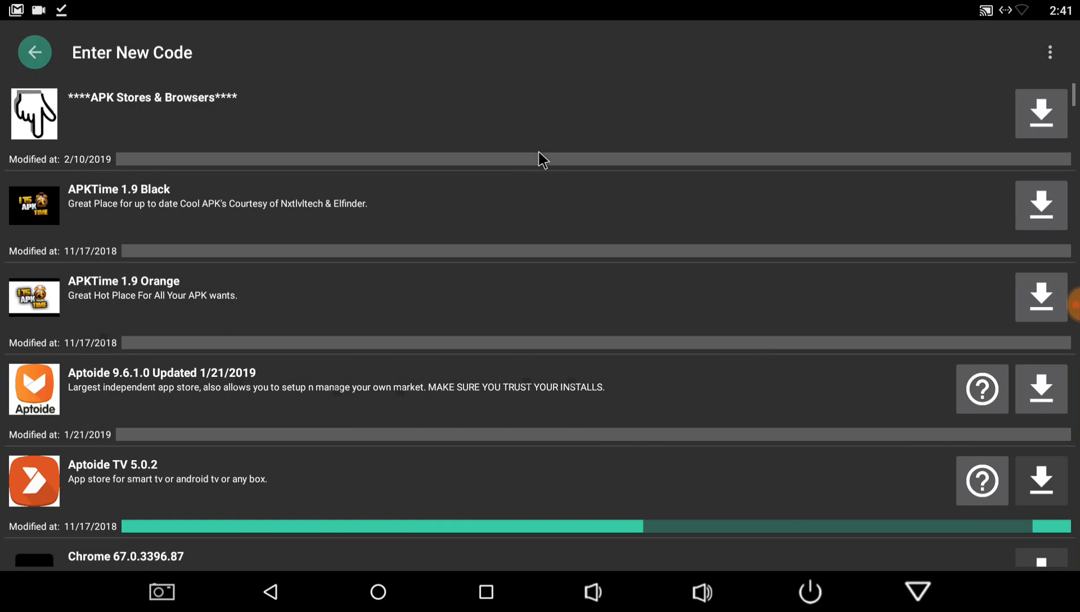
{"action": "left_click", "coordinate": [1038, 113]}
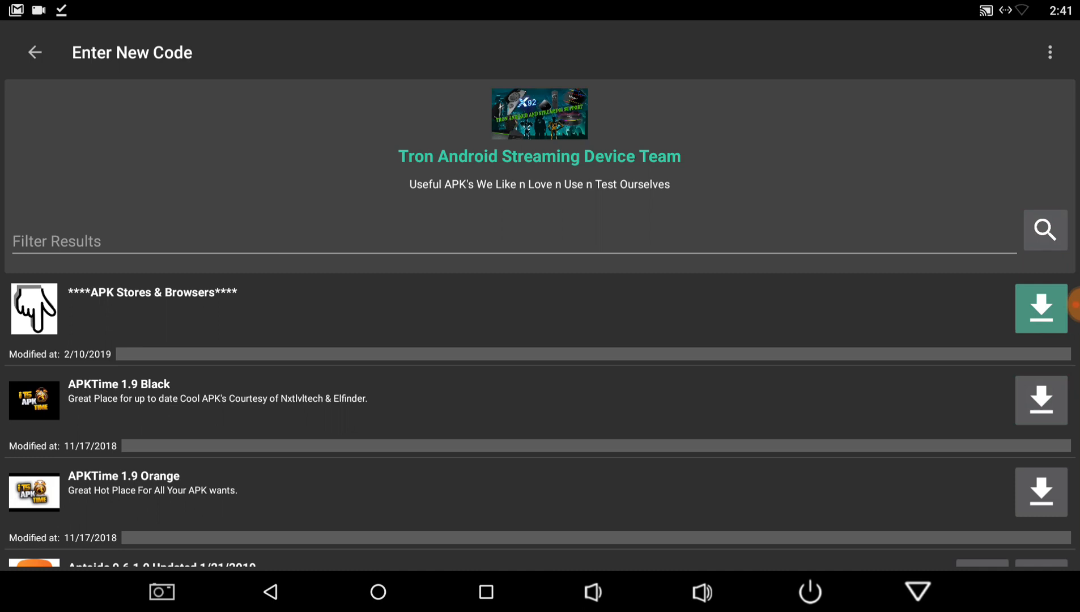
{"action": "left_click", "coordinate": [1040, 493]}
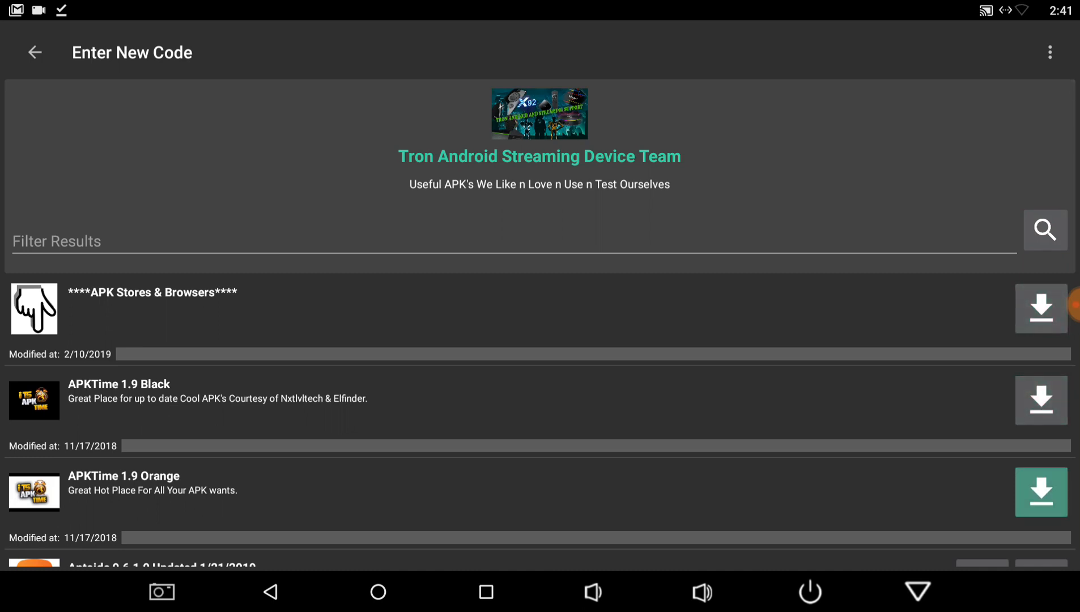
{"action": "scroll", "scroll_direction": "down", "scroll_amount": 3}
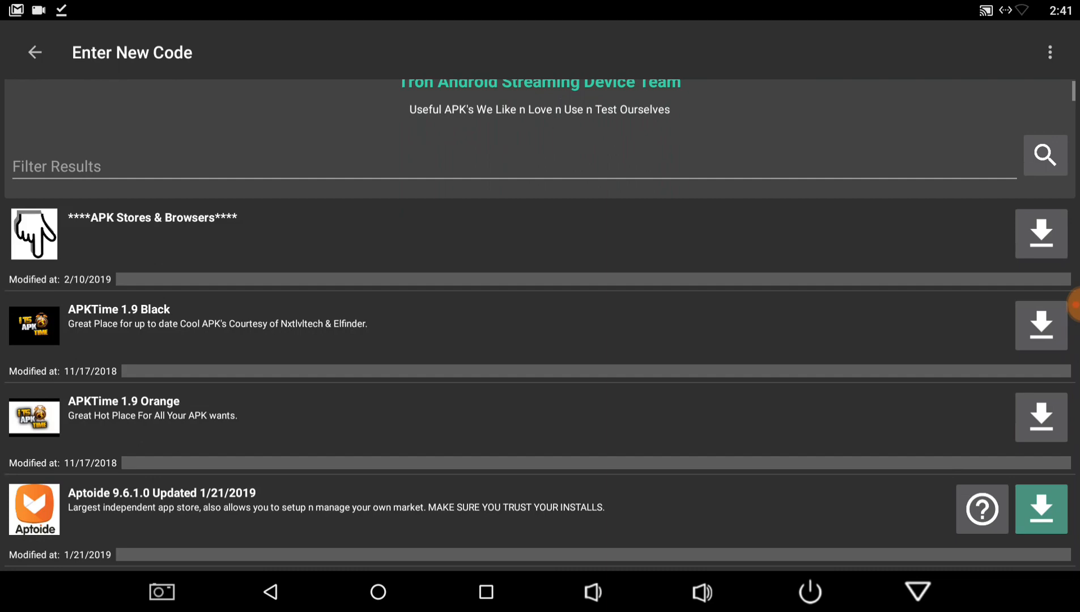
{"action": "scroll", "scroll_direction": "down", "scroll_amount": 3}
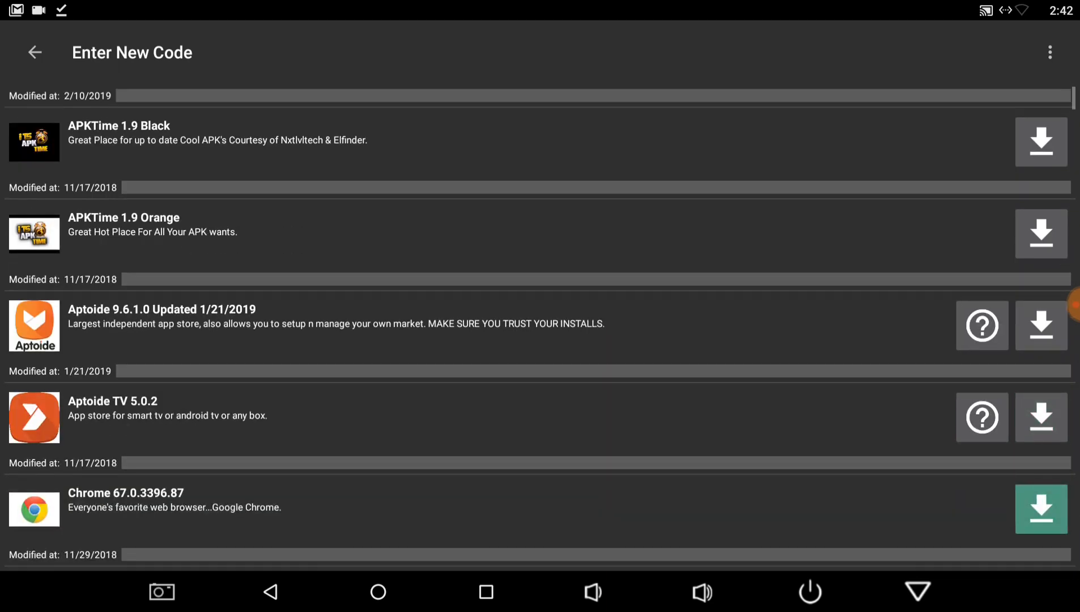
{"action": "scroll", "scroll_direction": "down", "scroll_amount": 3}
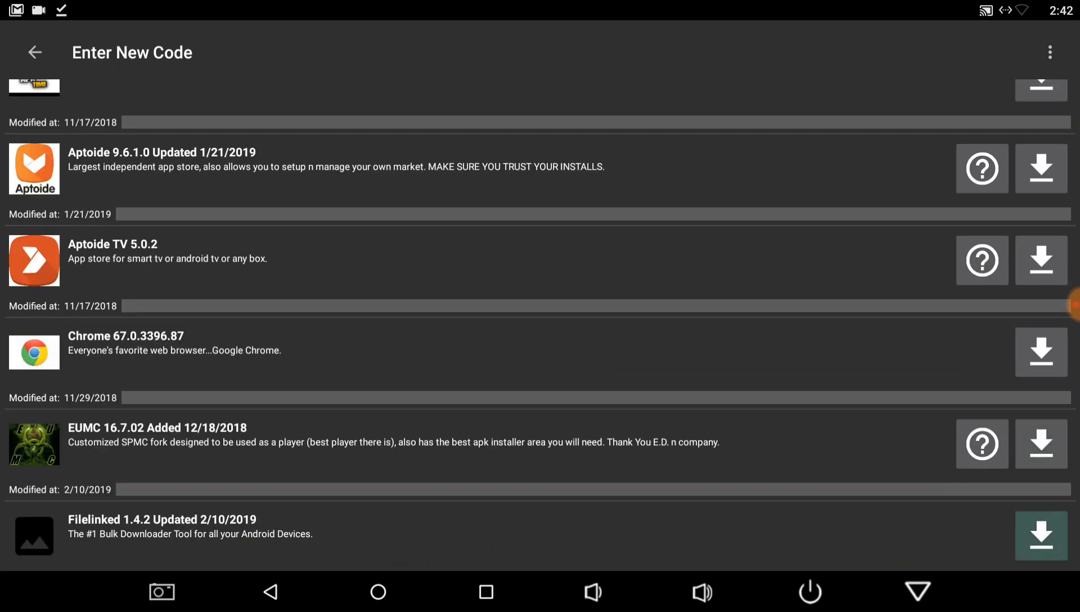
{"action": "scroll", "scroll_direction": "down", "scroll_amount": 3}
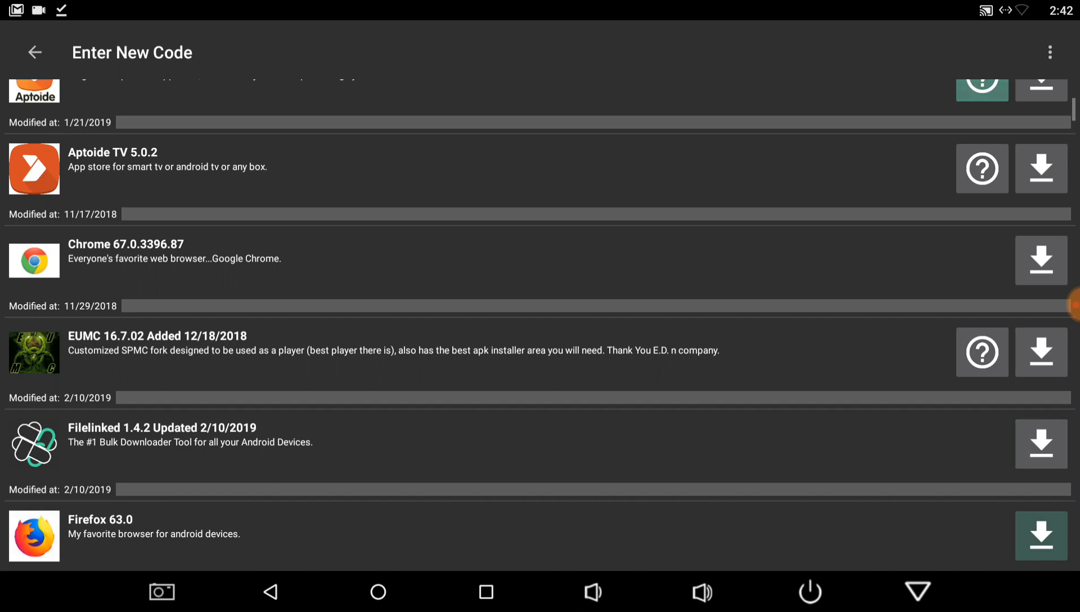
{"action": "scroll", "scroll_direction": "down", "scroll_amount": 3}
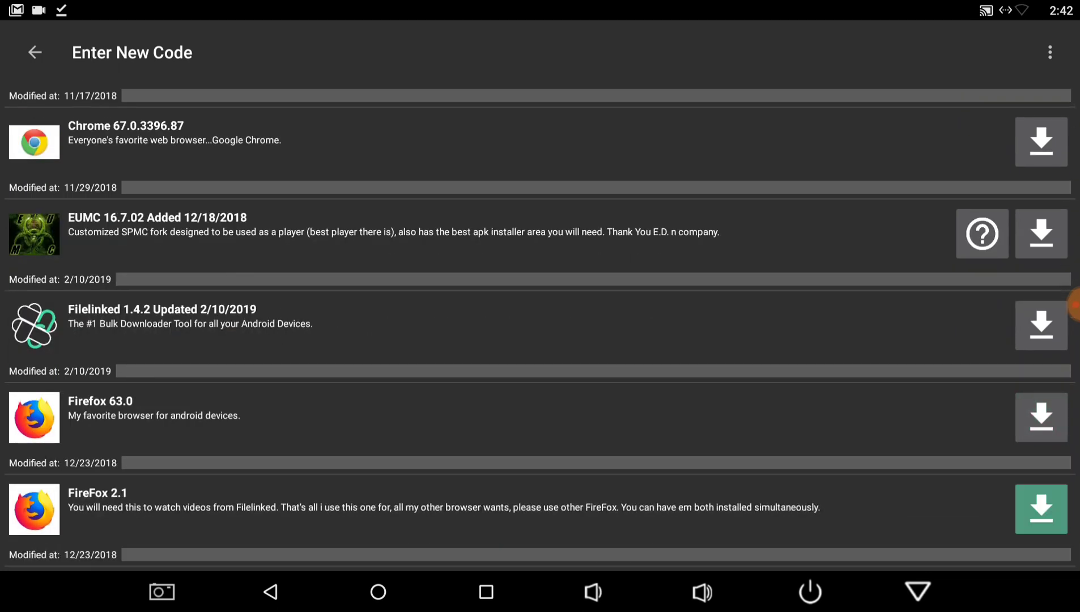
{"action": "scroll", "scroll_direction": "down", "scroll_amount": 3}
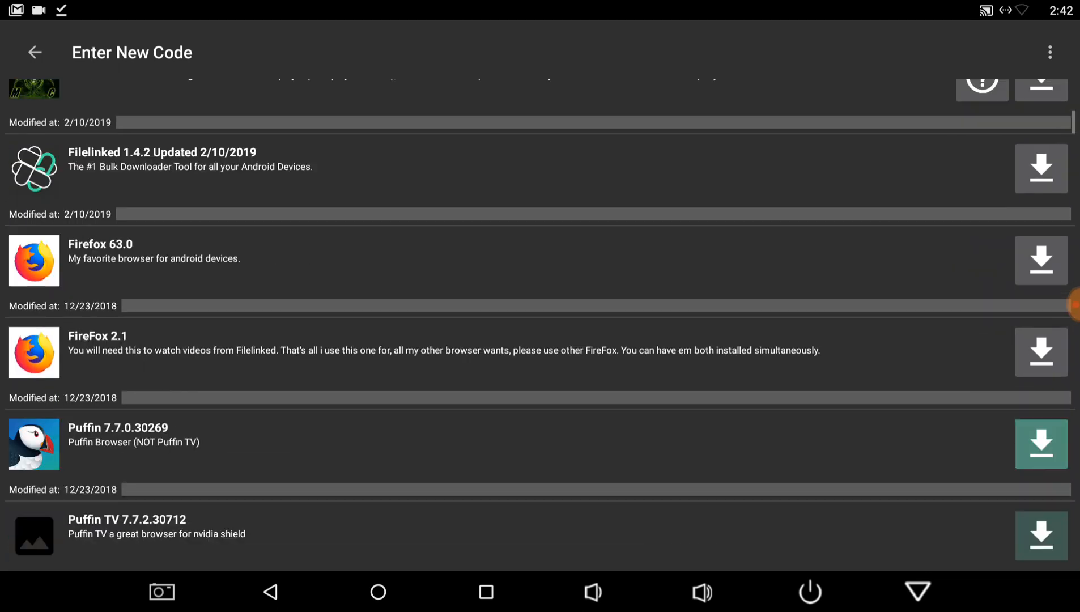
{"action": "scroll", "scroll_direction": "down", "scroll_amount": 3}
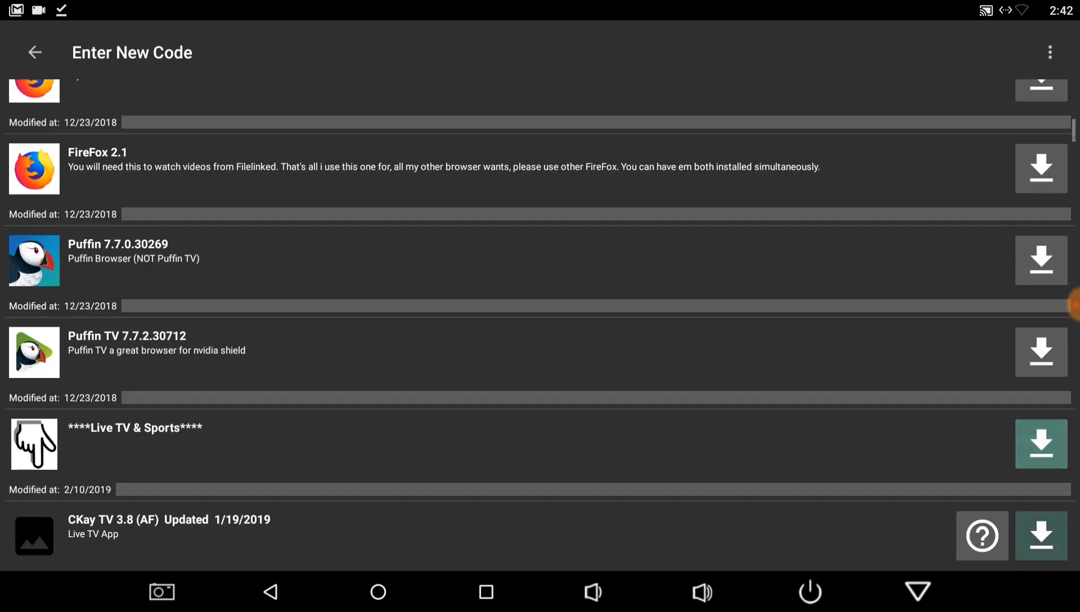
{"action": "scroll", "scroll_direction": "down", "scroll_amount": 3}
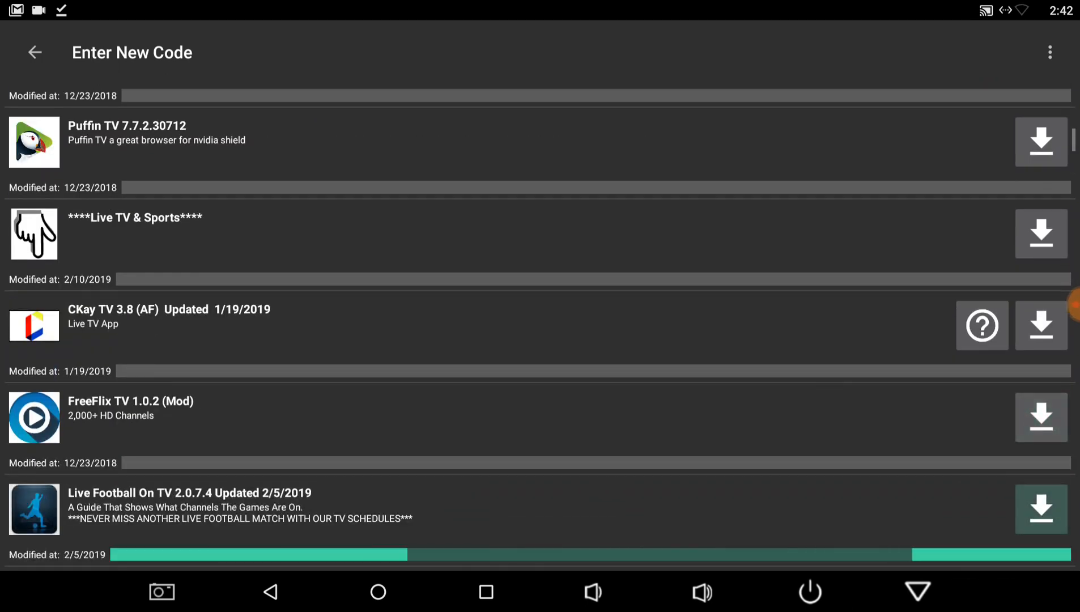
{"action": "scroll", "scroll_direction": "down", "scroll_amount": 3}
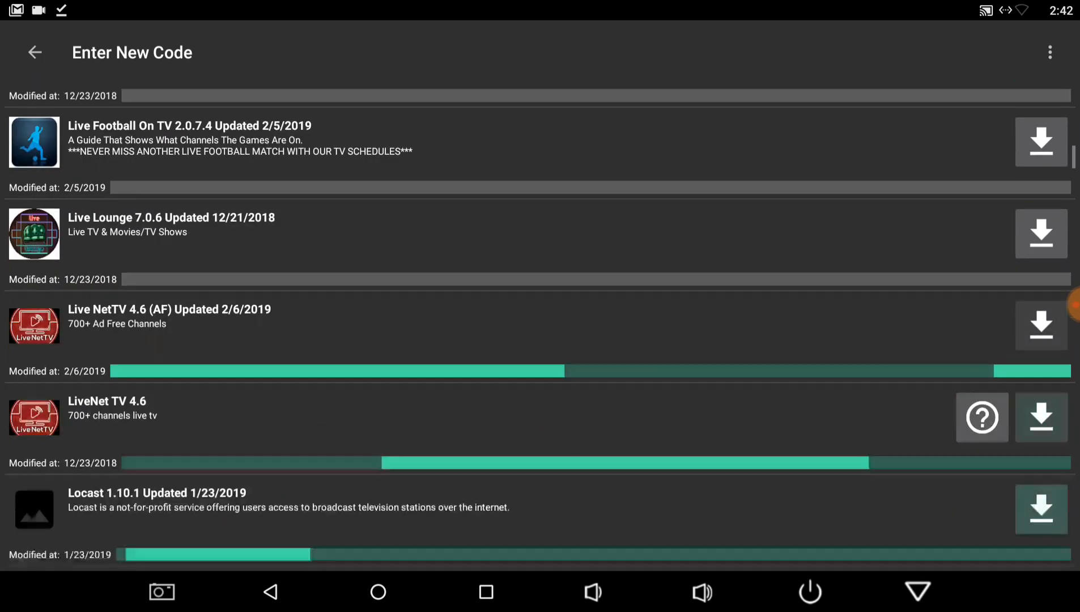
{"action": "scroll", "scroll_direction": "down", "scroll_amount": 3}
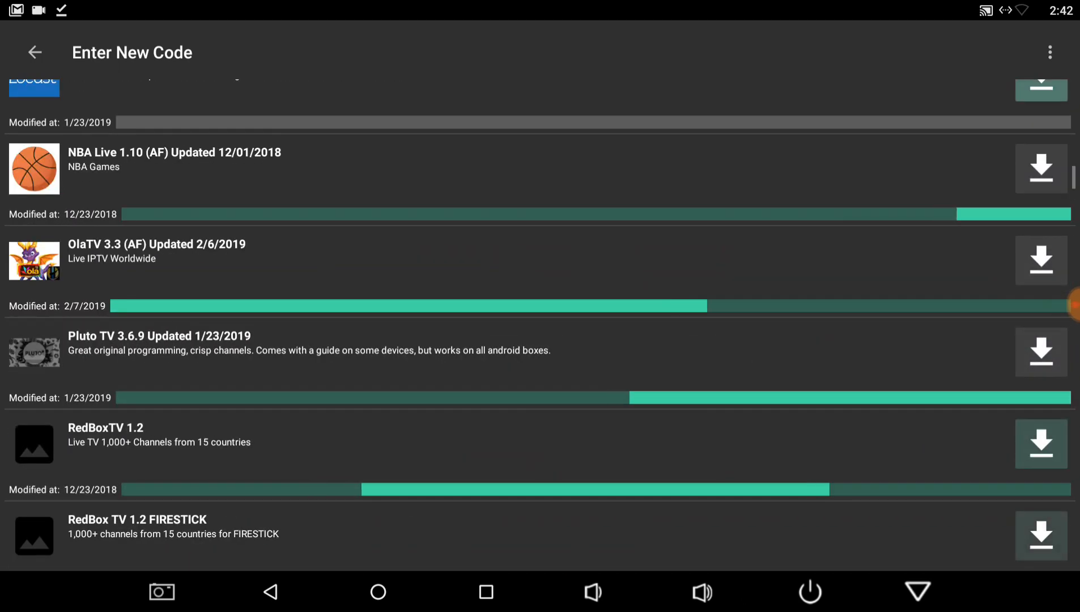
{"action": "scroll", "scroll_direction": "down", "scroll_amount": 3}
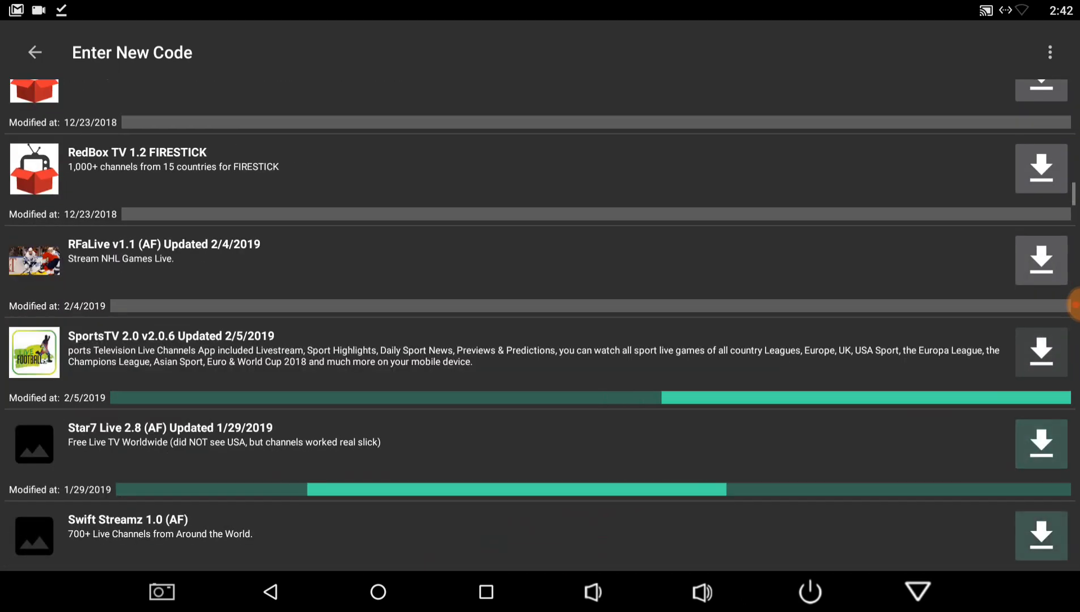
{"action": "scroll", "scroll_direction": "down", "scroll_amount": 3}
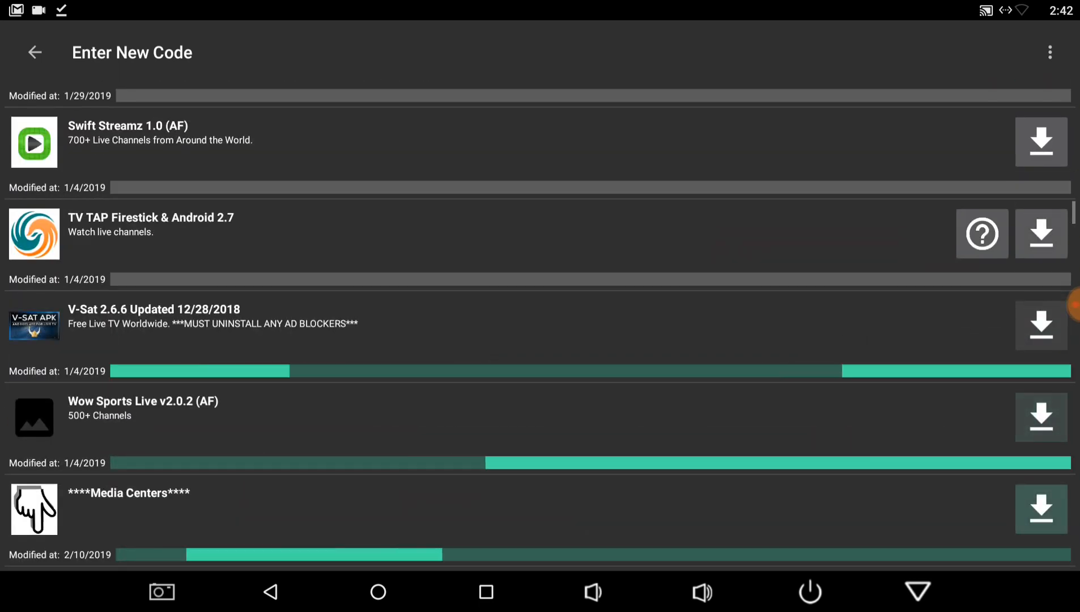
- Scroll the store list down past Media Centers toward the Movies & TV Shows section
{"action": "scroll", "scroll_direction": "down", "scroll_amount": 3}
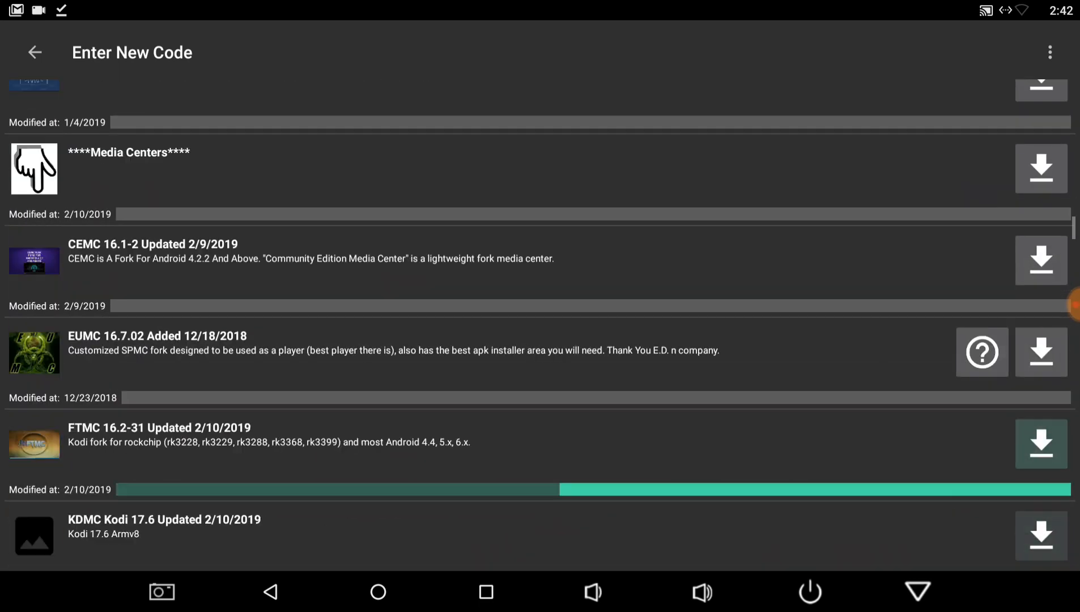
{"action": "scroll", "scroll_direction": "down", "scroll_amount": 3}
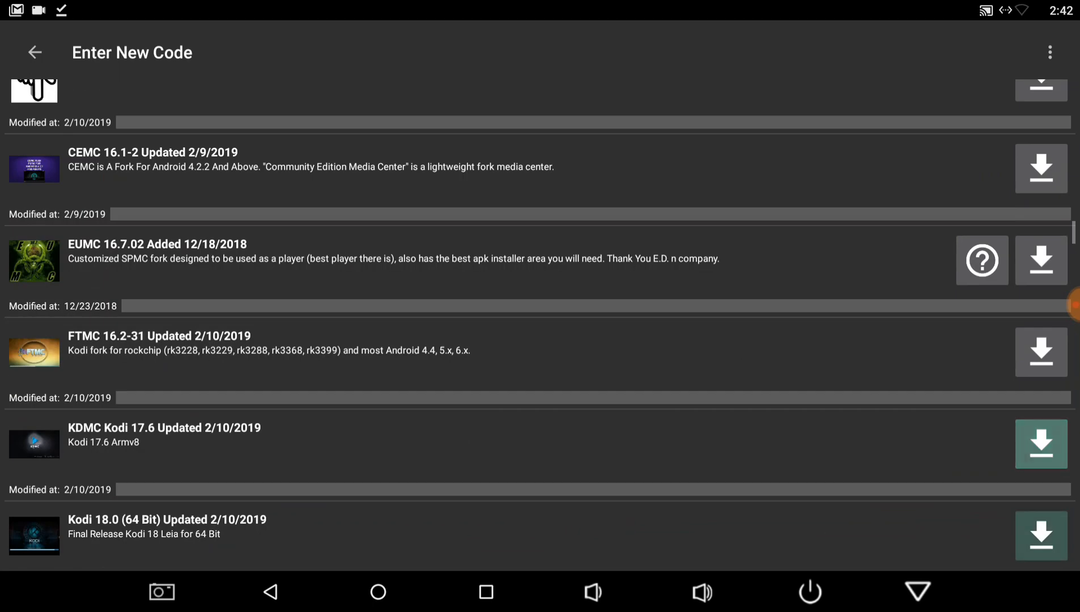
{"action": "scroll", "scroll_direction": "down", "scroll_amount": 3}
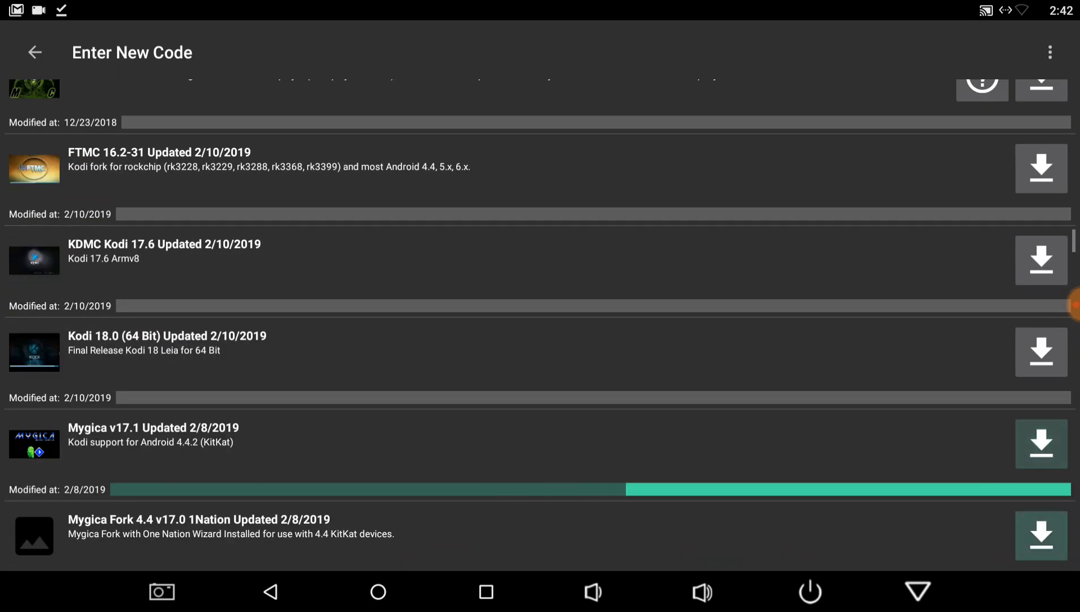
{"action": "scroll", "scroll_direction": "down", "scroll_amount": 3}
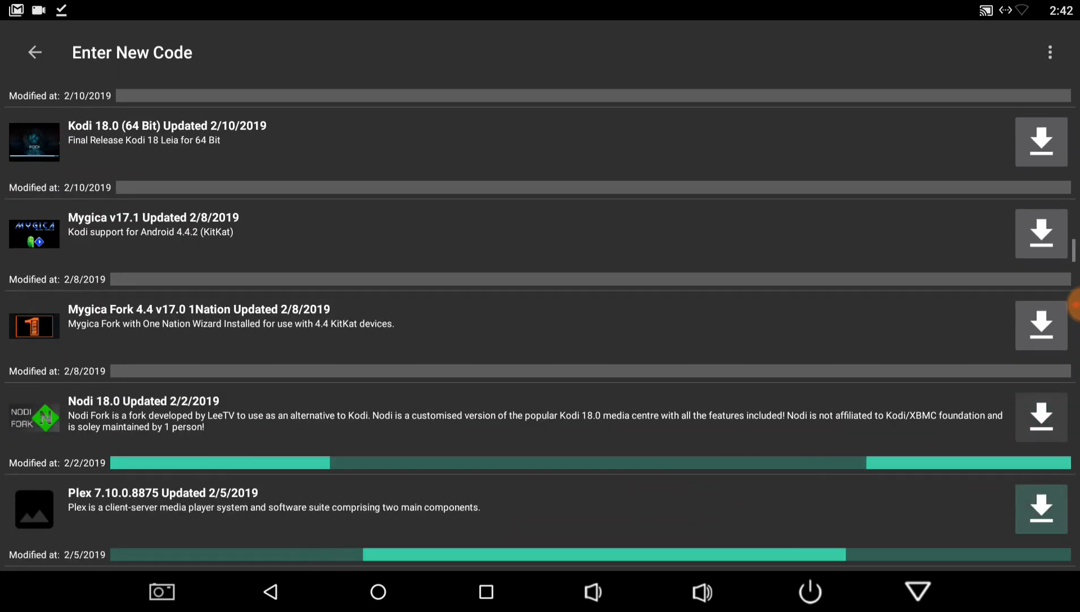
{"action": "scroll", "scroll_direction": "down", "scroll_amount": 3}
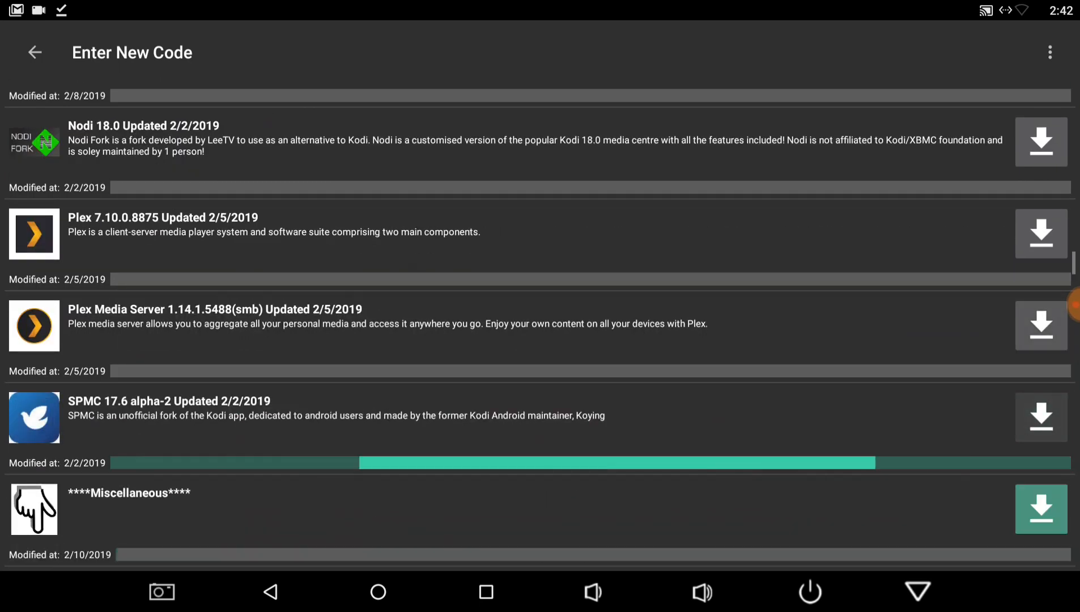
{"action": "scroll", "scroll_direction": "down", "scroll_amount": 3}
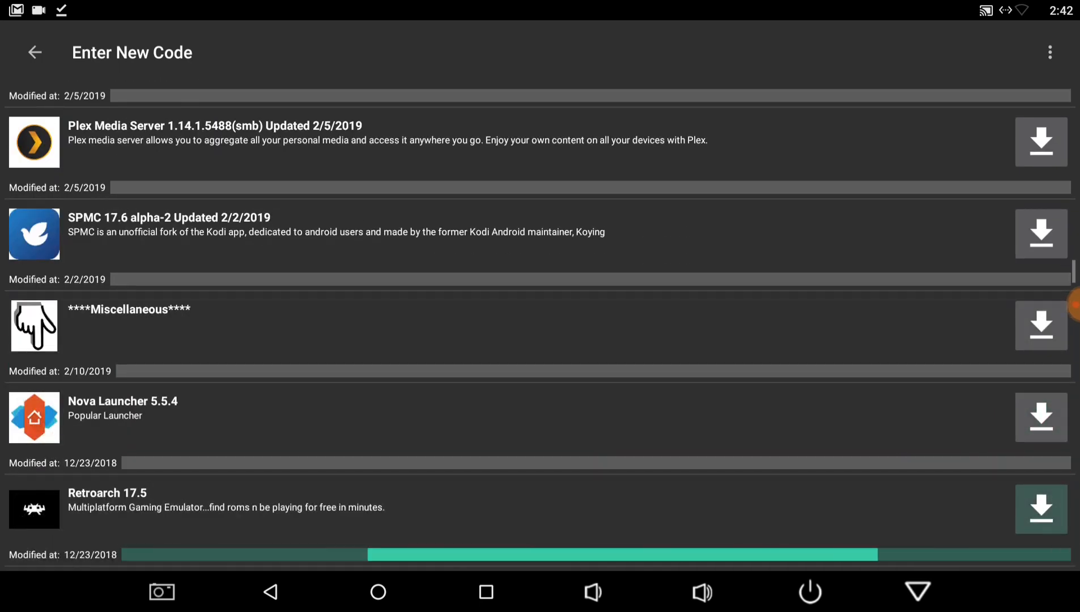
{"action": "scroll", "scroll_direction": "down", "scroll_amount": 3}
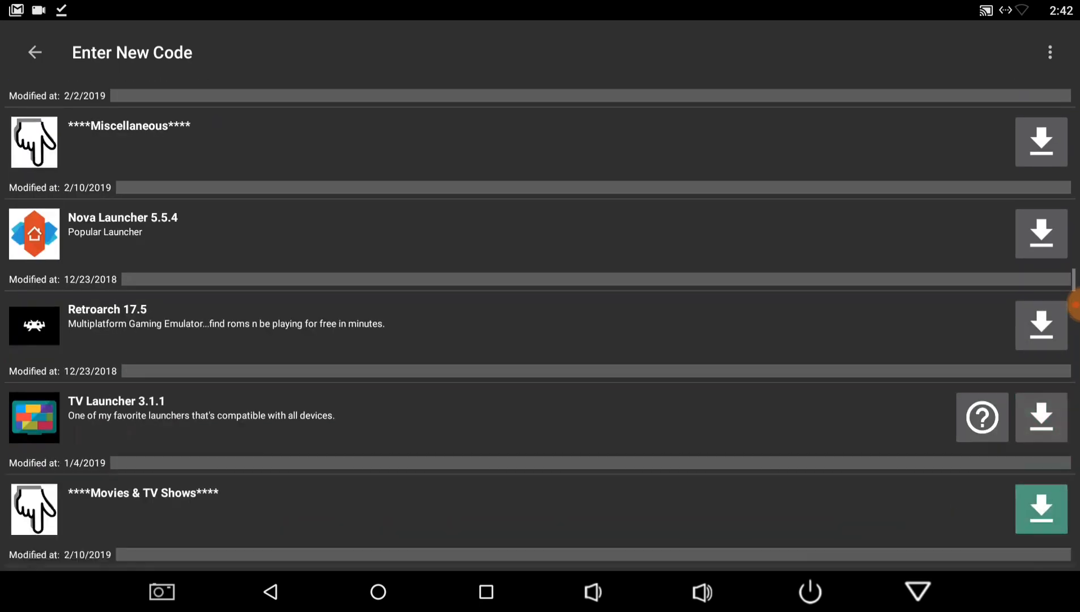
- Browse the store list down to utilities and back until TV Launcher 3.1.1 is in view
{"action": "scroll", "scroll_direction": "down", "scroll_amount": 3}
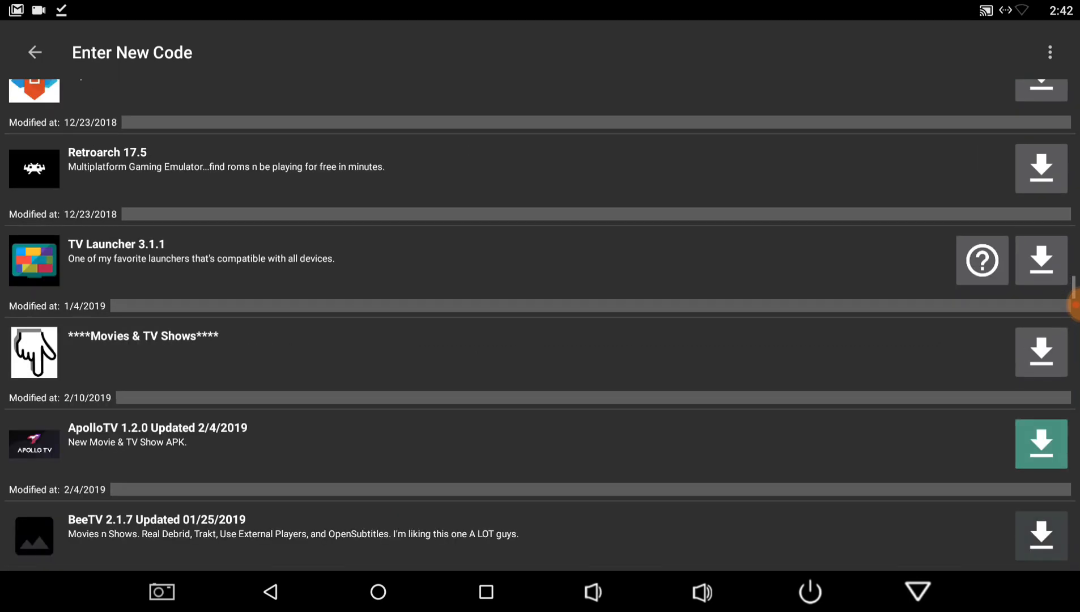
{"action": "scroll", "scroll_direction": "down", "scroll_amount": 3}
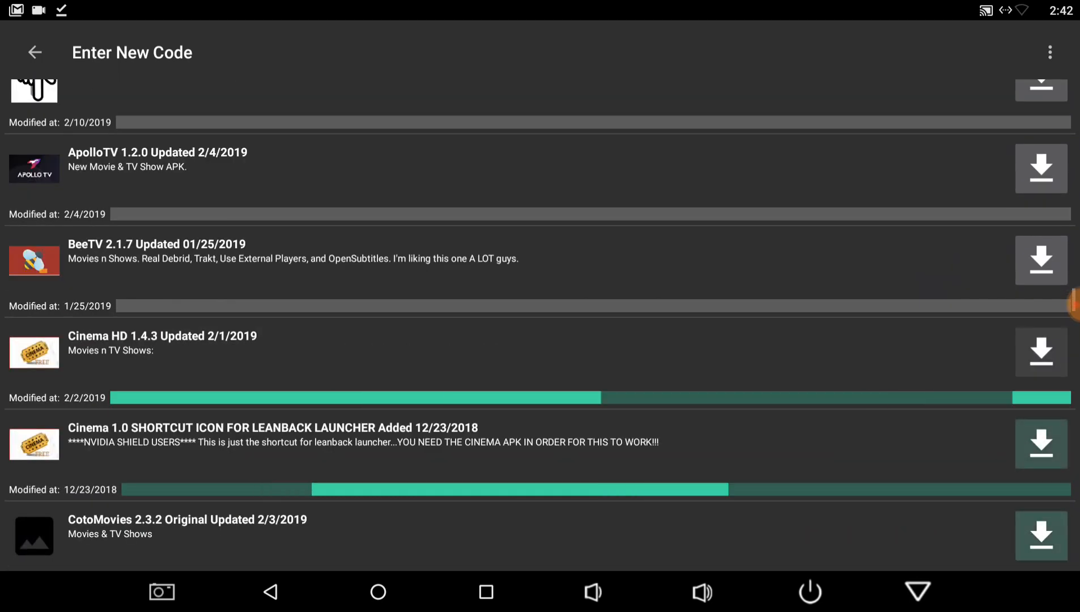
{"action": "scroll", "scroll_direction": "down", "scroll_amount": 3}
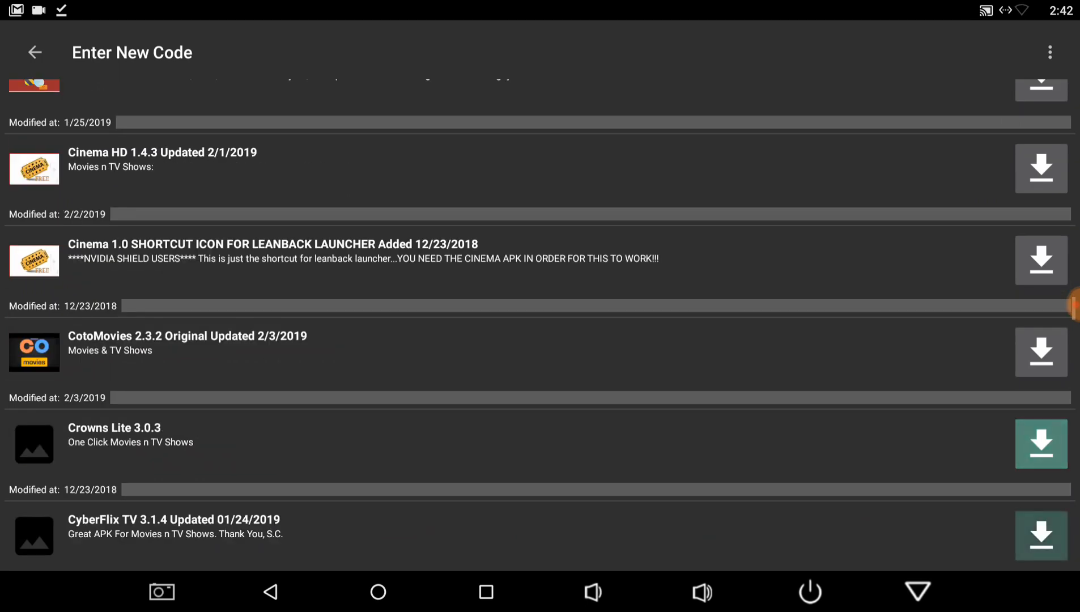
{"action": "scroll", "scroll_direction": "down", "scroll_amount": 3}
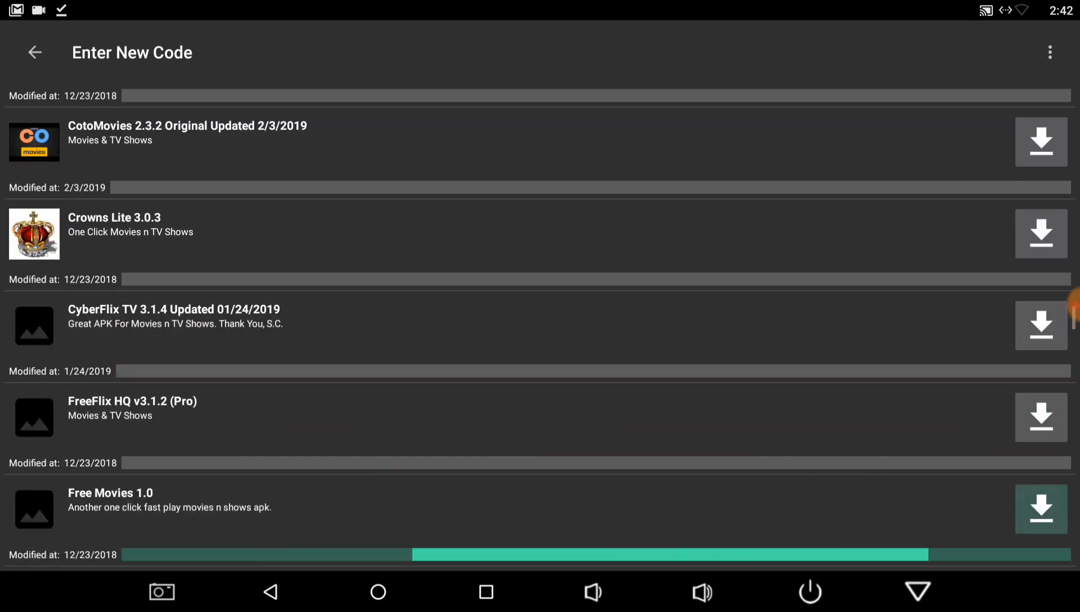
{"action": "scroll", "scroll_direction": "down", "scroll_amount": 3}
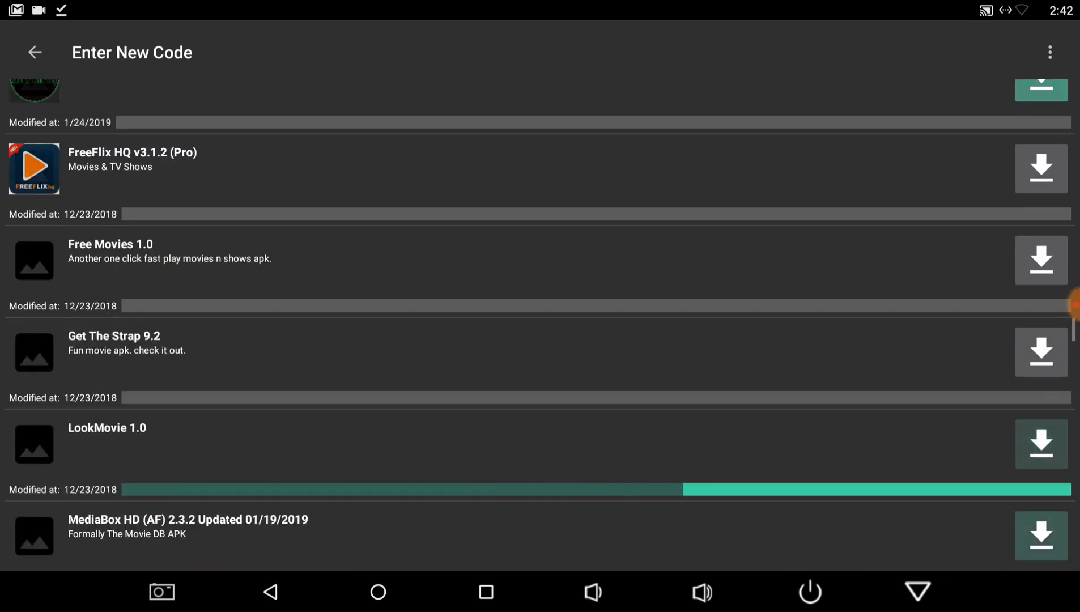
{"action": "scroll", "scroll_direction": "down", "scroll_amount": 3}
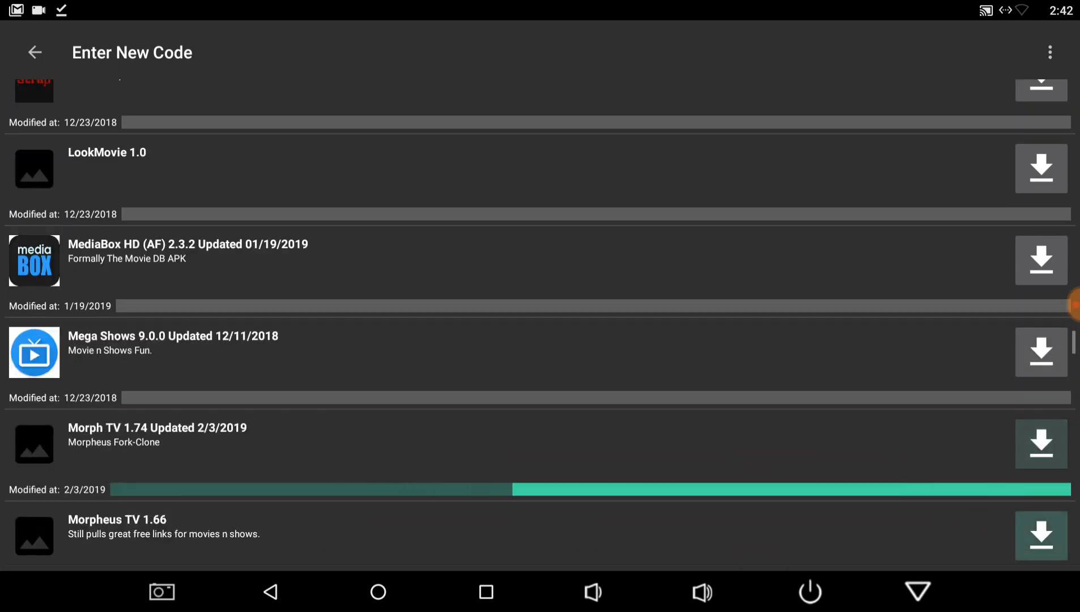
{"action": "scroll", "scroll_direction": "down", "scroll_amount": 3}
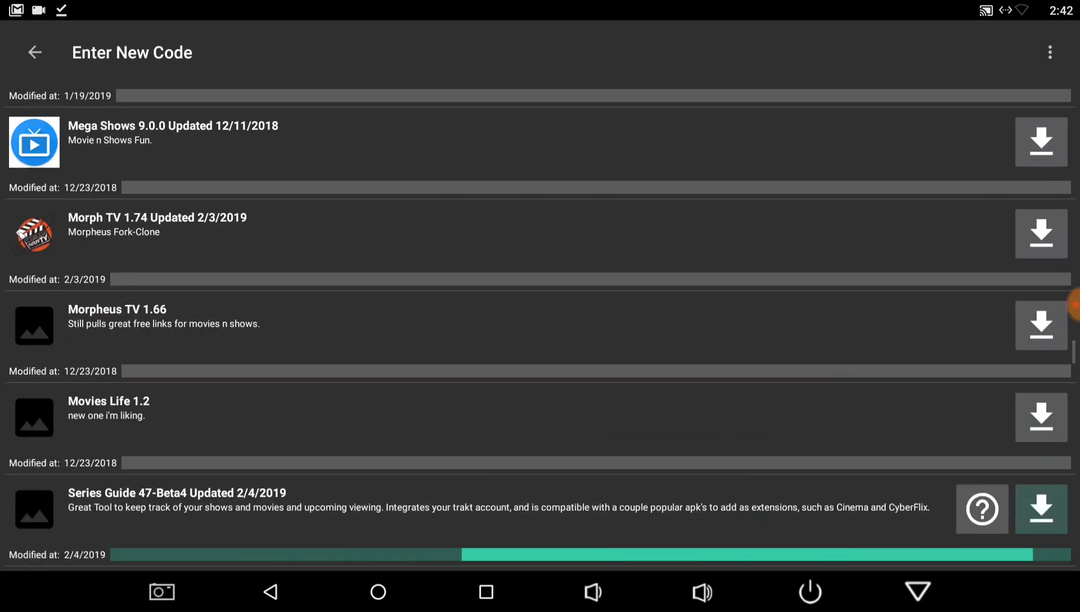
{"action": "scroll", "scroll_direction": "down", "scroll_amount": 3}
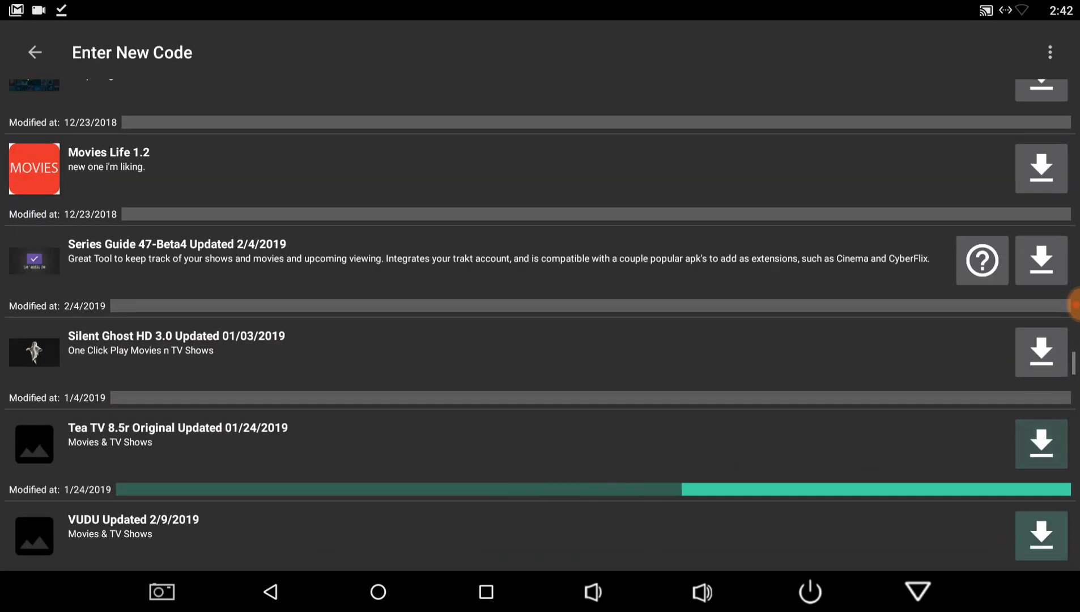
{"action": "scroll", "scroll_direction": "down", "scroll_amount": 3}
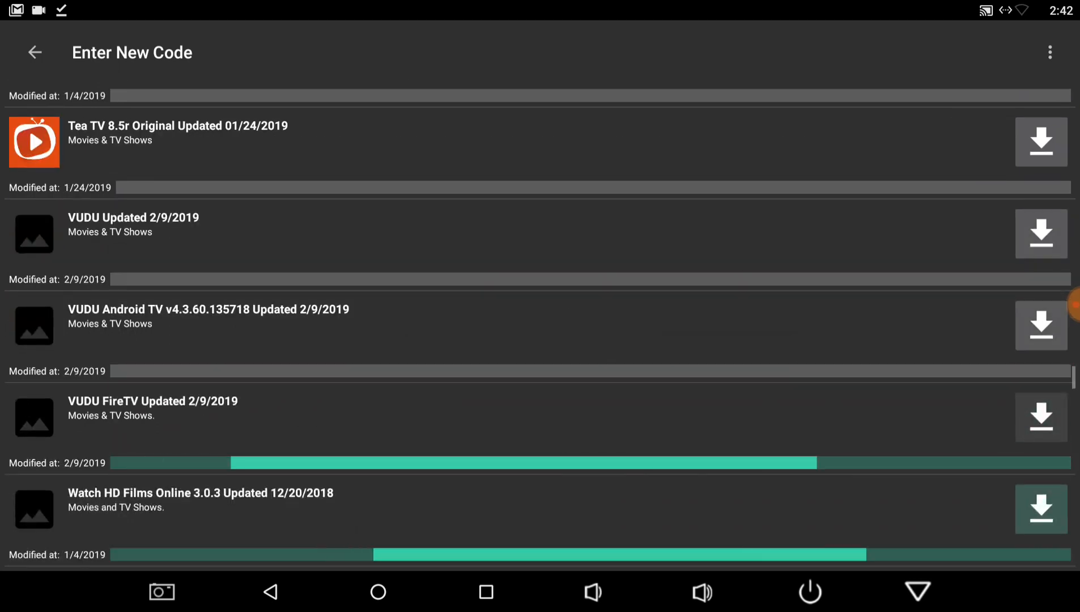
{"action": "scroll", "scroll_direction": "down", "scroll_amount": 3}
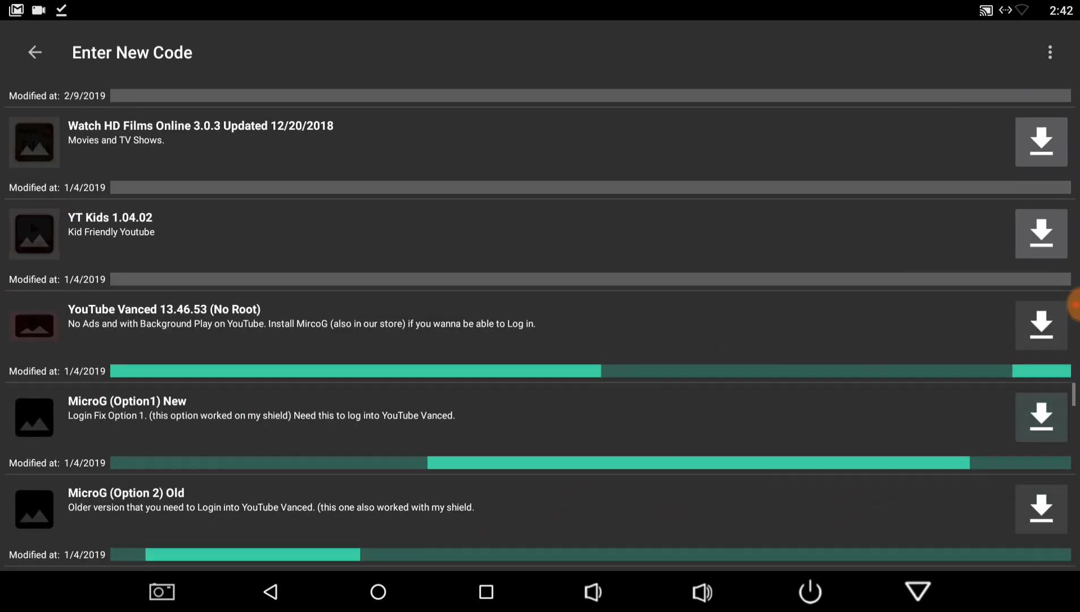
{"action": "scroll", "scroll_direction": "down", "scroll_amount": 3}
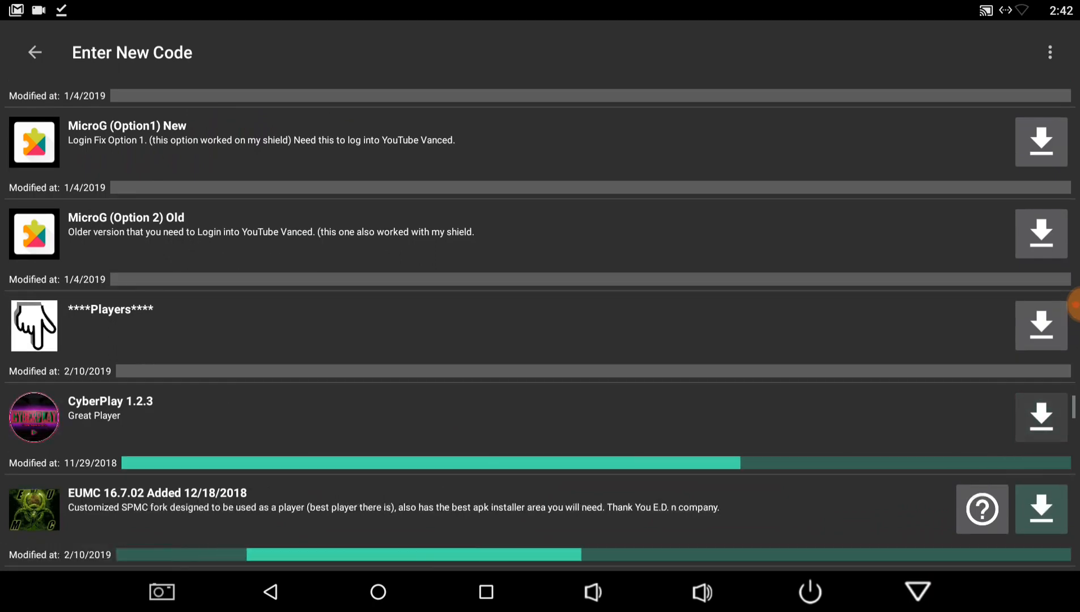
{"action": "scroll", "scroll_direction": "down", "scroll_amount": 3}
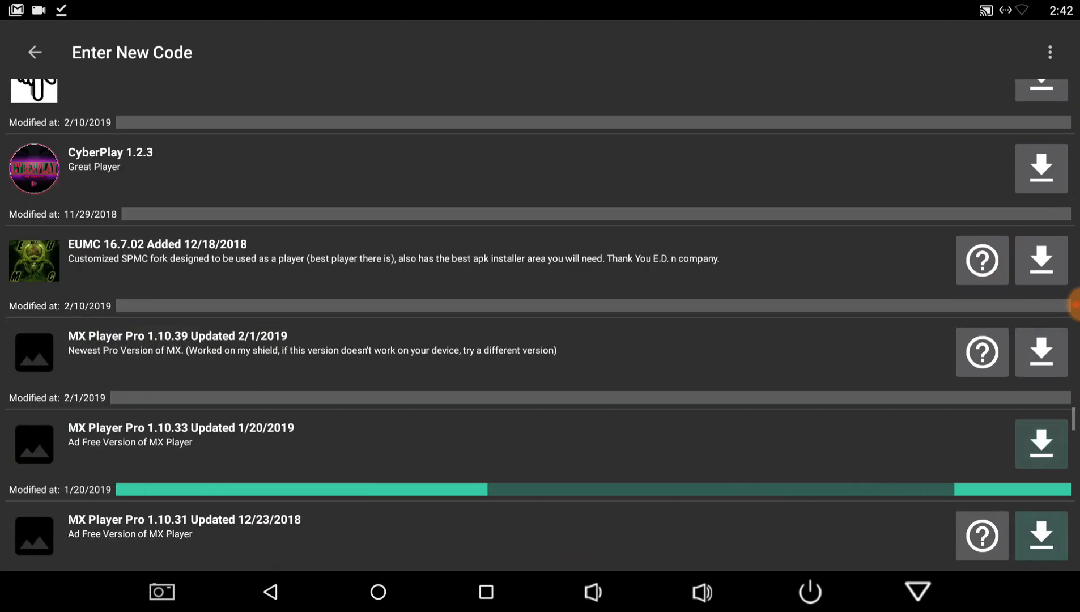
{"action": "scroll", "scroll_direction": "down", "scroll_amount": 3}
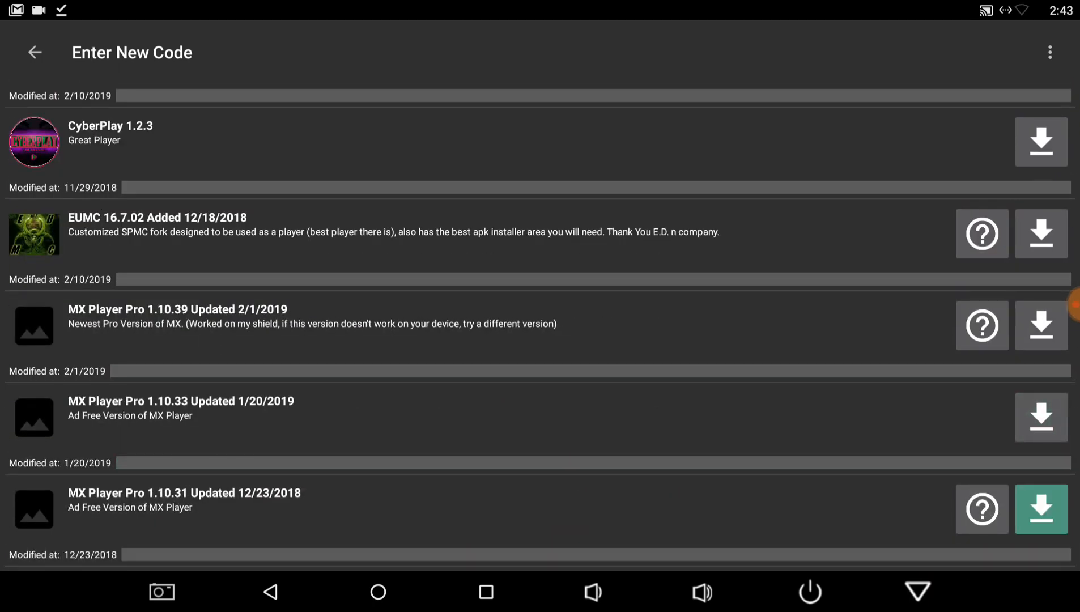
{"action": "scroll", "scroll_direction": "down", "scroll_amount": 3}
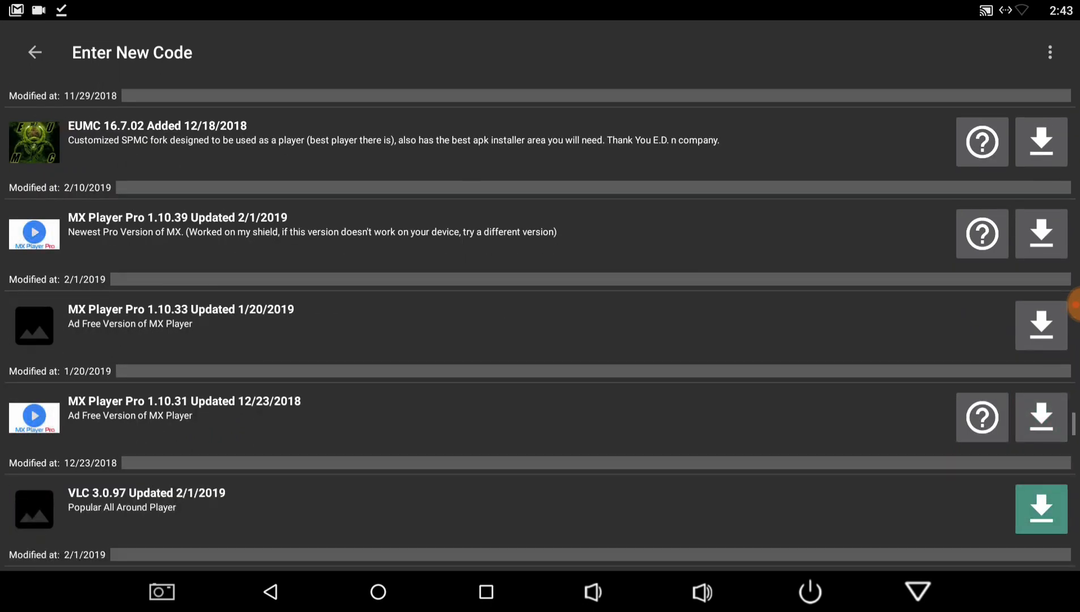
{"action": "scroll", "scroll_direction": "down", "scroll_amount": 3}
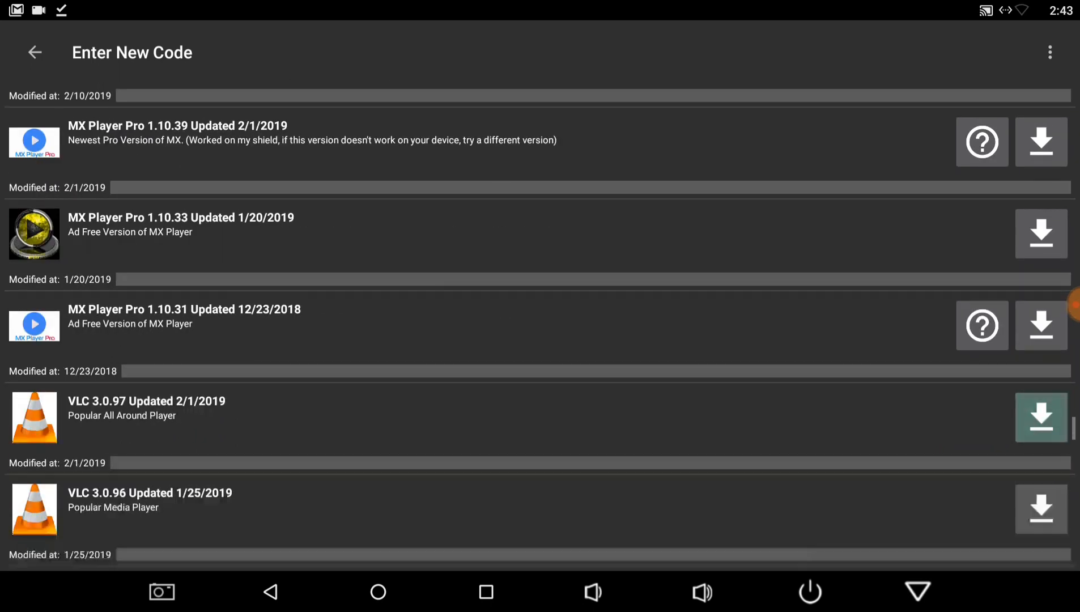
{"action": "scroll", "scroll_direction": "down", "scroll_amount": 3}
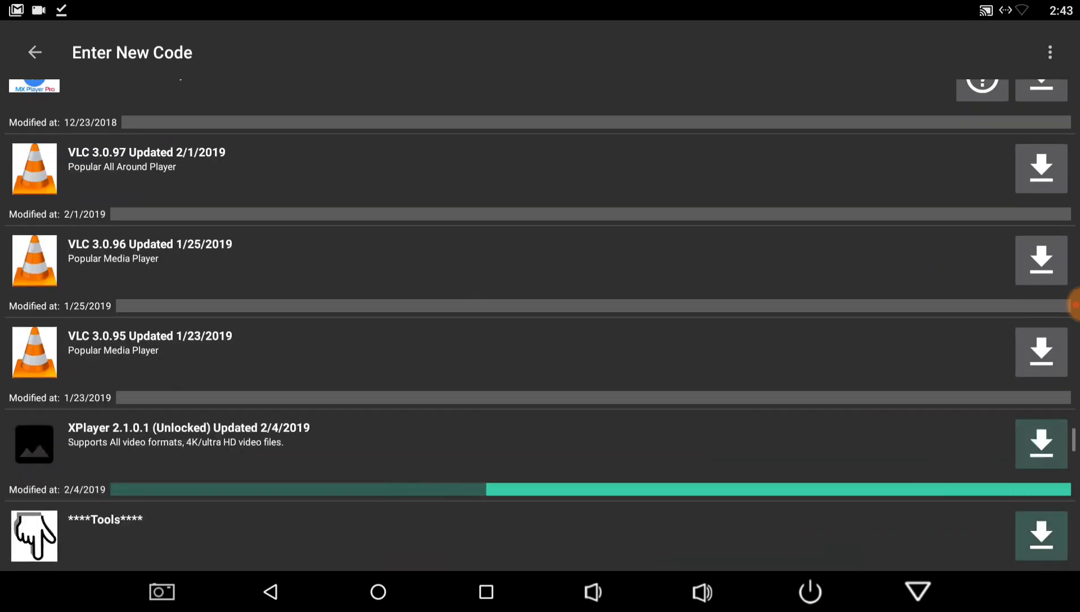
{"action": "scroll", "scroll_direction": "down", "scroll_amount": 3}
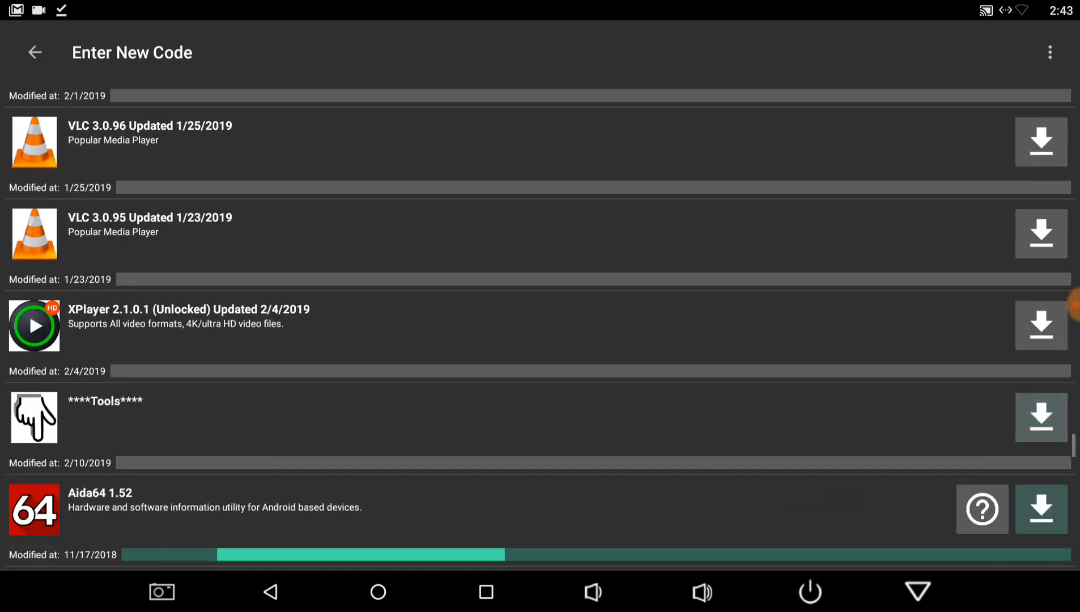
{"action": "scroll", "scroll_direction": "down", "scroll_amount": 3}
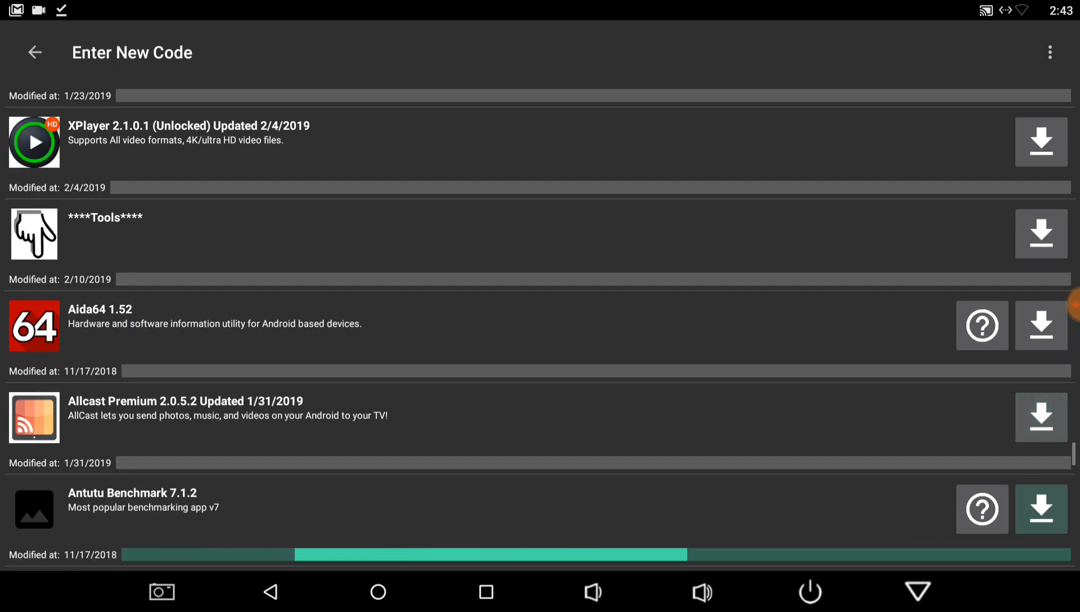
{"action": "scroll", "scroll_direction": "down", "scroll_amount": 3}
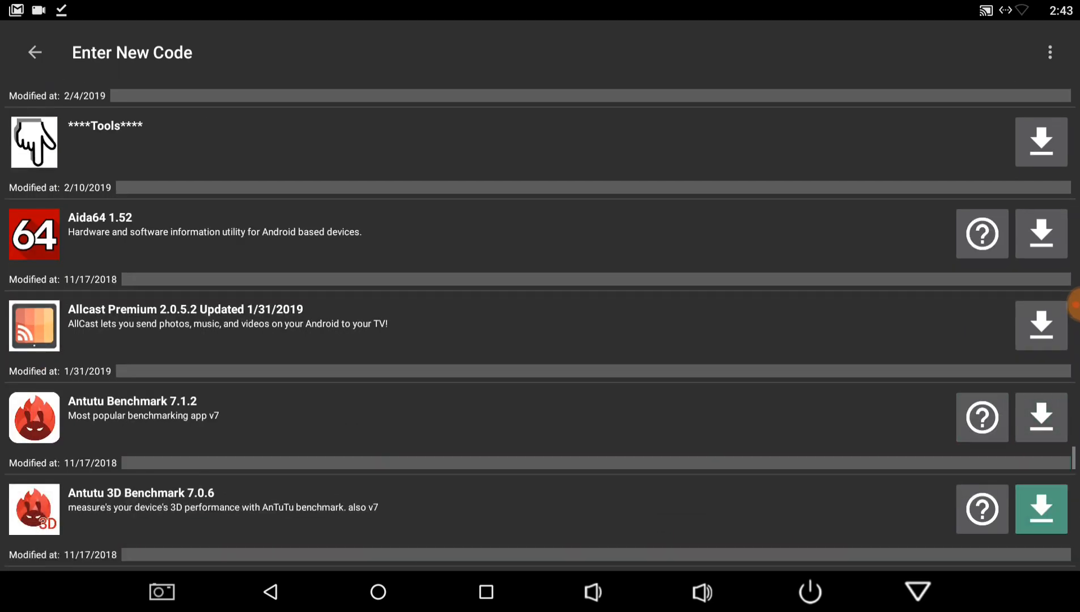
{"action": "scroll", "scroll_direction": "down", "scroll_amount": 3}
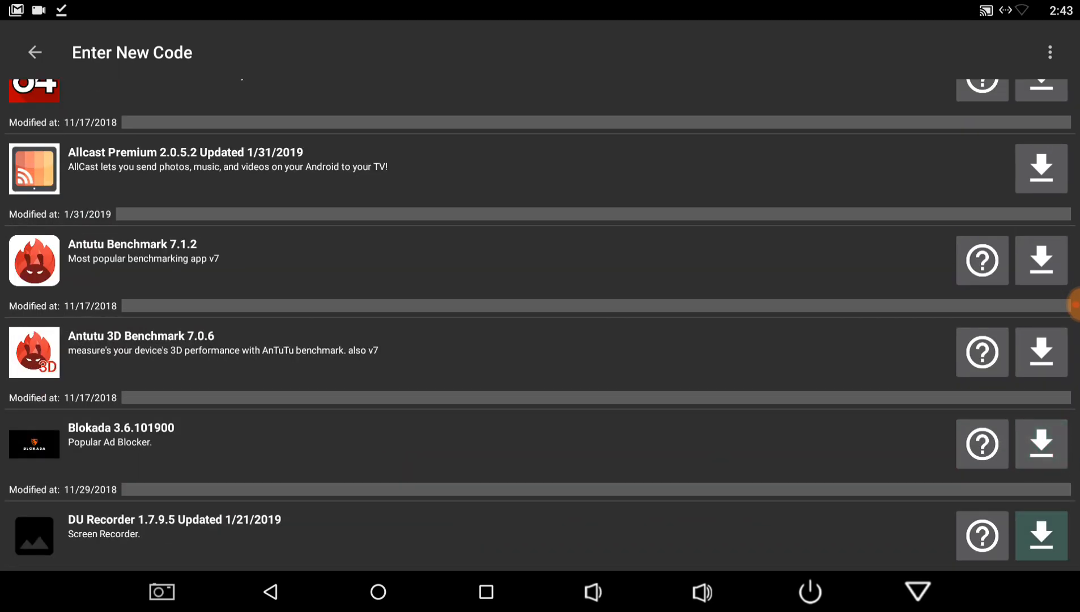
{"action": "scroll", "scroll_direction": "down", "scroll_amount": 3}
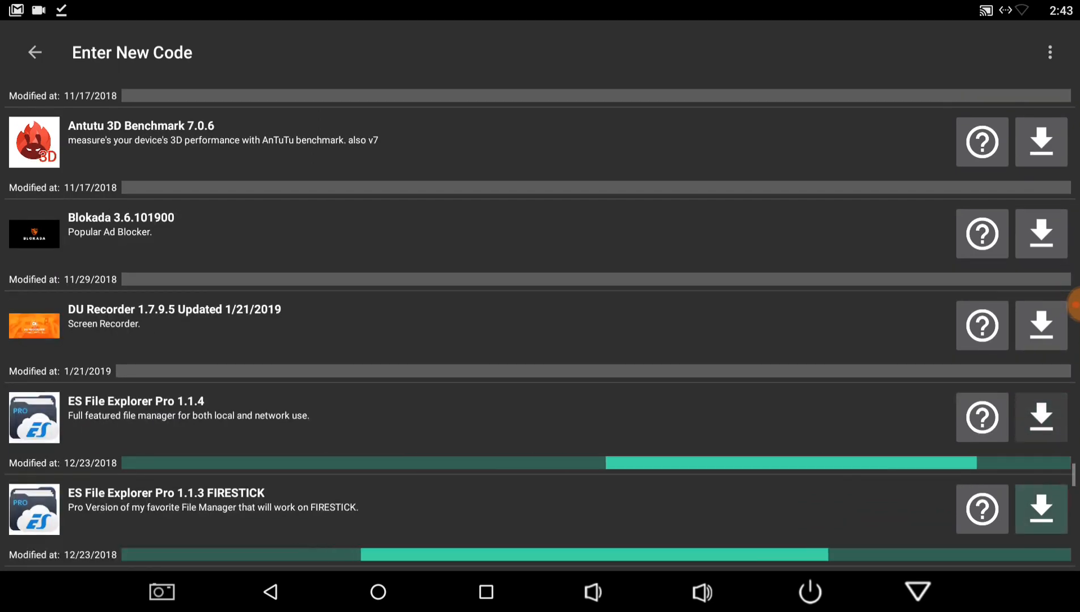
{"action": "scroll", "scroll_direction": "down", "scroll_amount": 3}
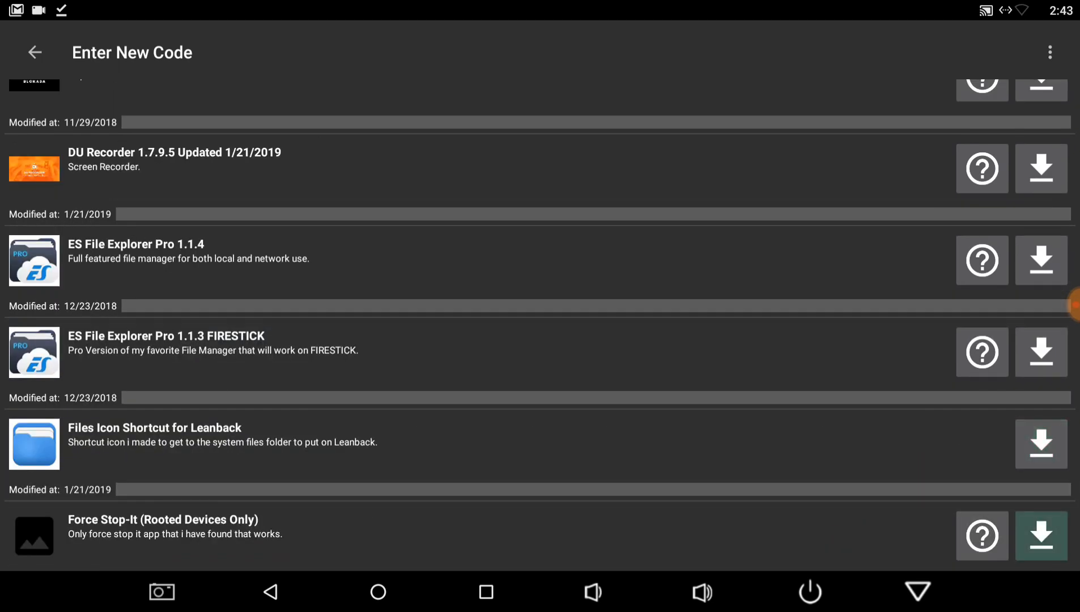
{"action": "scroll", "scroll_direction": "down", "scroll_amount": 3}
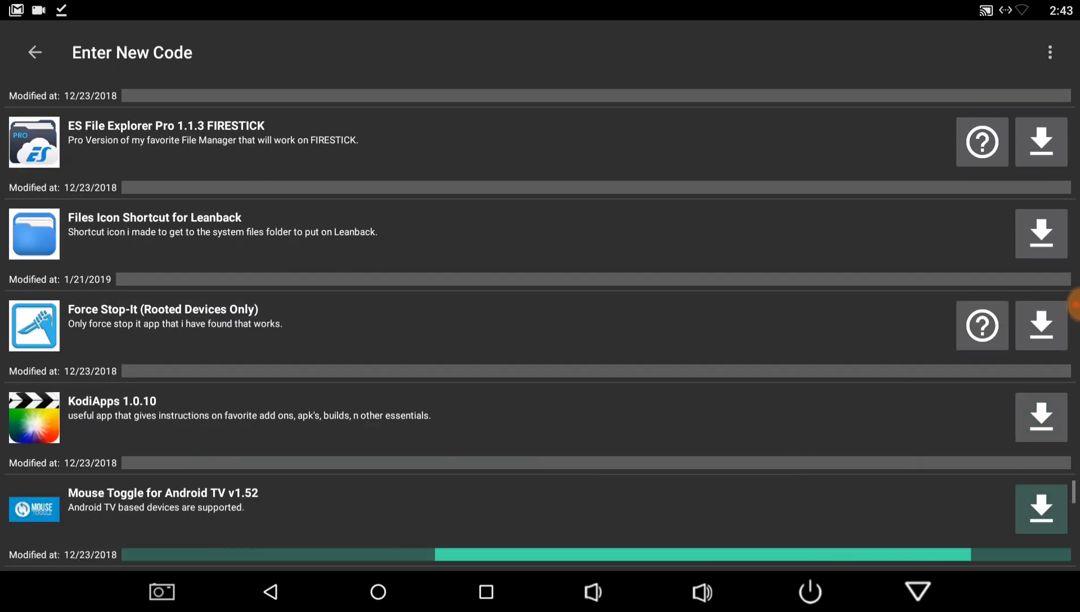
{"action": "scroll", "scroll_direction": "down", "scroll_amount": 3}
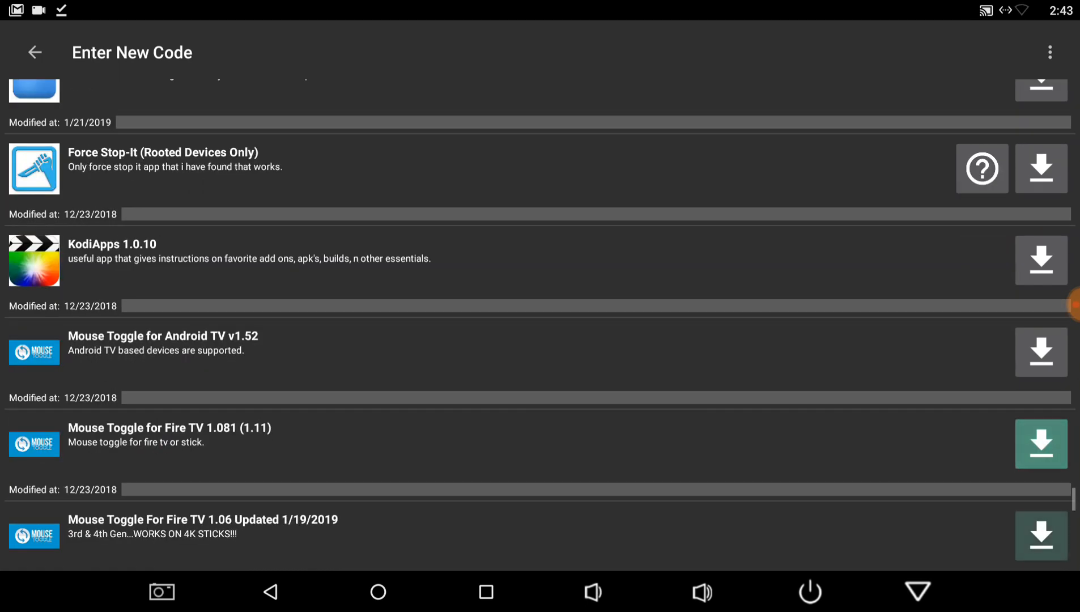
{"action": "scroll", "scroll_direction": "down", "scroll_amount": 3}
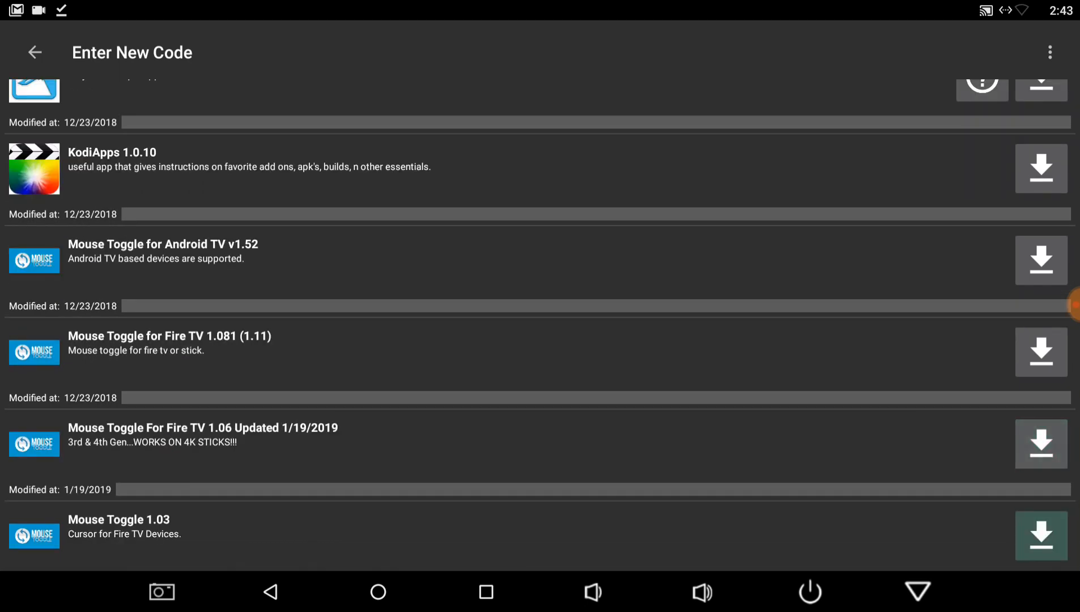
{"action": "scroll", "scroll_direction": "down", "scroll_amount": 3}
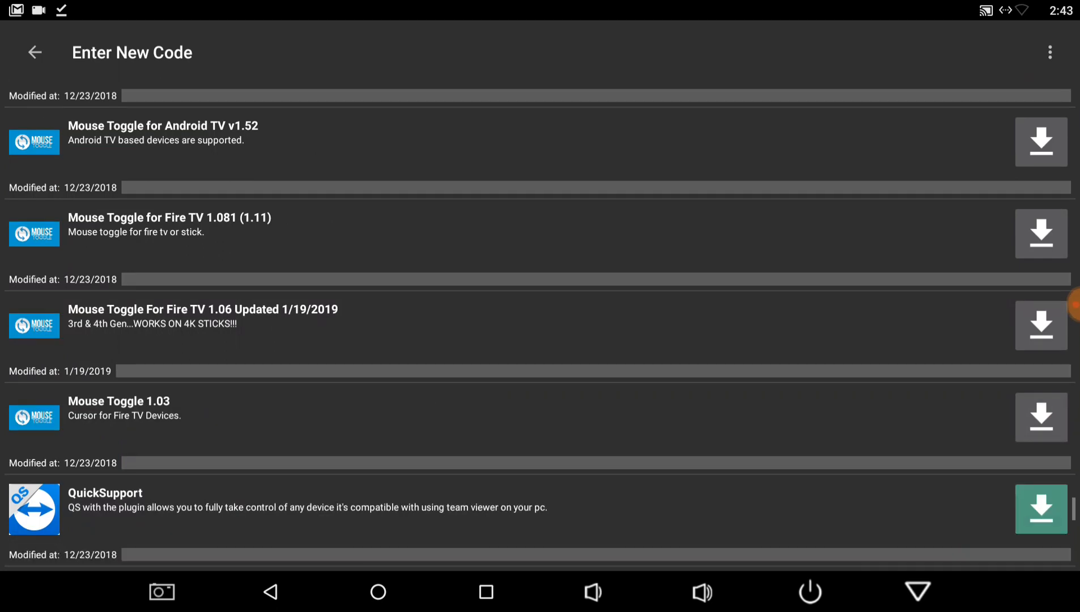
{"action": "scroll", "scroll_direction": "down", "scroll_amount": 3}
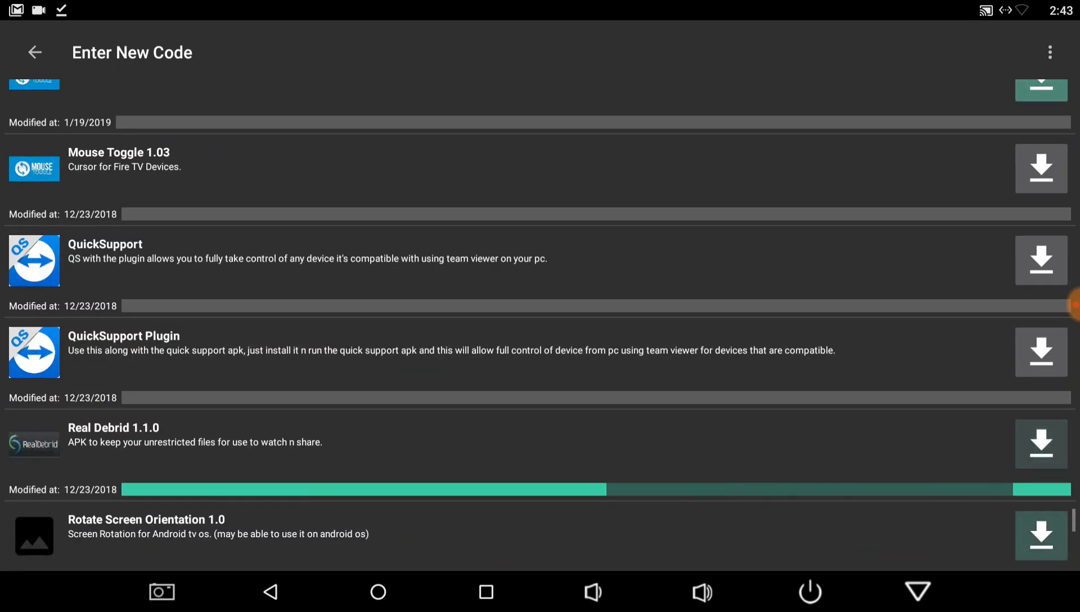
{"action": "scroll", "scroll_direction": "down", "scroll_amount": 3}
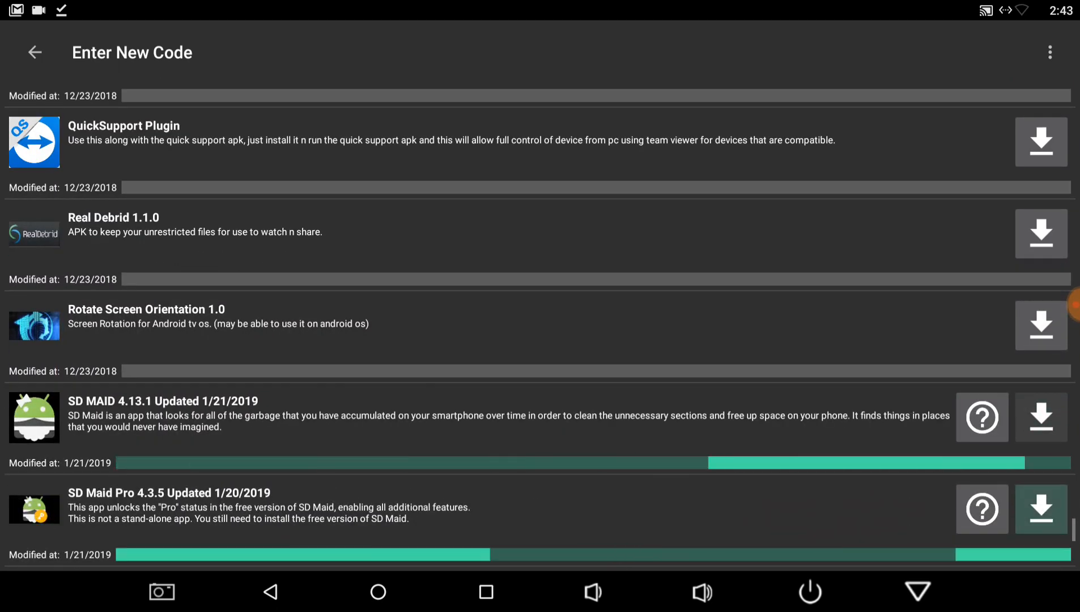
{"action": "scroll", "scroll_direction": "down", "scroll_amount": 3}
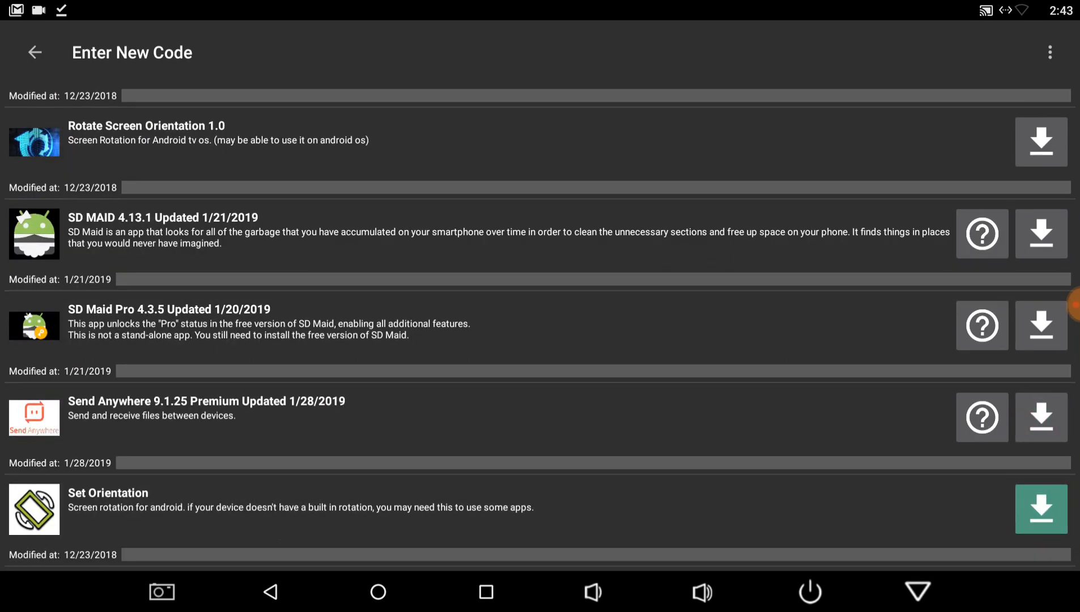
{"action": "scroll", "scroll_direction": "down", "scroll_amount": 3}
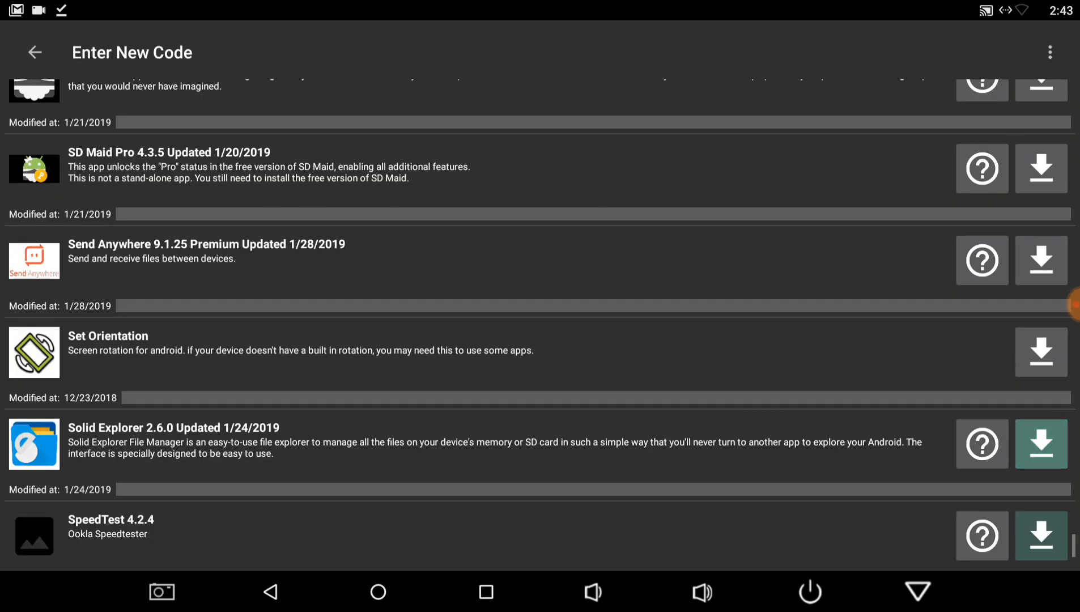
{"action": "scroll", "scroll_direction": "down", "scroll_amount": 3}
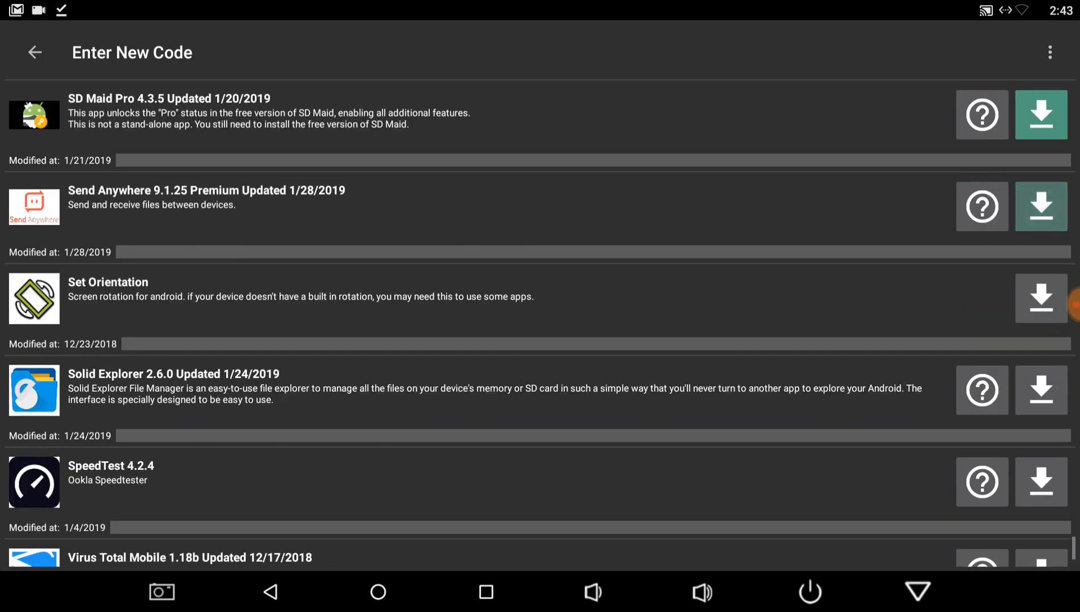
{"action": "scroll", "scroll_direction": "down", "scroll_amount": 3}
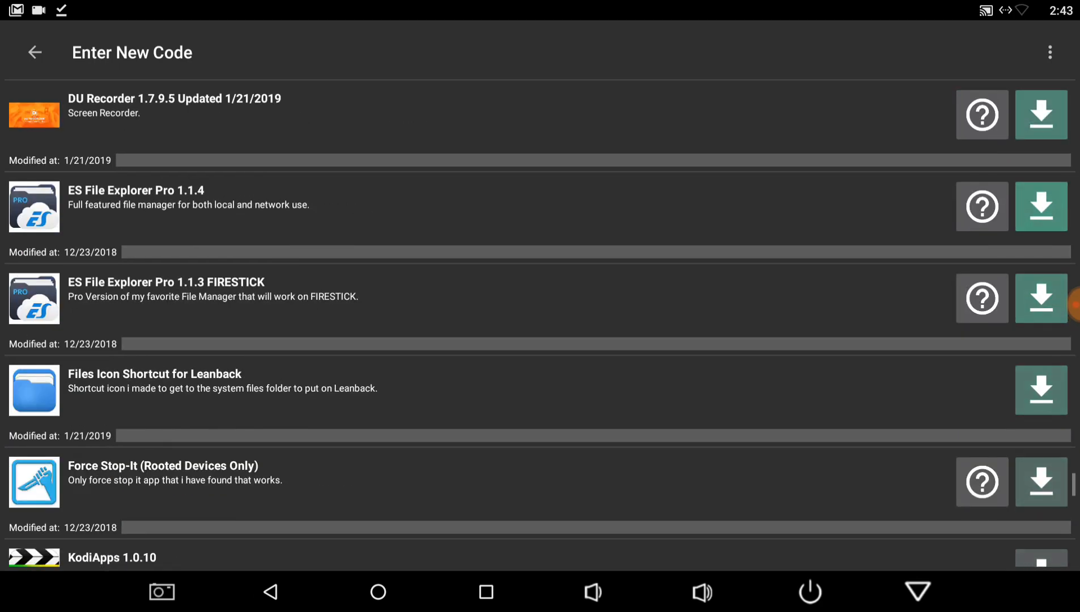
{"action": "scroll", "scroll_direction": "down", "scroll_amount": 3}
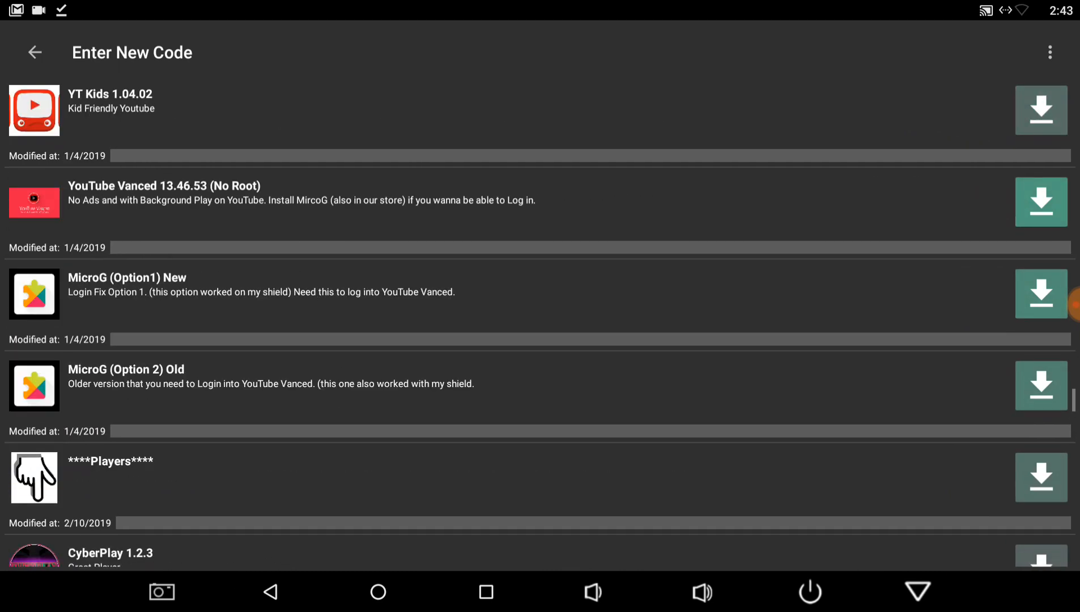
{"action": "scroll", "scroll_direction": "down", "scroll_amount": 3}
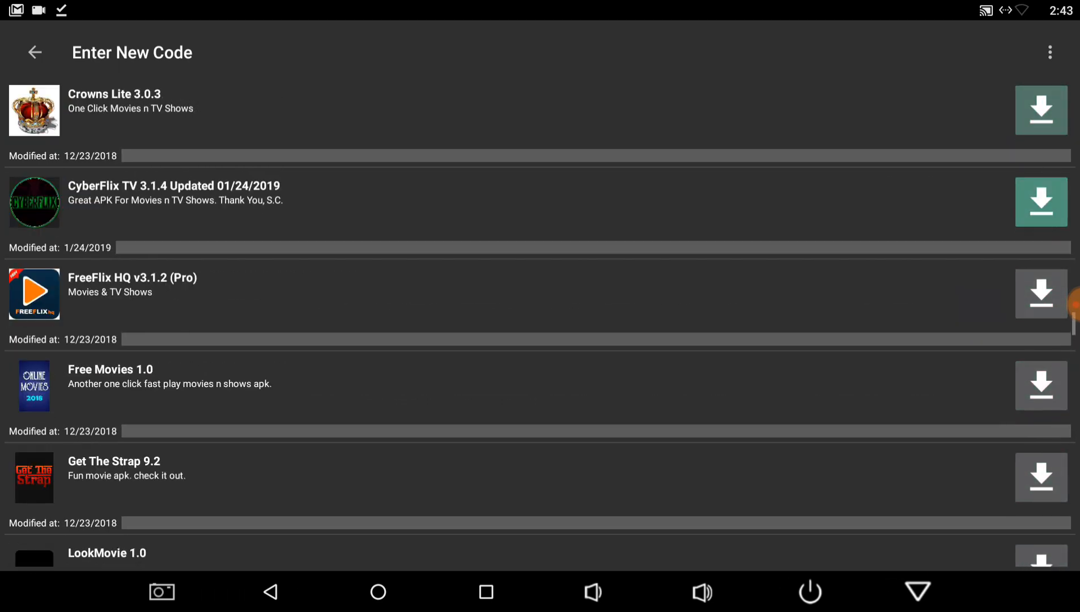
{"action": "scroll", "scroll_direction": "down", "scroll_amount": 3}
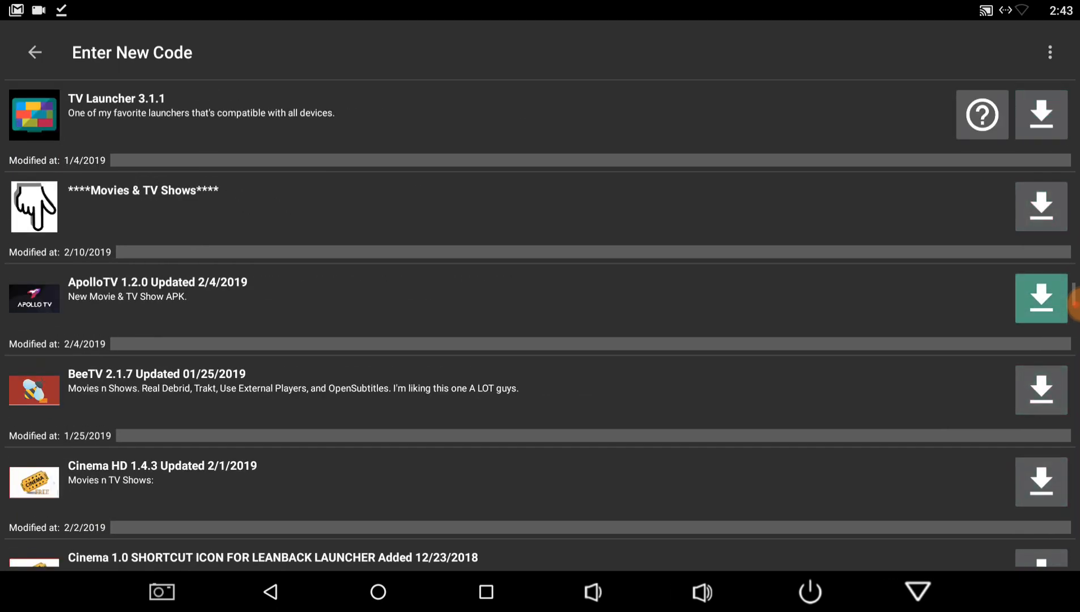
{"action": "scroll", "scroll_direction": "down", "scroll_amount": 3}
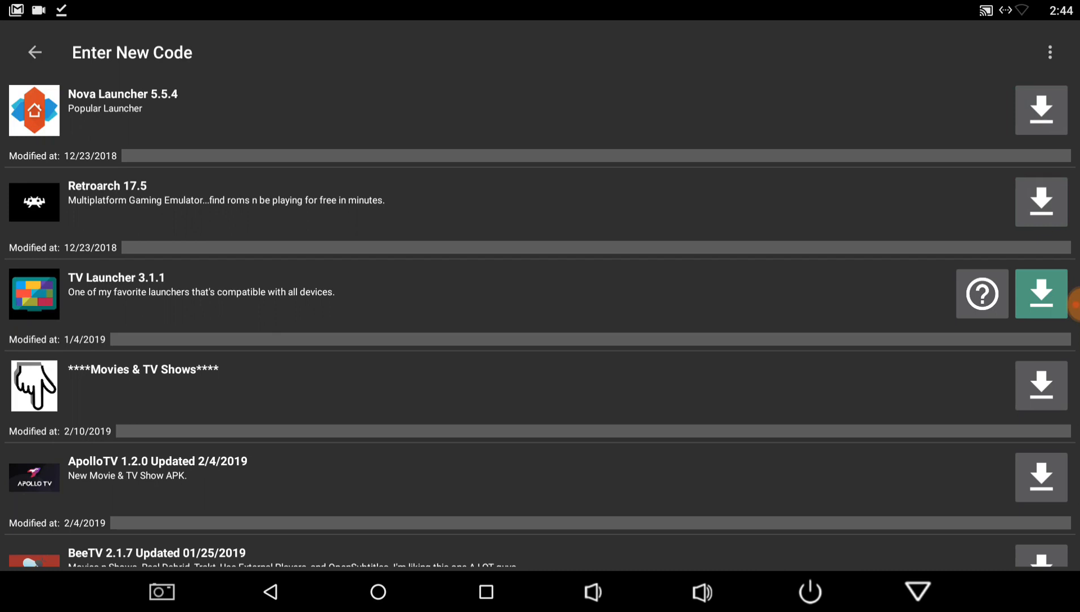
- Download TV Launcher 3.1.1 from the store and start its installation prompt
{"action": "left_click", "coordinate": [1041, 295]}
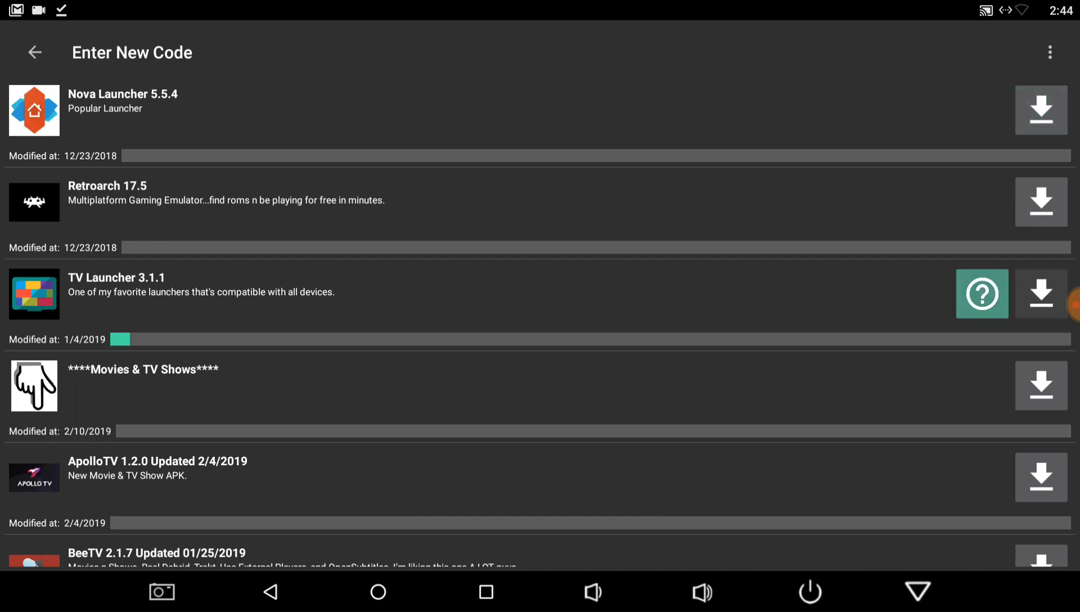
{"action": "left_click", "coordinate": [1041, 294]}
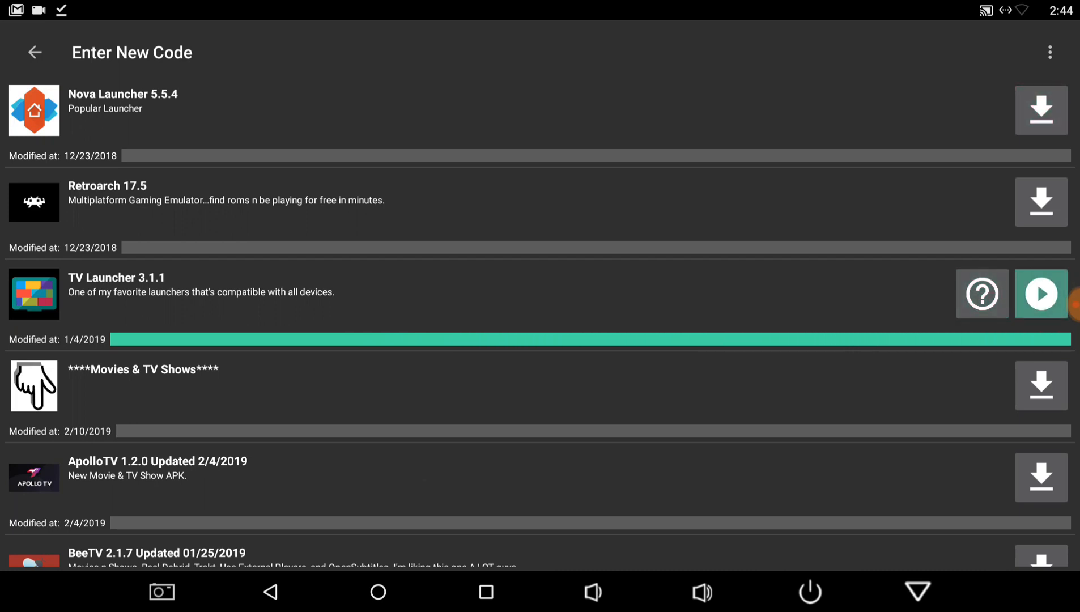
{"action": "left_click", "coordinate": [1040, 295]}
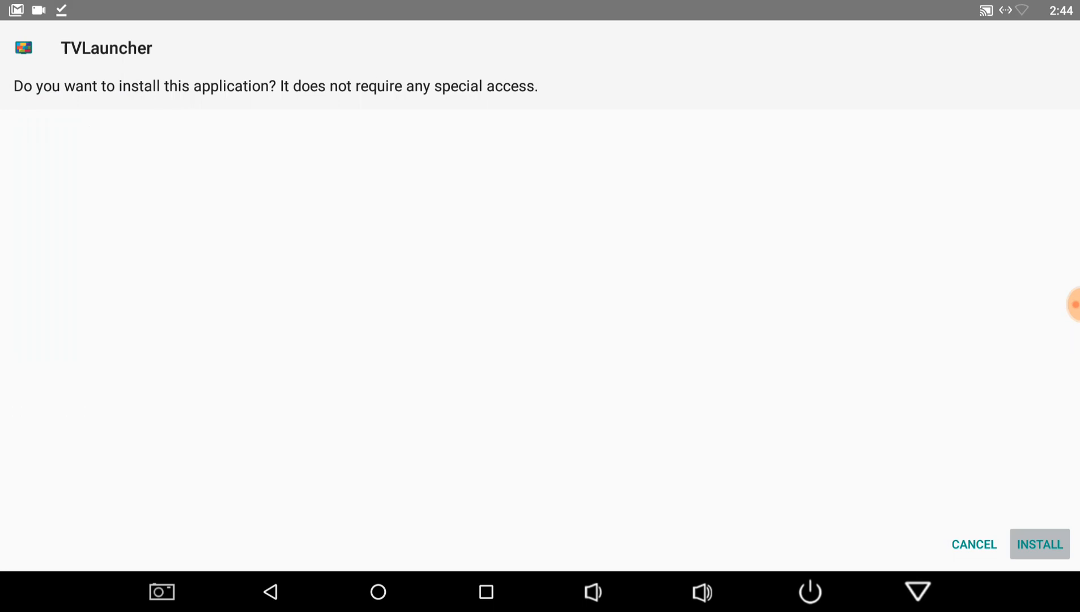
- Install TVLauncher and dismiss the installer after it reports 'App installed.'
{"action": "left_click", "coordinate": [1039, 544]}
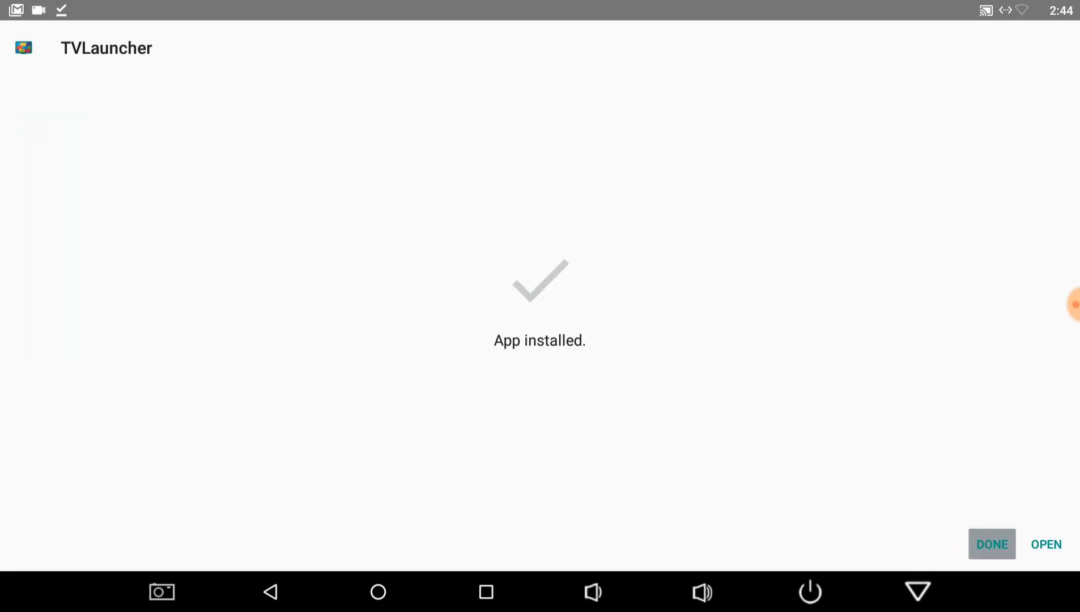
{"action": "left_click", "coordinate": [991, 544]}
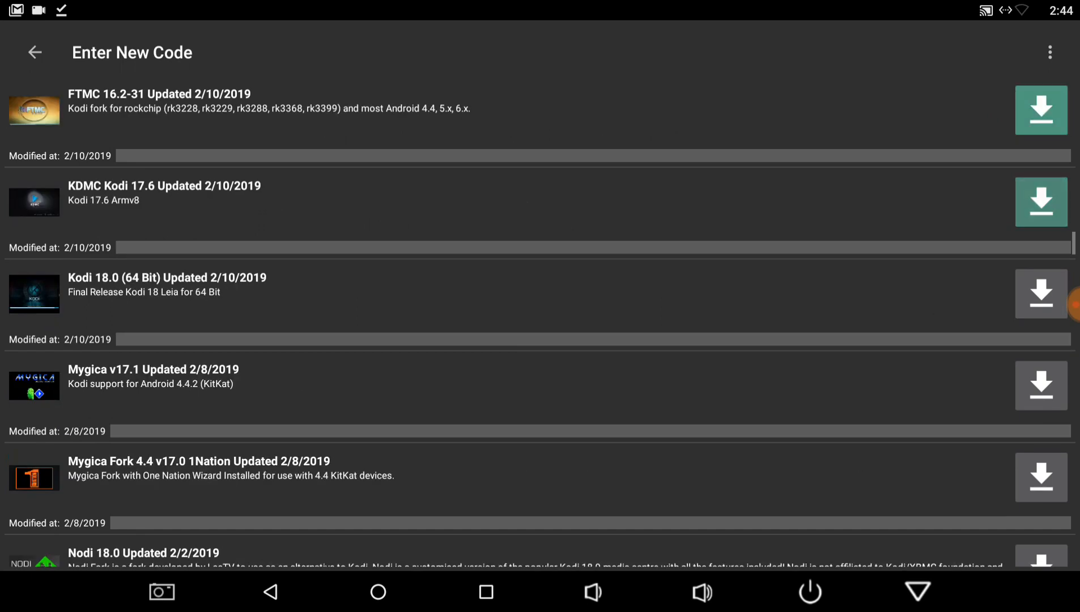
- Back out of the store, answering YES to 'Enter a new Code', landing on the home launcher
{"action": "scroll", "scroll_direction": "down", "scroll_amount": 3}
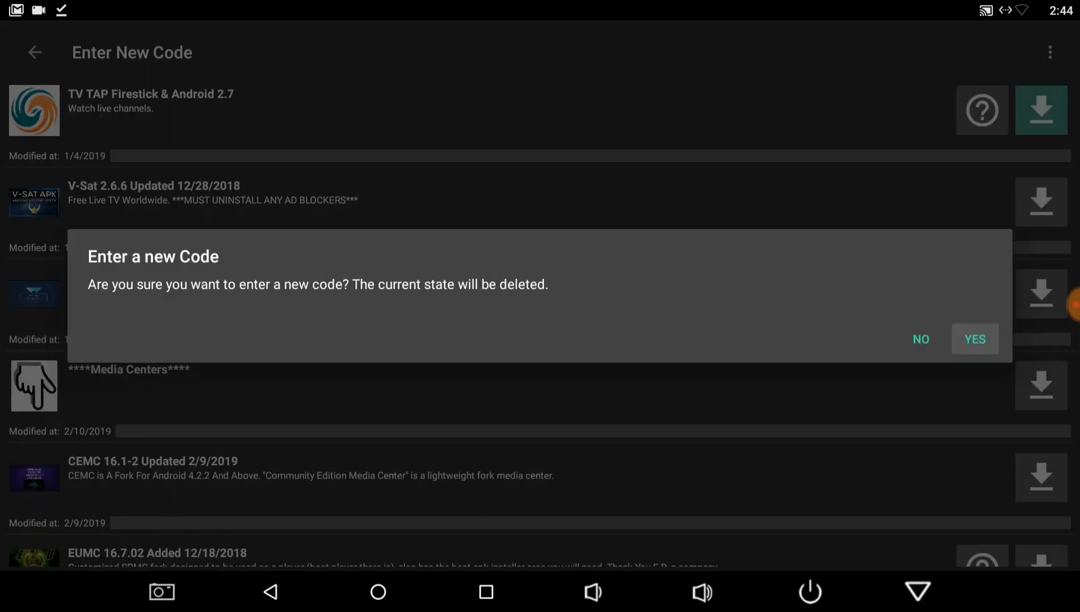
{"action": "left_click", "coordinate": [974, 339]}
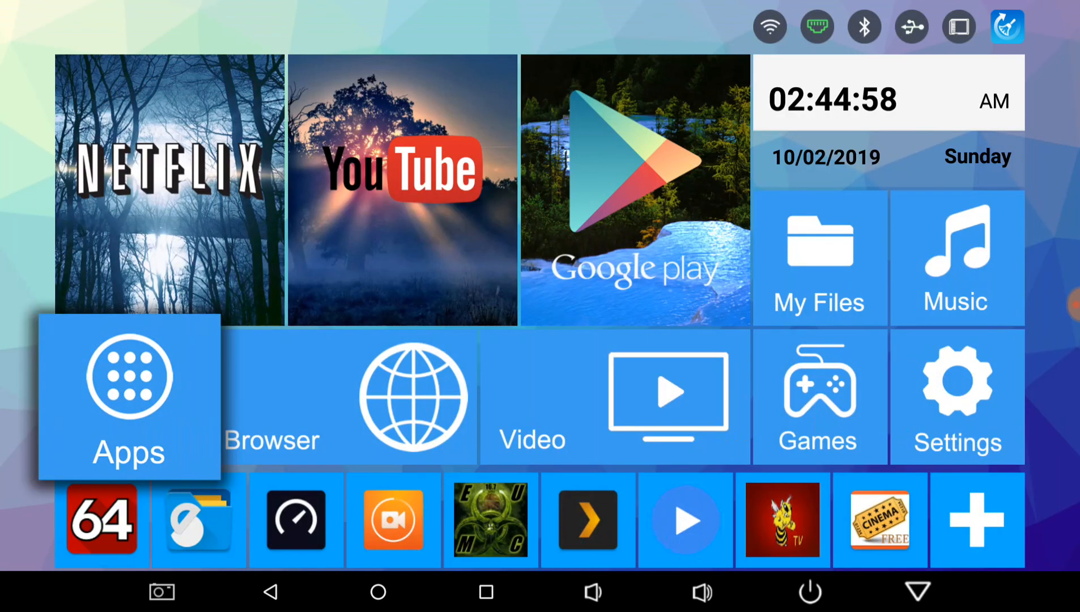
- Check TVLauncher in the app drawer, then launch AIDA64 to its Thermal readings
{"action": "left_click", "coordinate": [130, 392]}
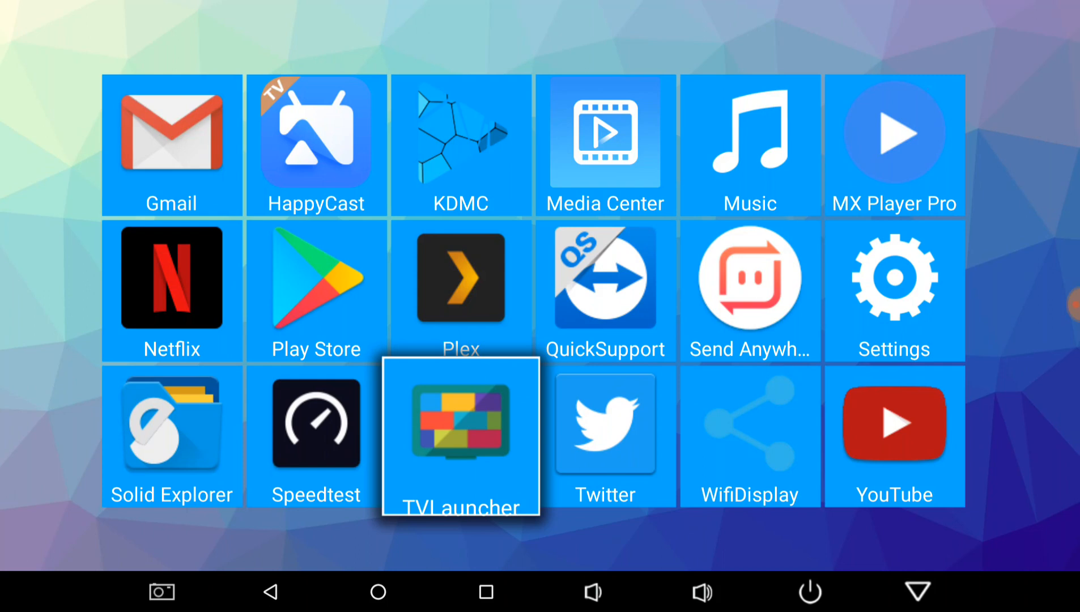
{"action": "left_click", "coordinate": [460, 436]}
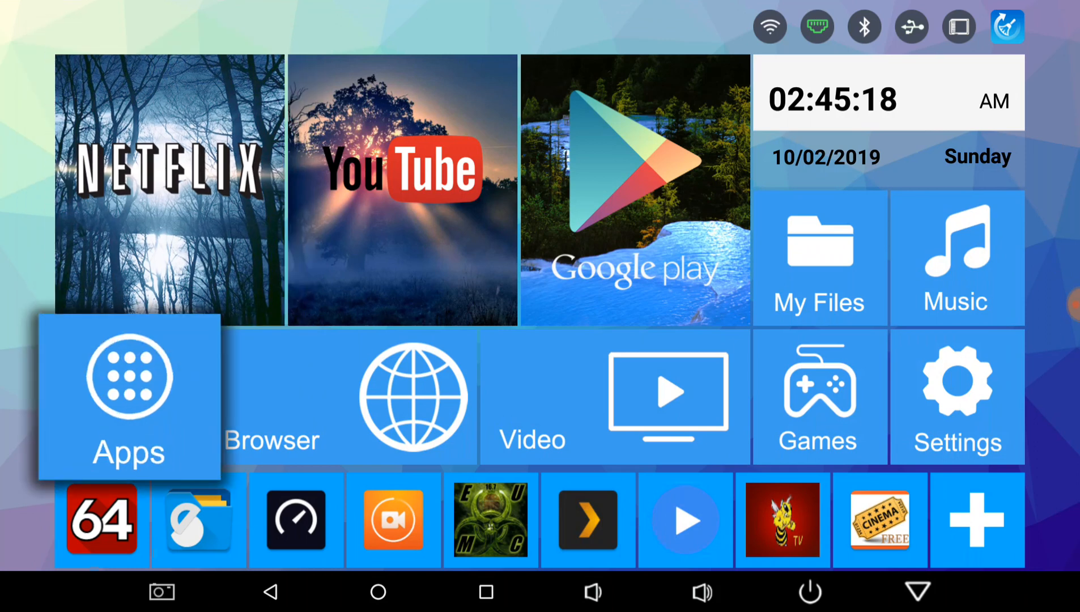
{"action": "left_click", "coordinate": [101, 519]}
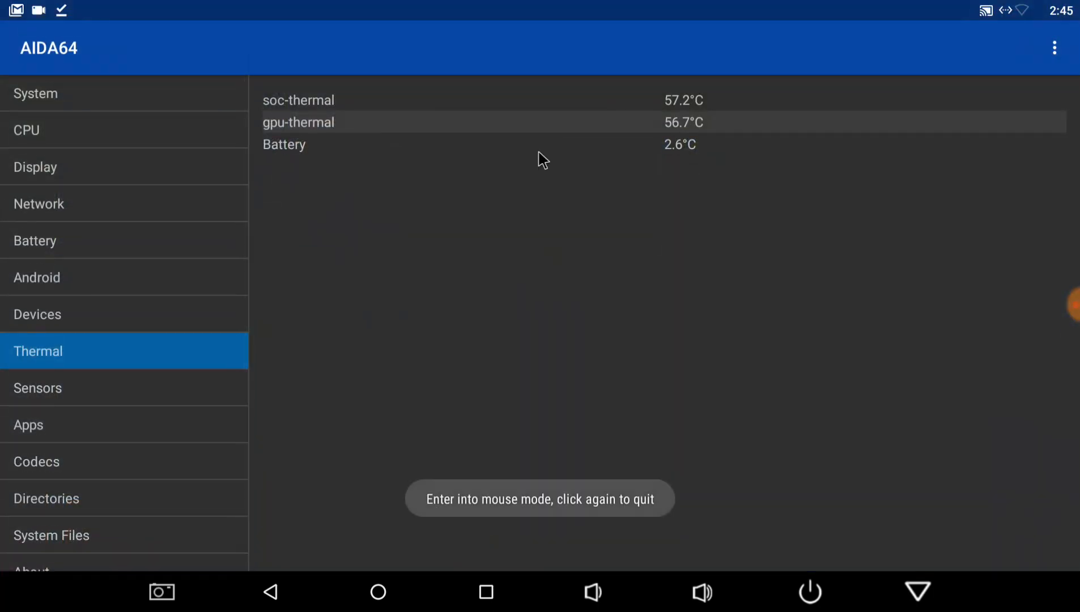
{"action": "mouse_move", "coordinate": [742, 160]}
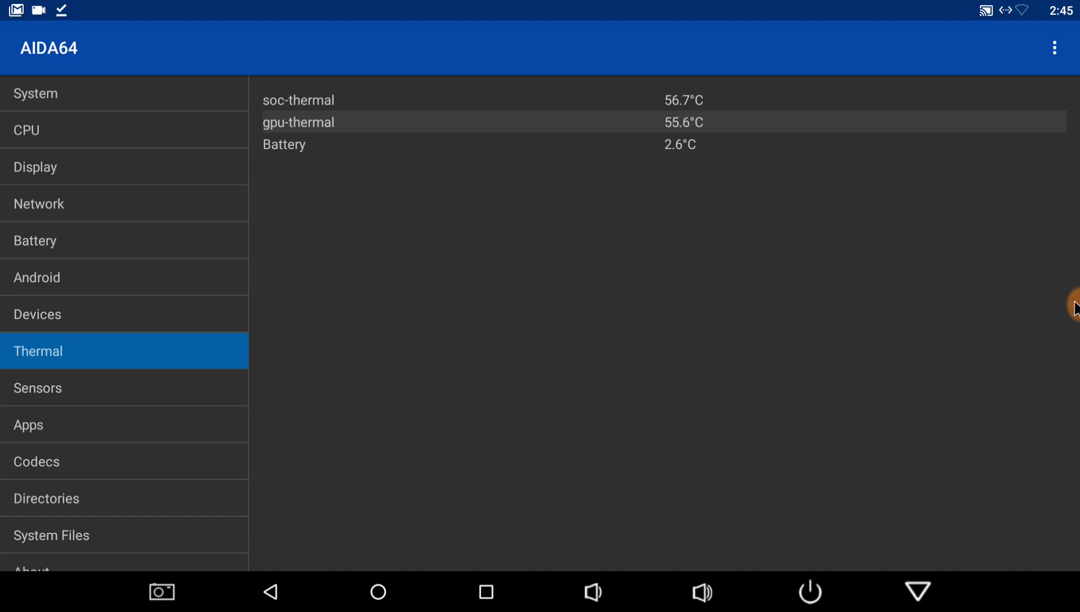
{"action": "left_click", "coordinate": [1073, 308]}
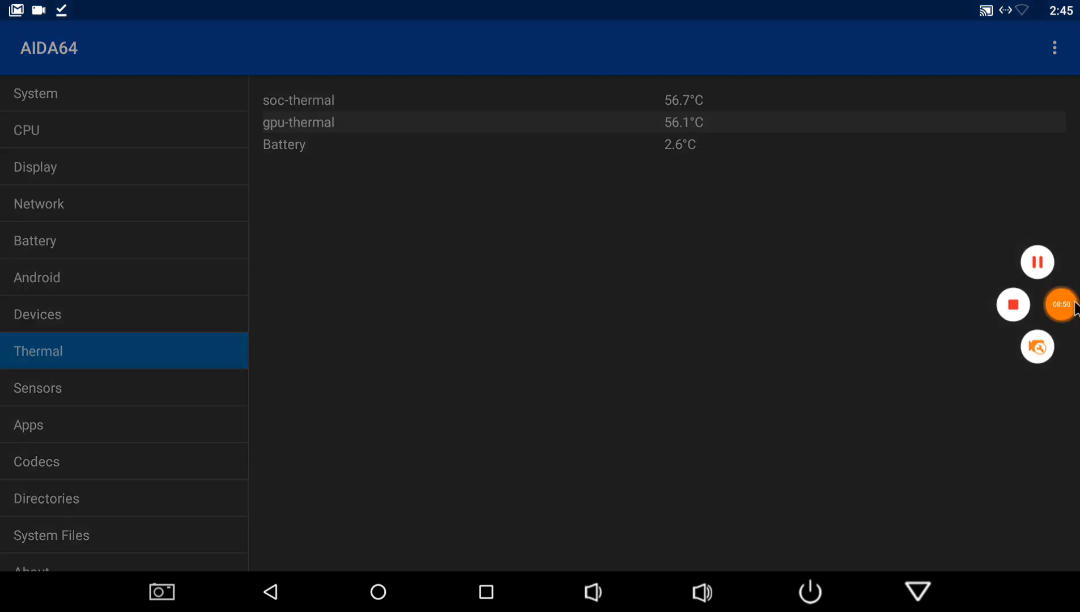